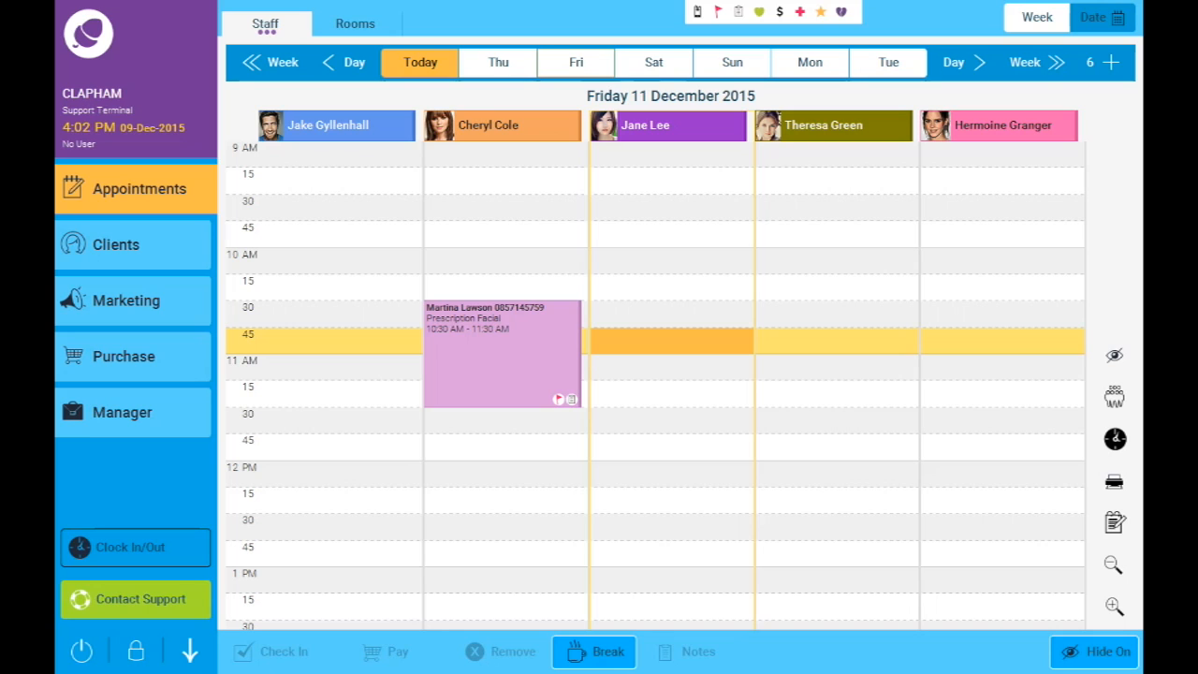
mouse_move(677, 322)
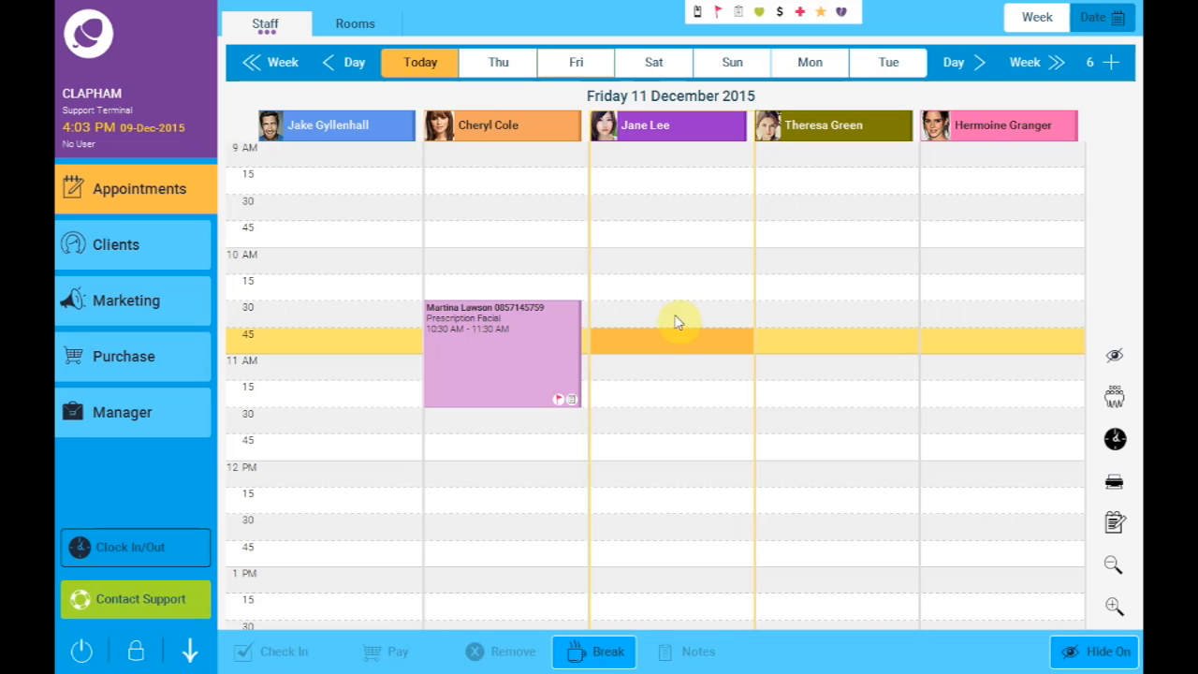
click(479, 344)
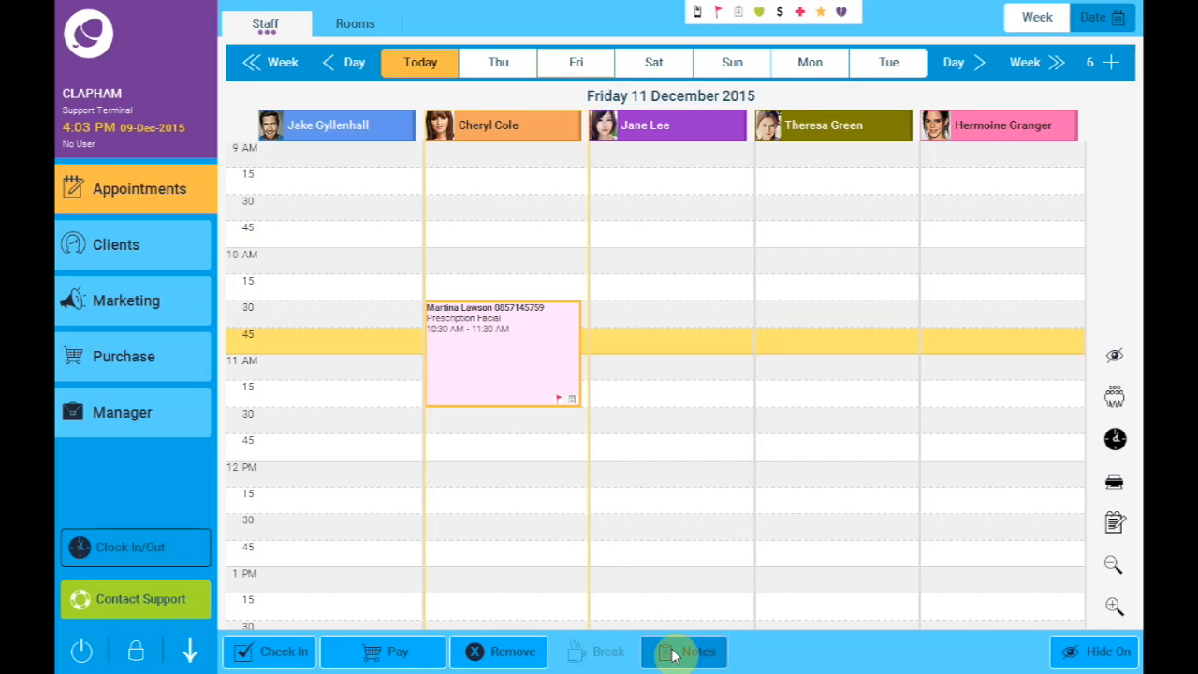
View the facial client's notes, showing card notes and no previous appointment notes.
click(683, 651)
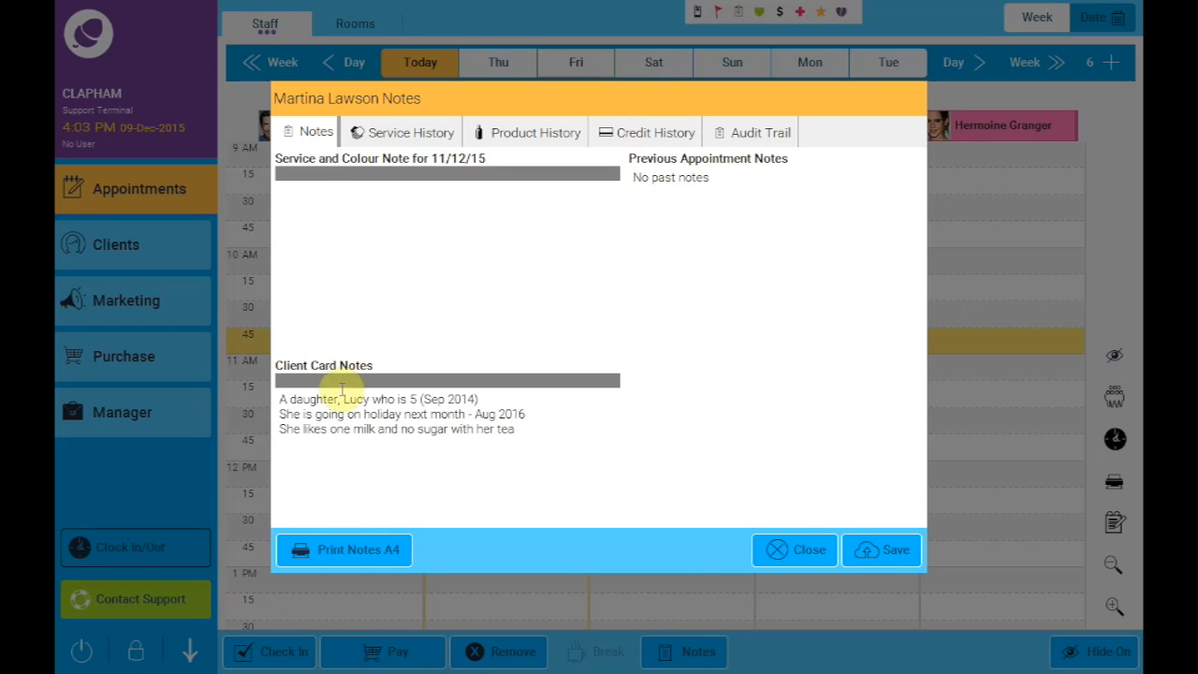
mouse_move(319, 169)
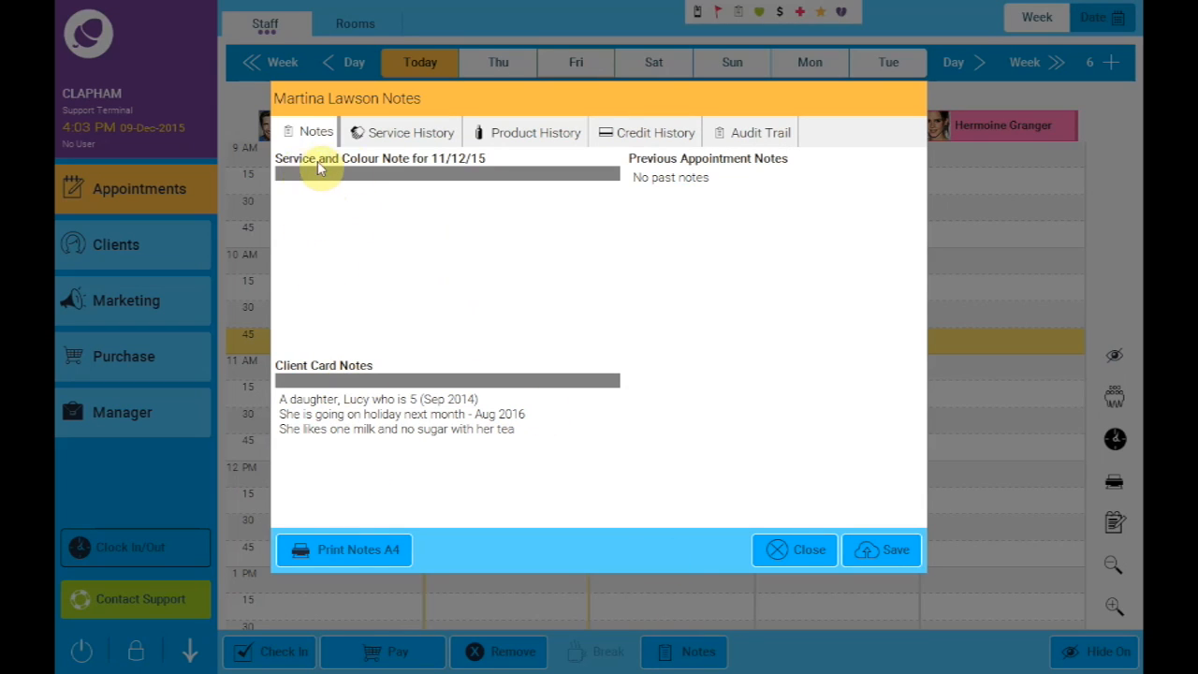
mouse_move(370, 168)
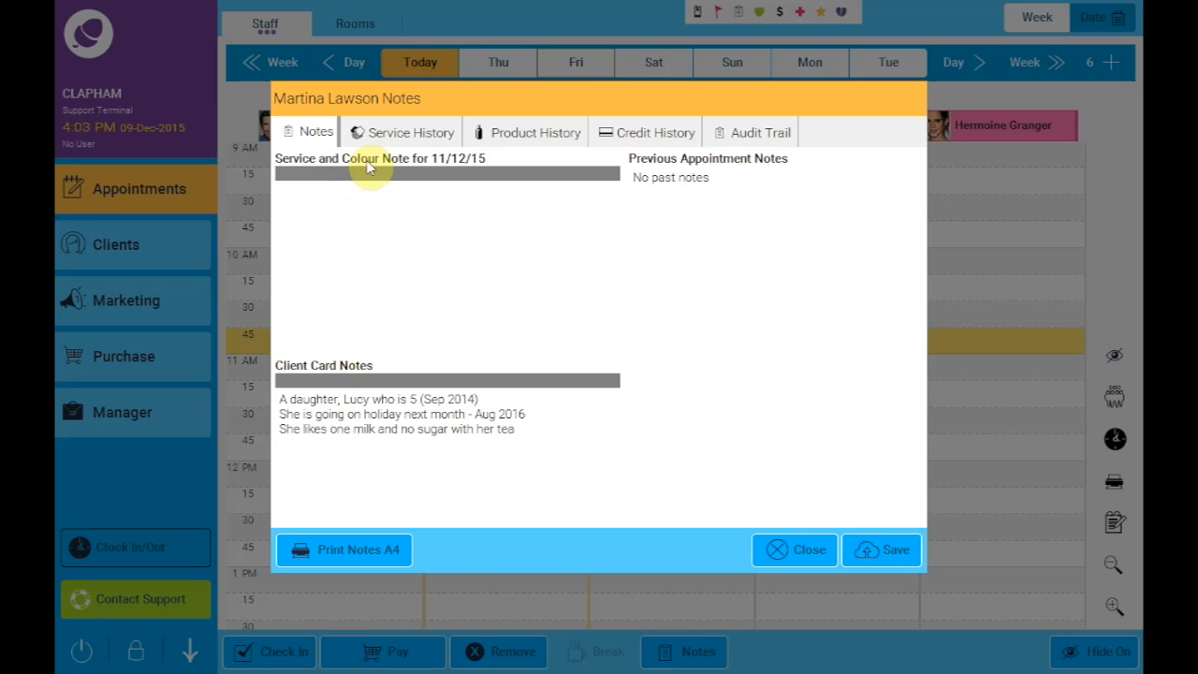
mouse_move(434, 168)
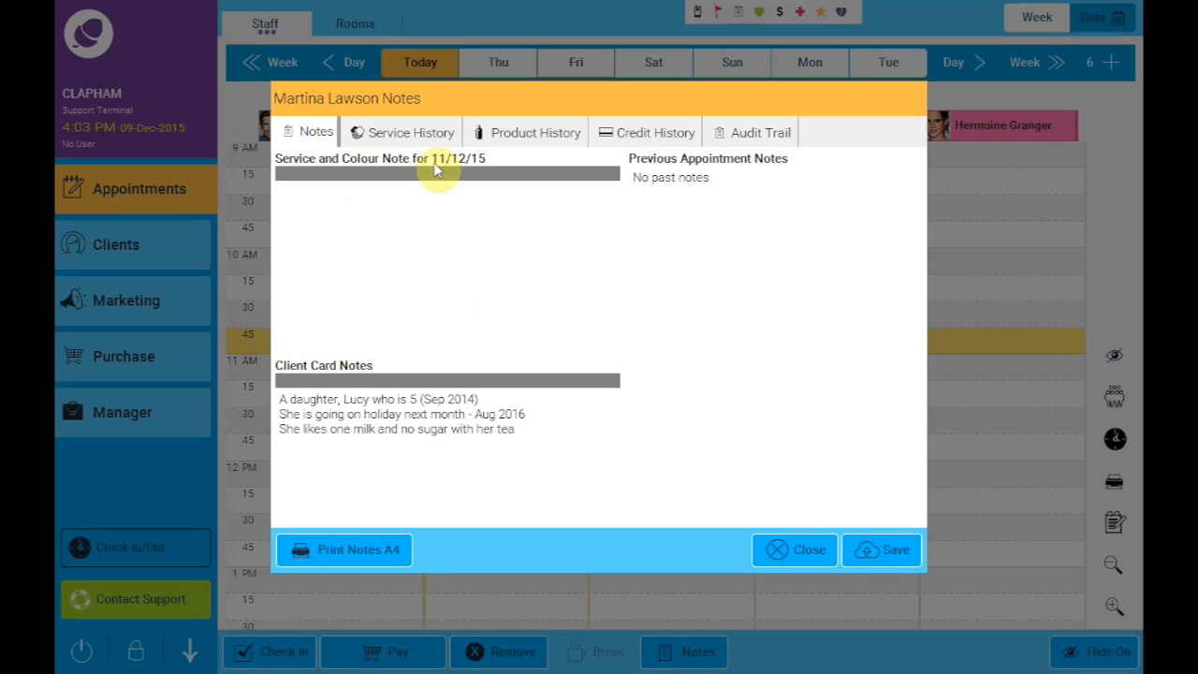
mouse_move(302, 375)
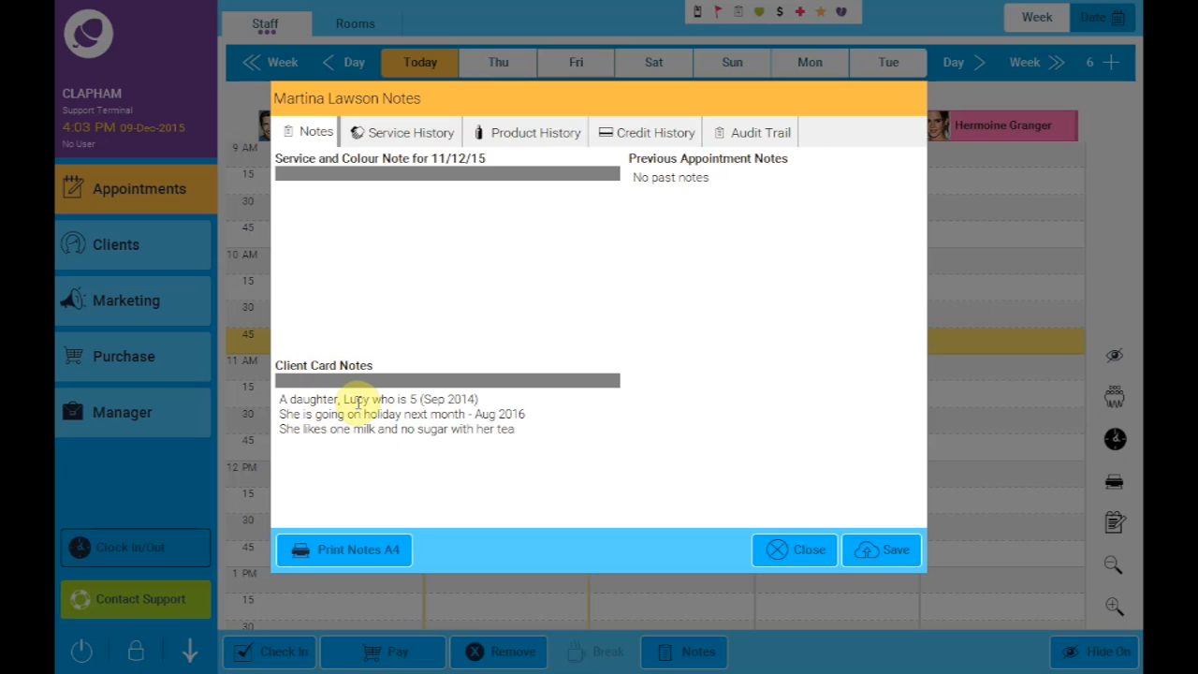
mouse_move(461, 401)
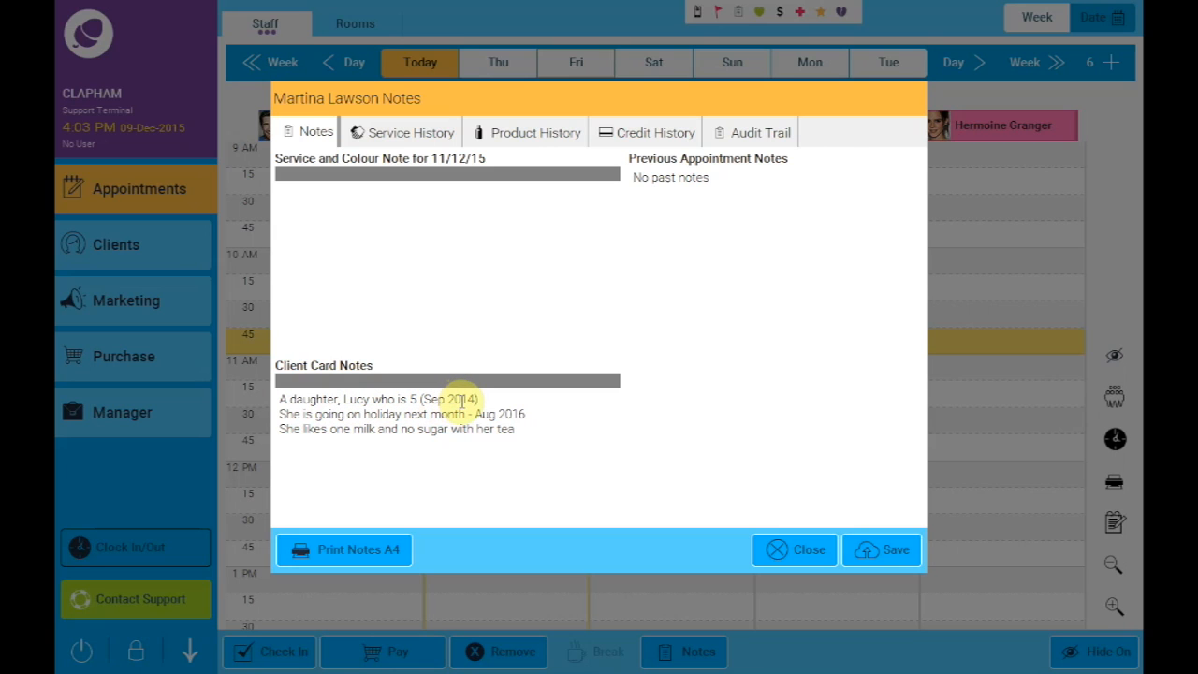
mouse_move(498, 409)
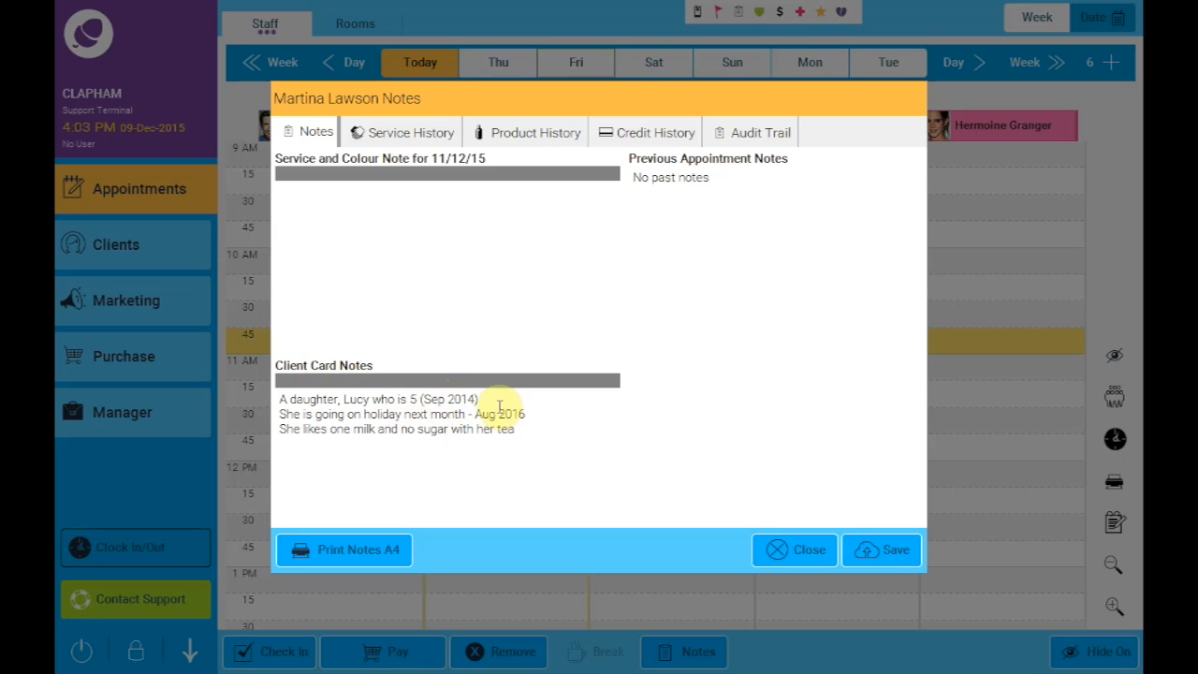
mouse_move(496, 408)
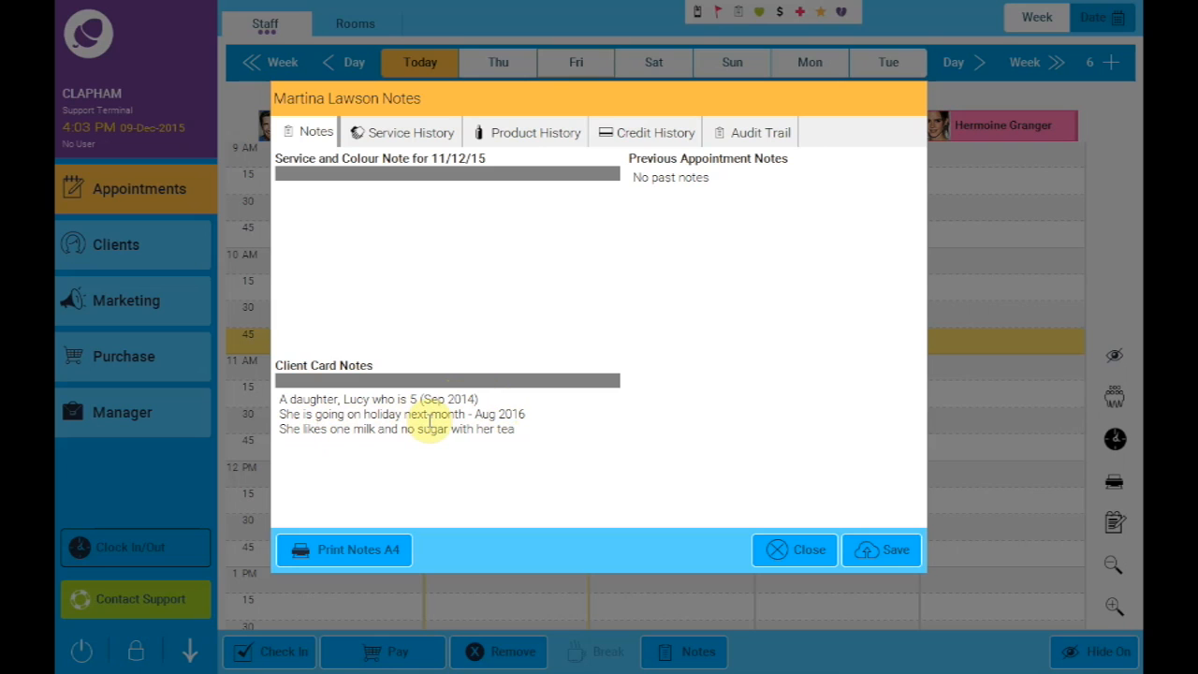
mouse_move(532, 420)
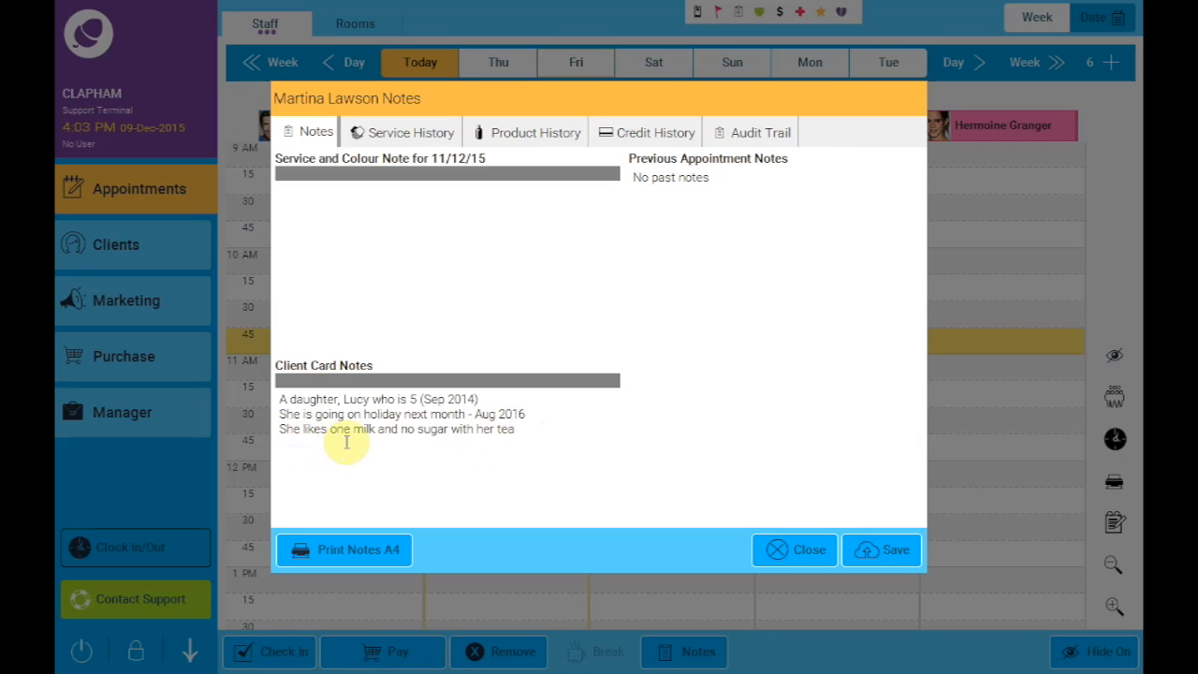
mouse_move(487, 438)
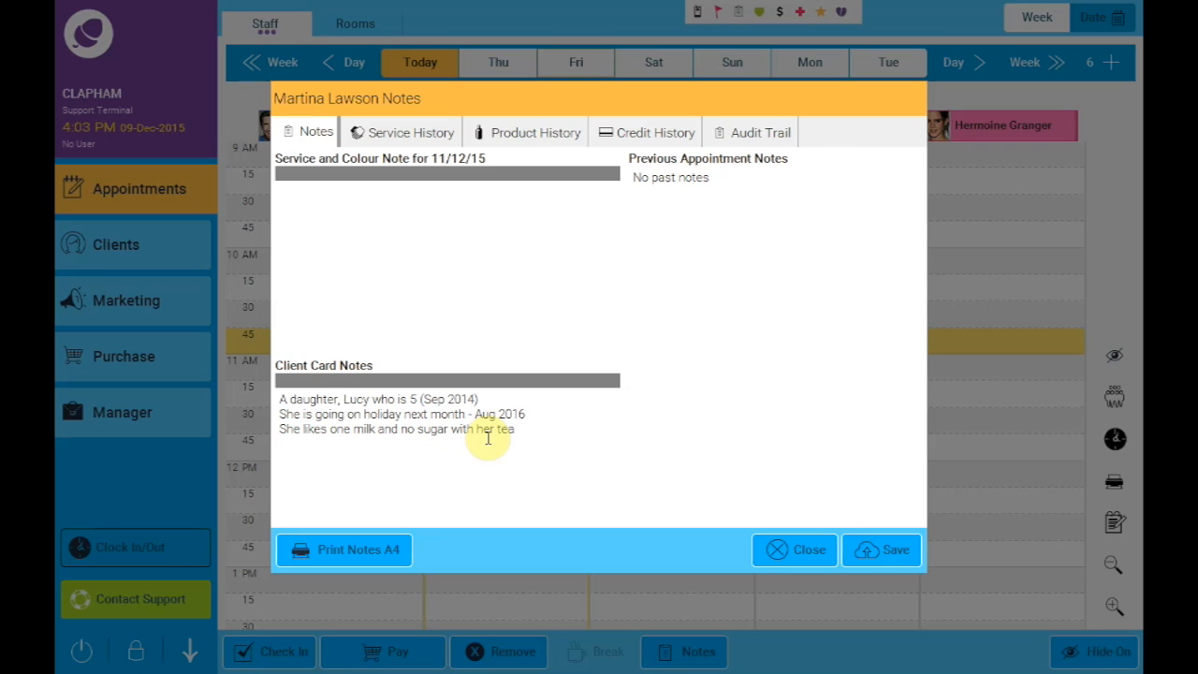
mouse_move(616, 479)
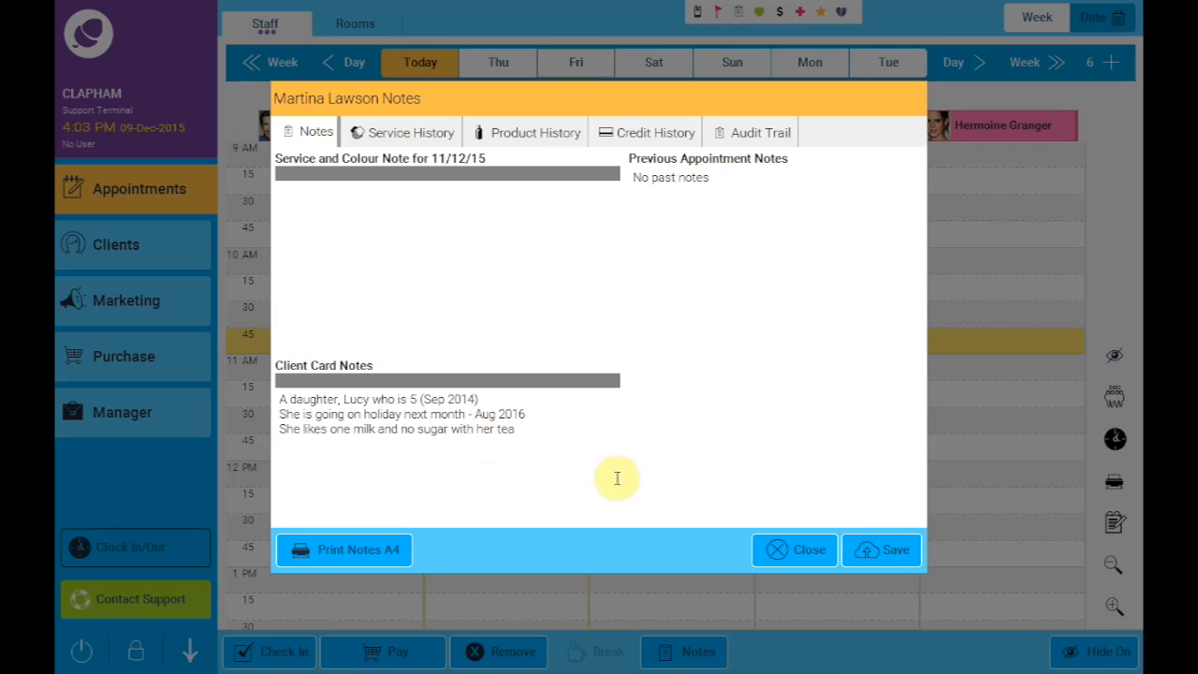
mouse_move(509, 422)
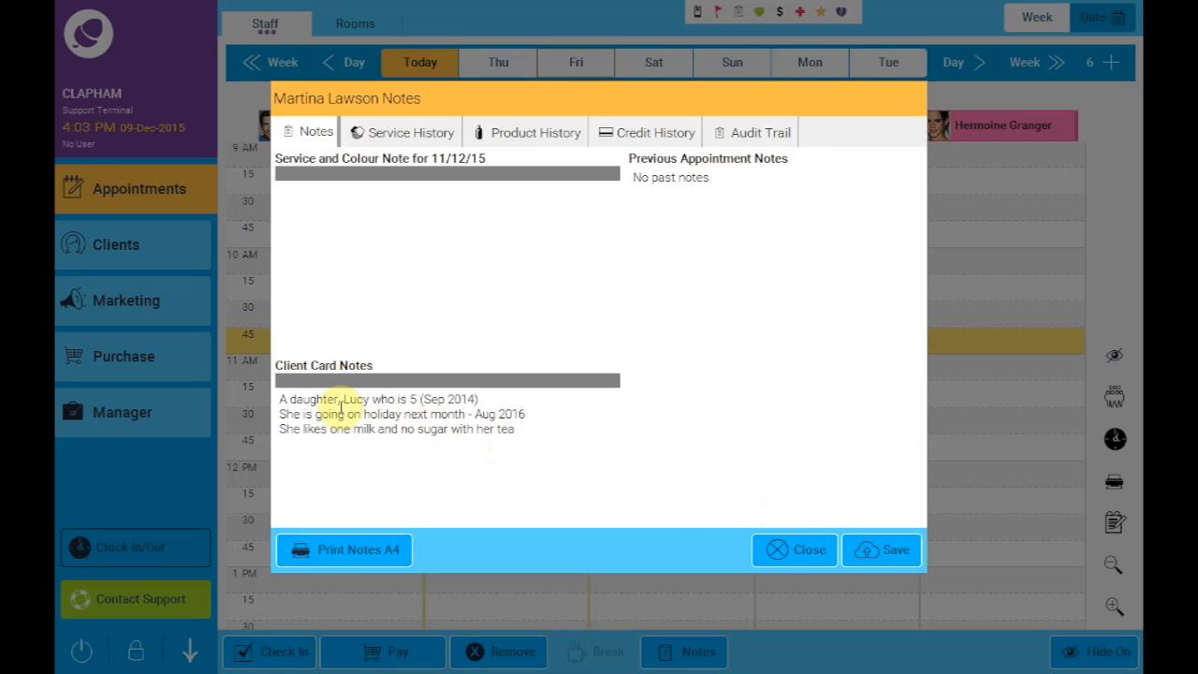
mouse_move(537, 414)
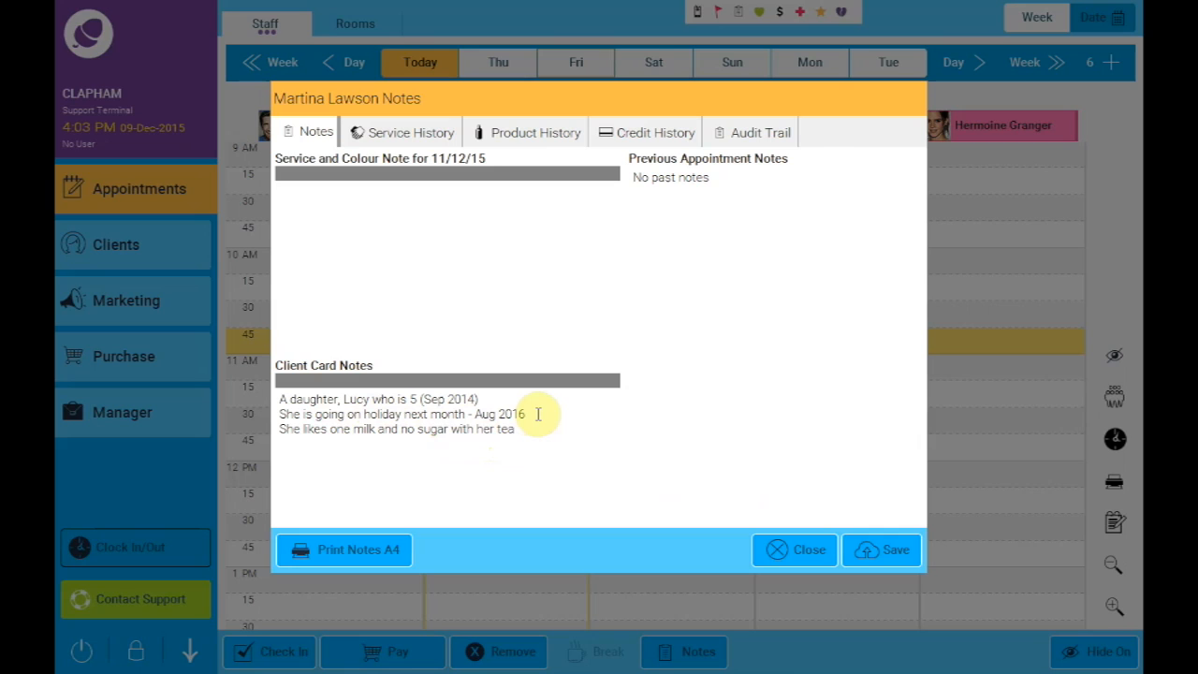
mouse_move(562, 434)
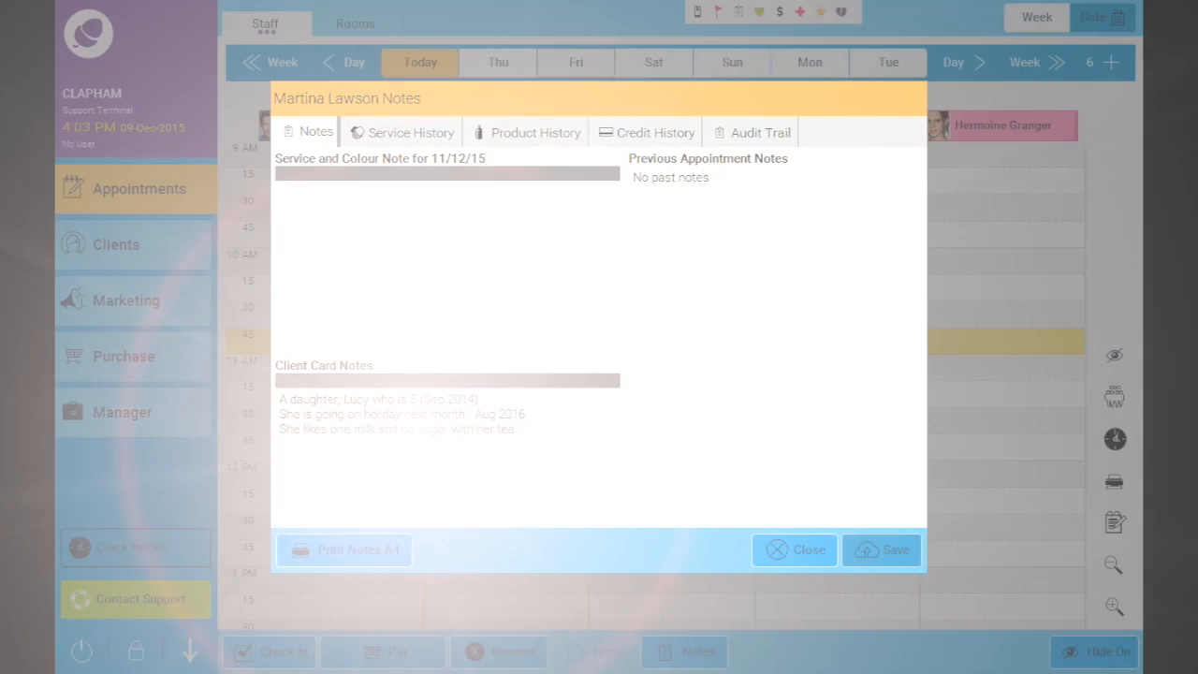
click(794, 550)
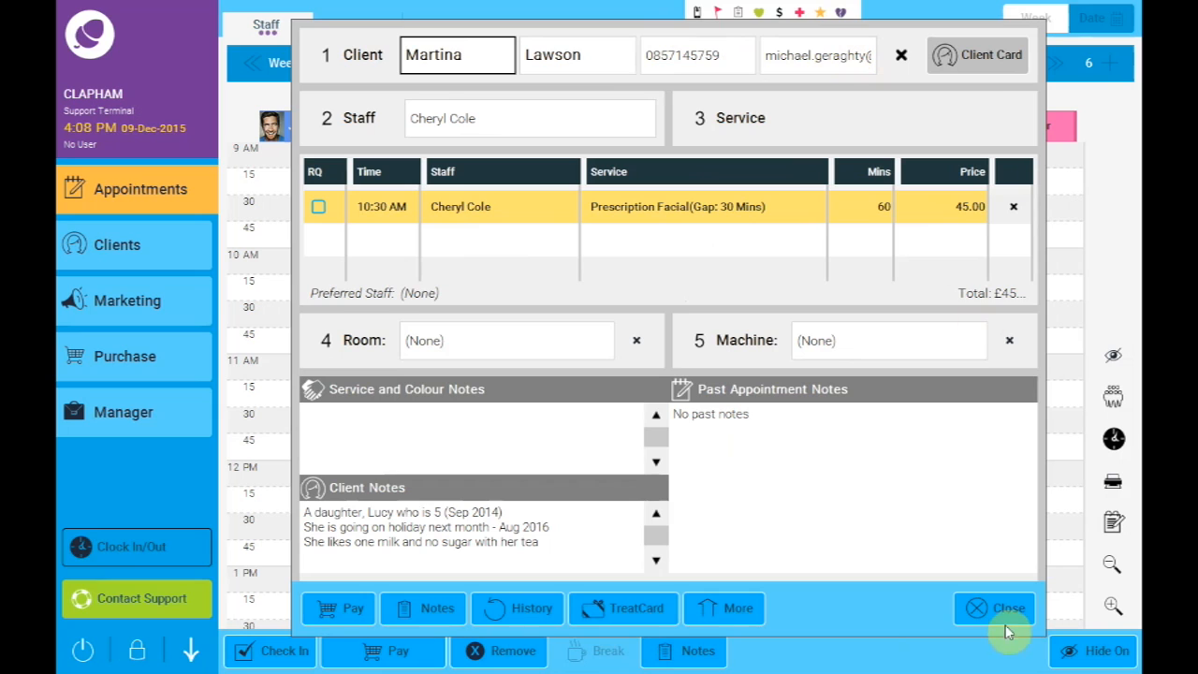
click(996, 606)
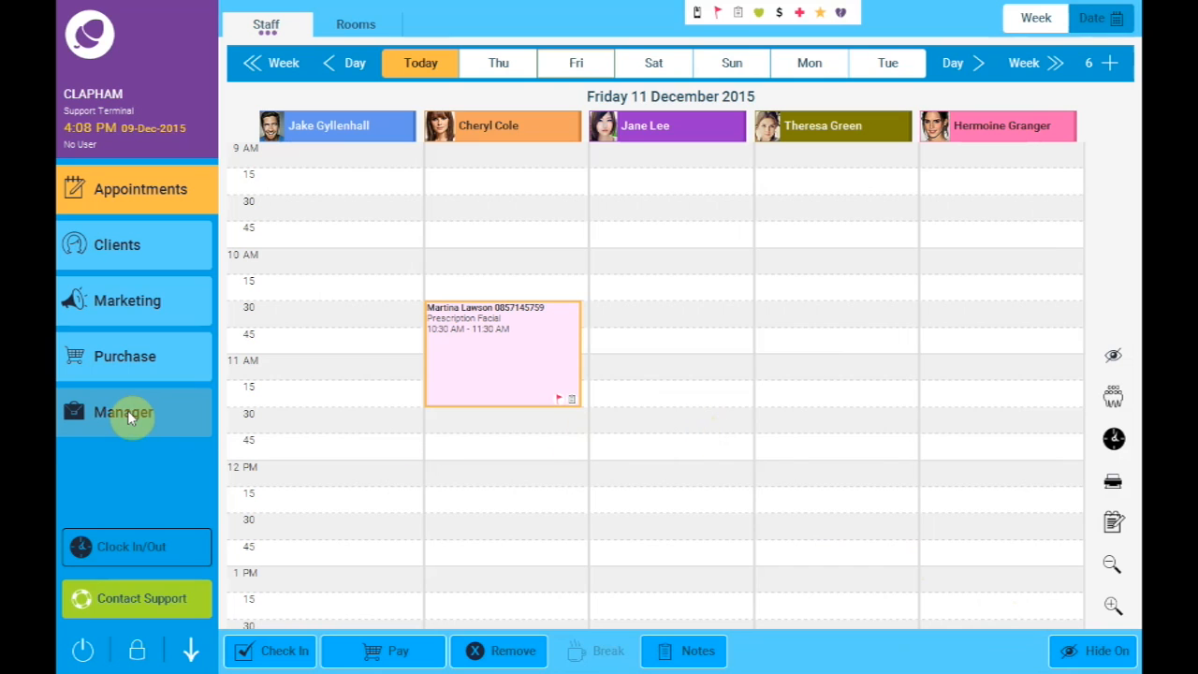
Switch Receipt Email On in Terminal Settings, save, and acknowledge the restart notice.
click(124, 414)
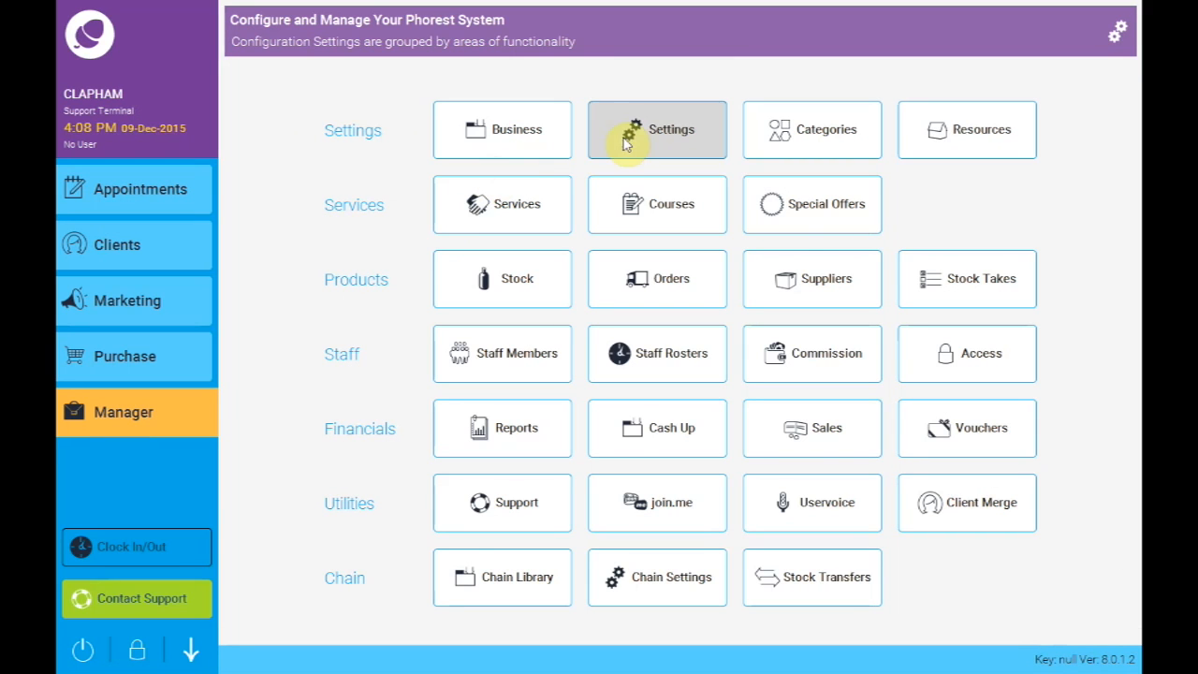
click(657, 129)
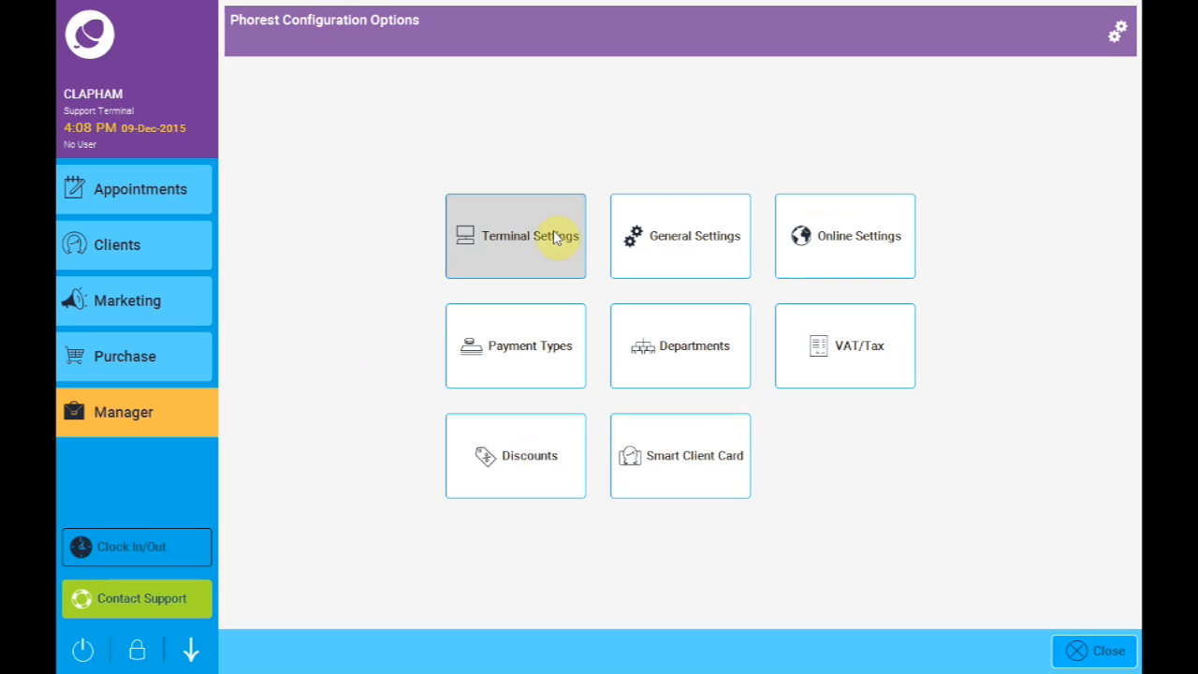
click(517, 236)
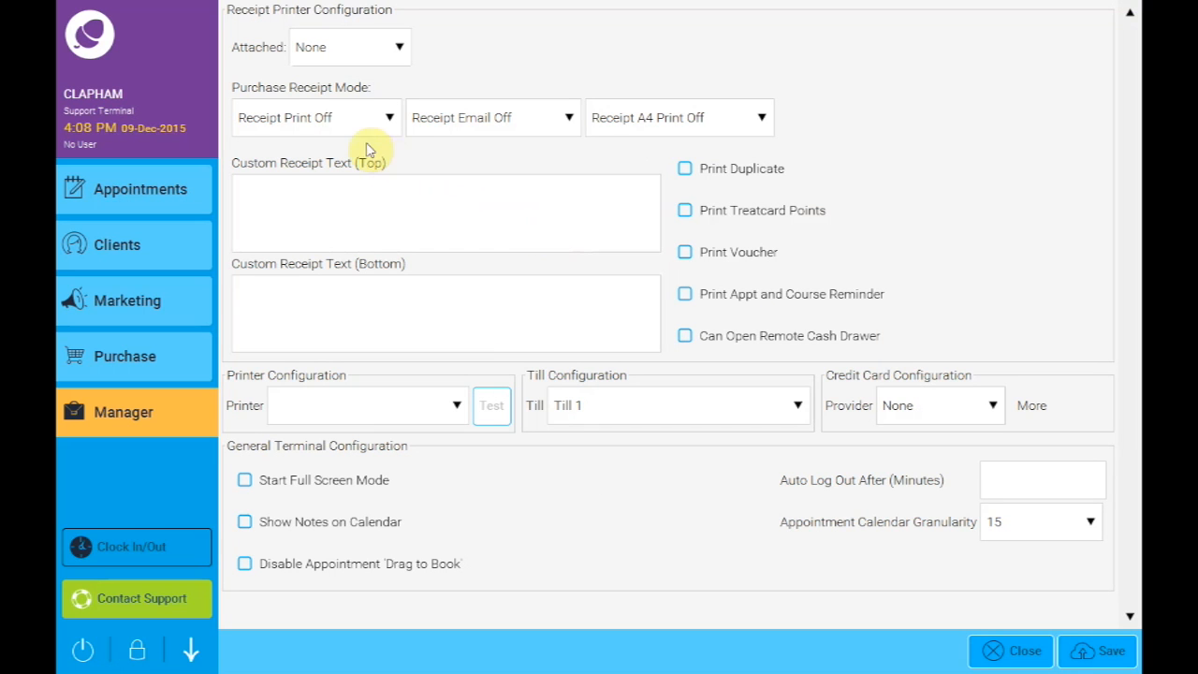
click(569, 116)
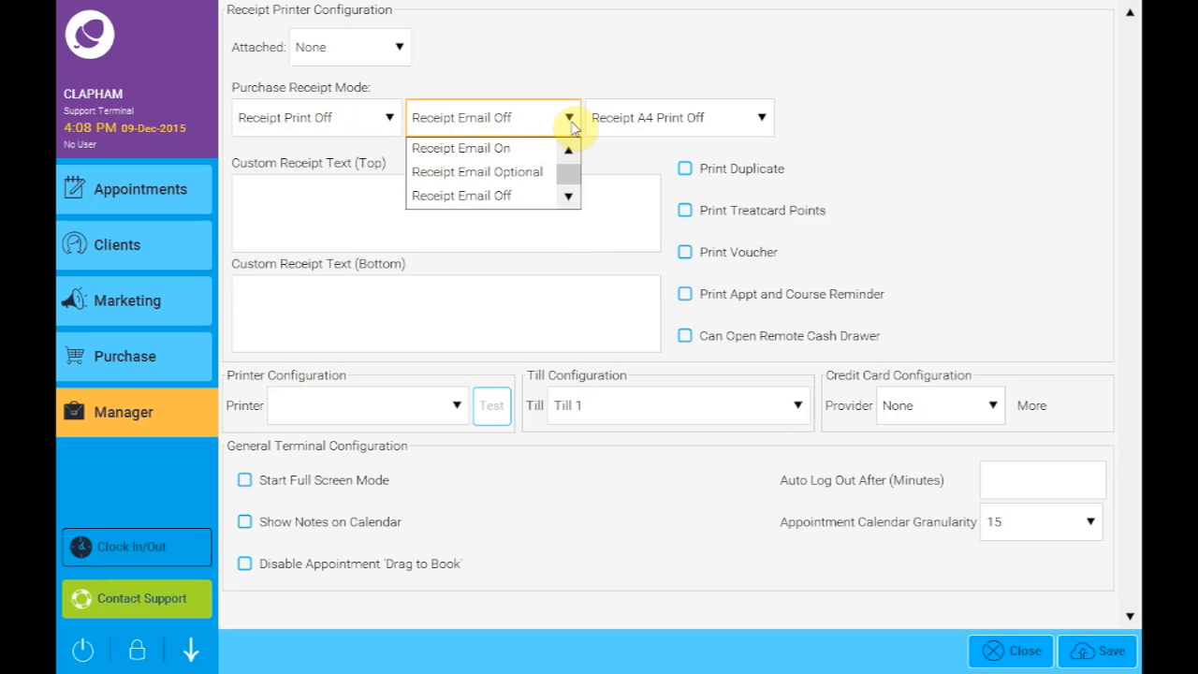
mouse_move(521, 180)
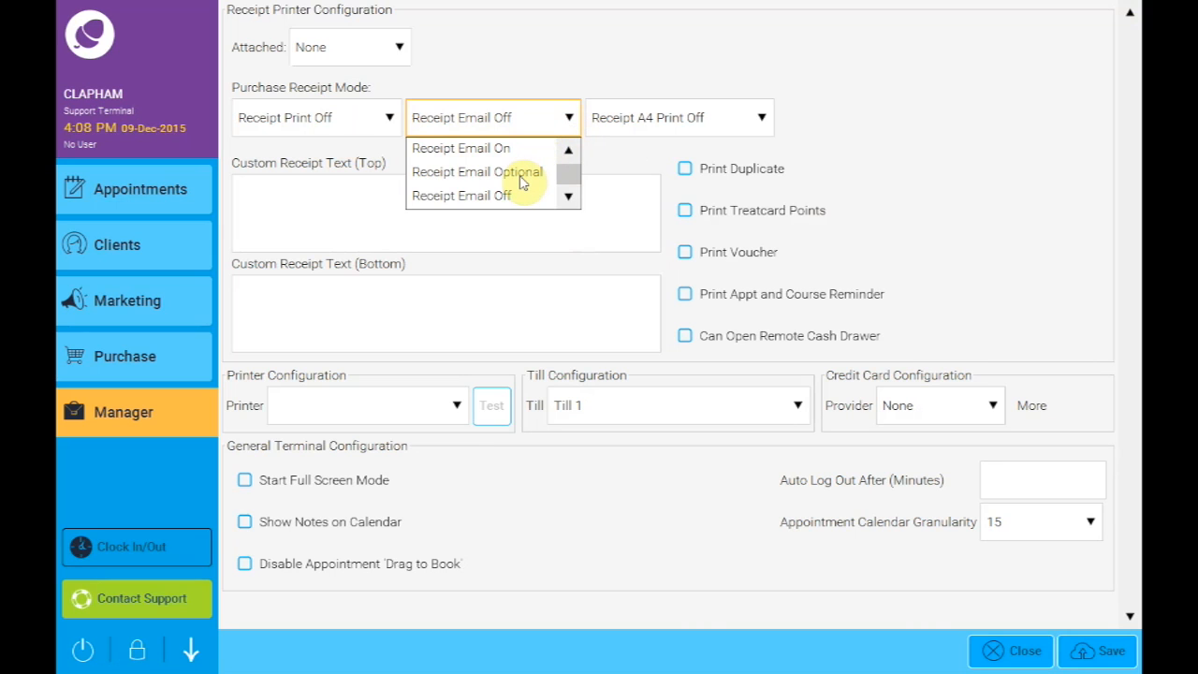
mouse_move(520, 184)
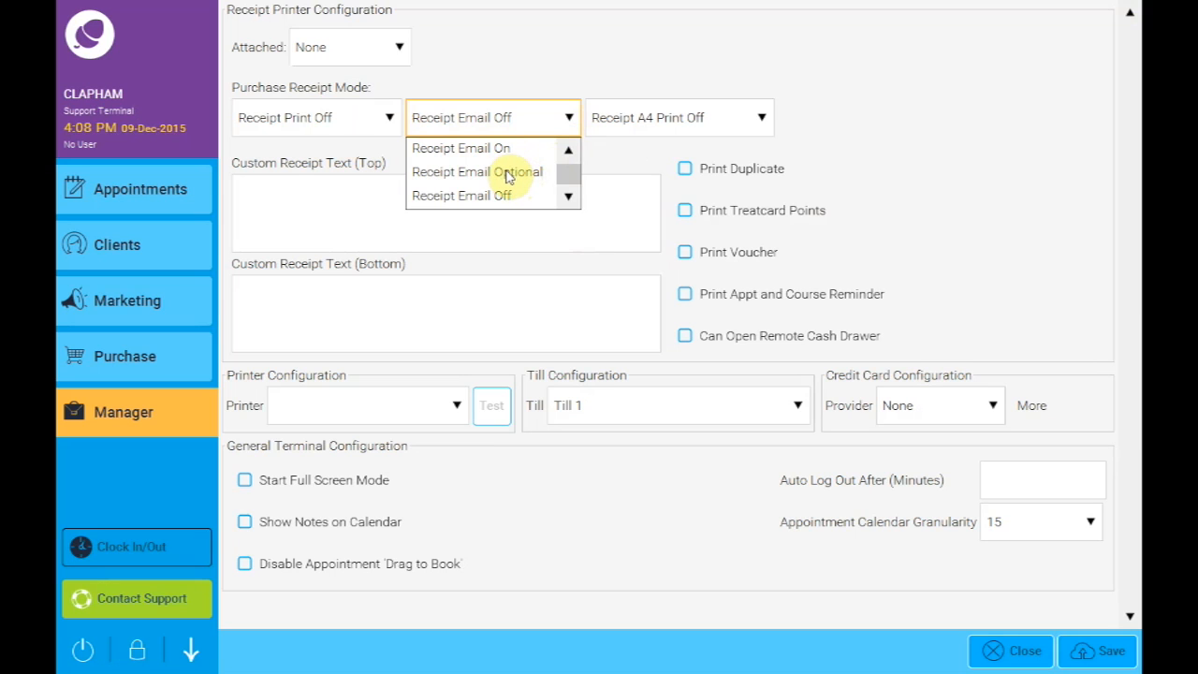
click(461, 148)
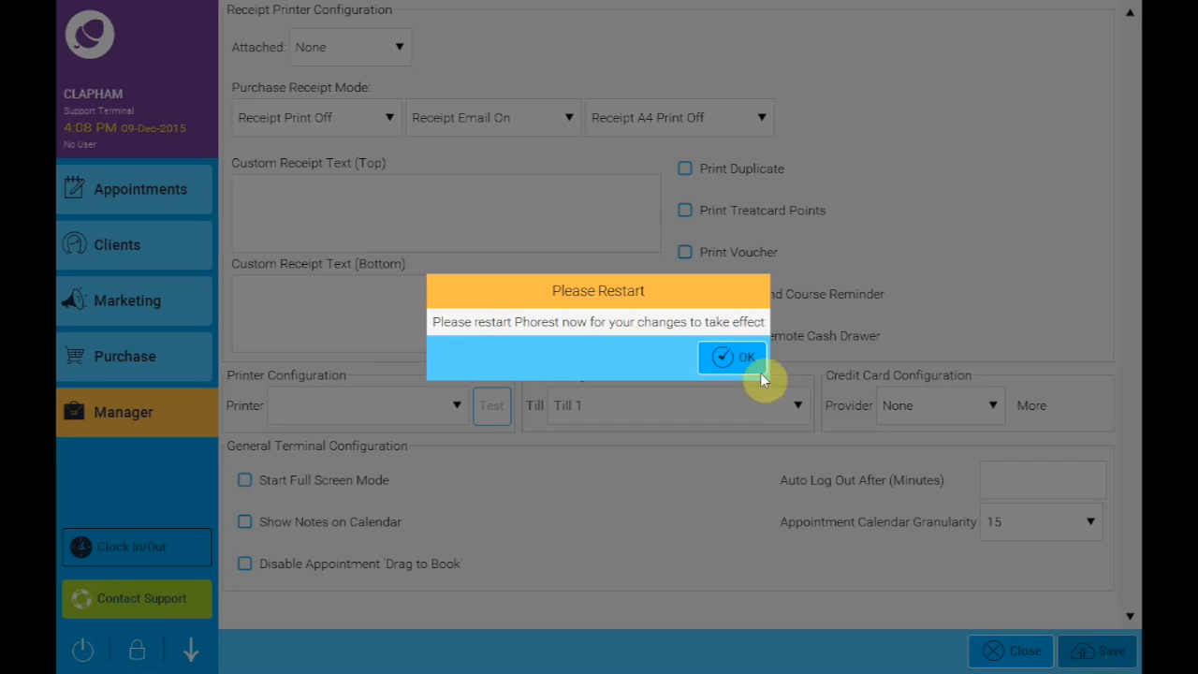
click(734, 357)
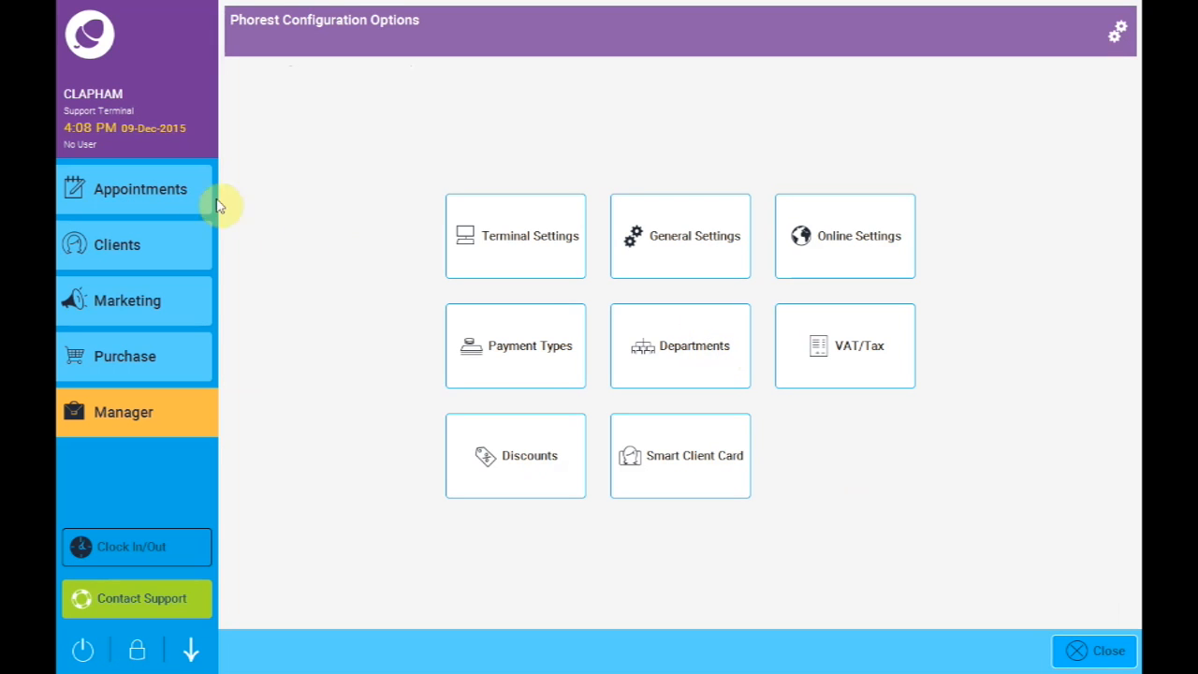
click(139, 188)
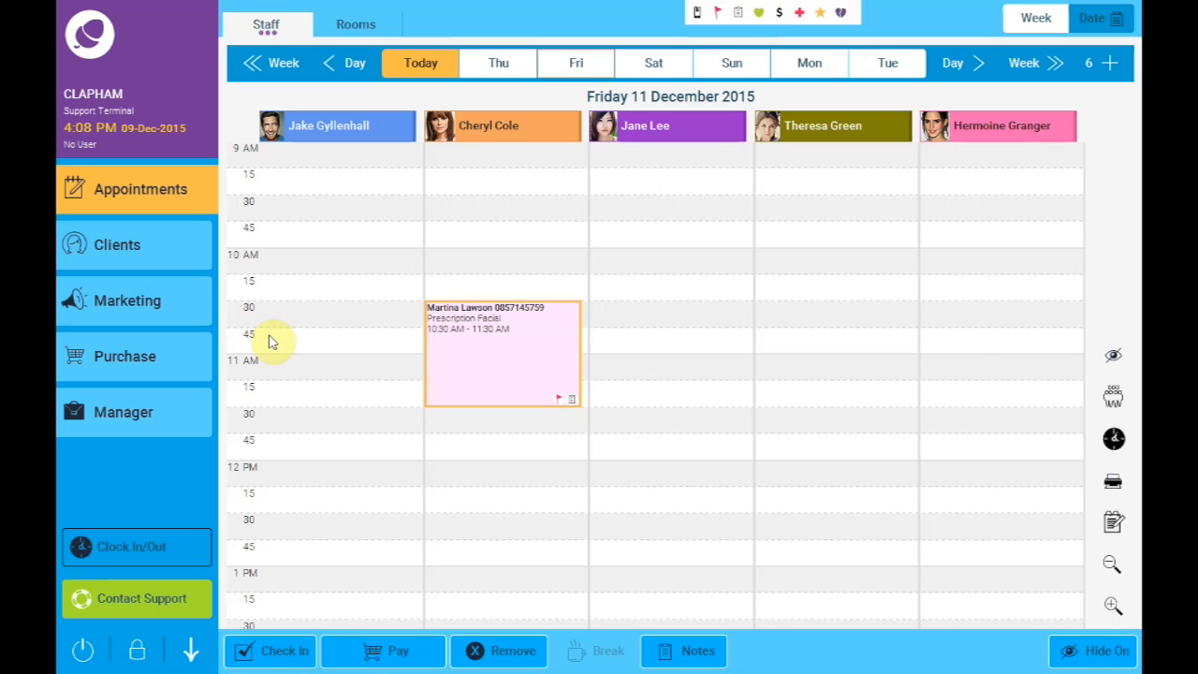
double_click(502, 352)
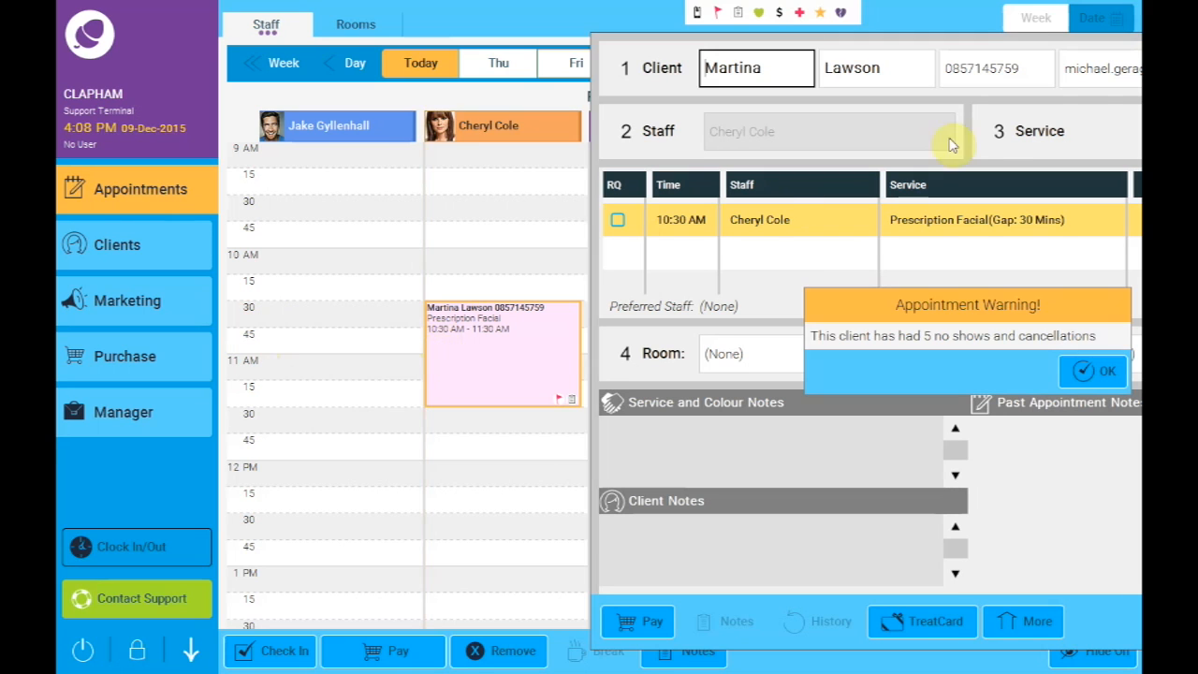
click(1093, 370)
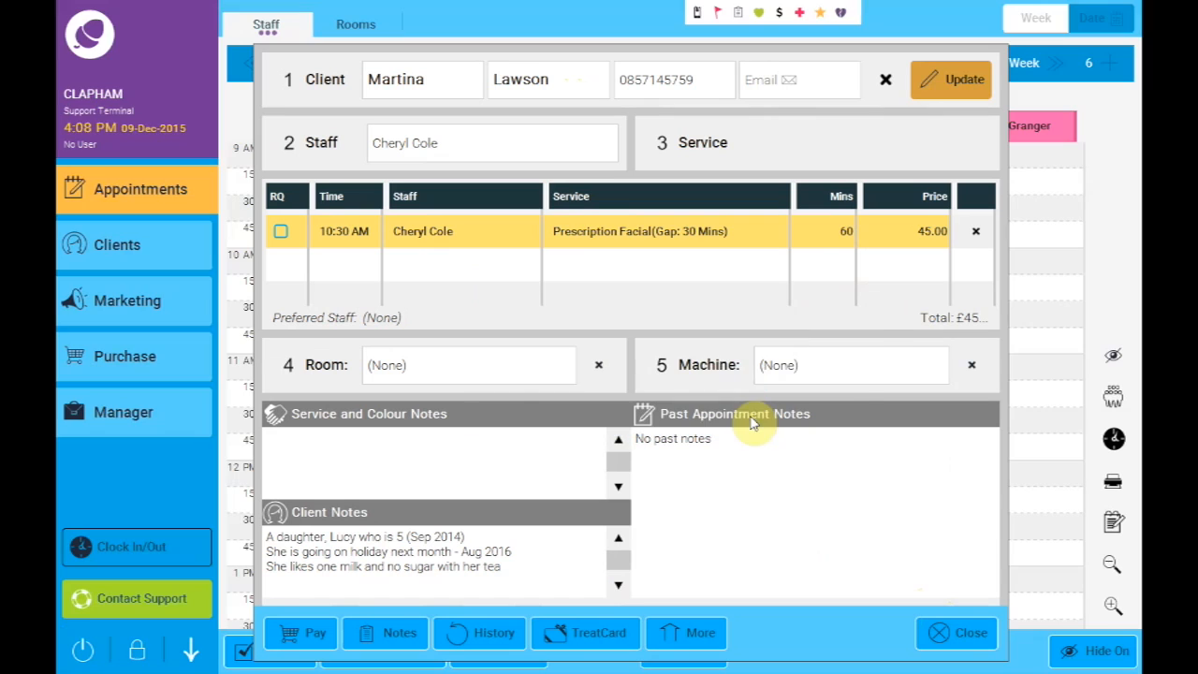
click(954, 633)
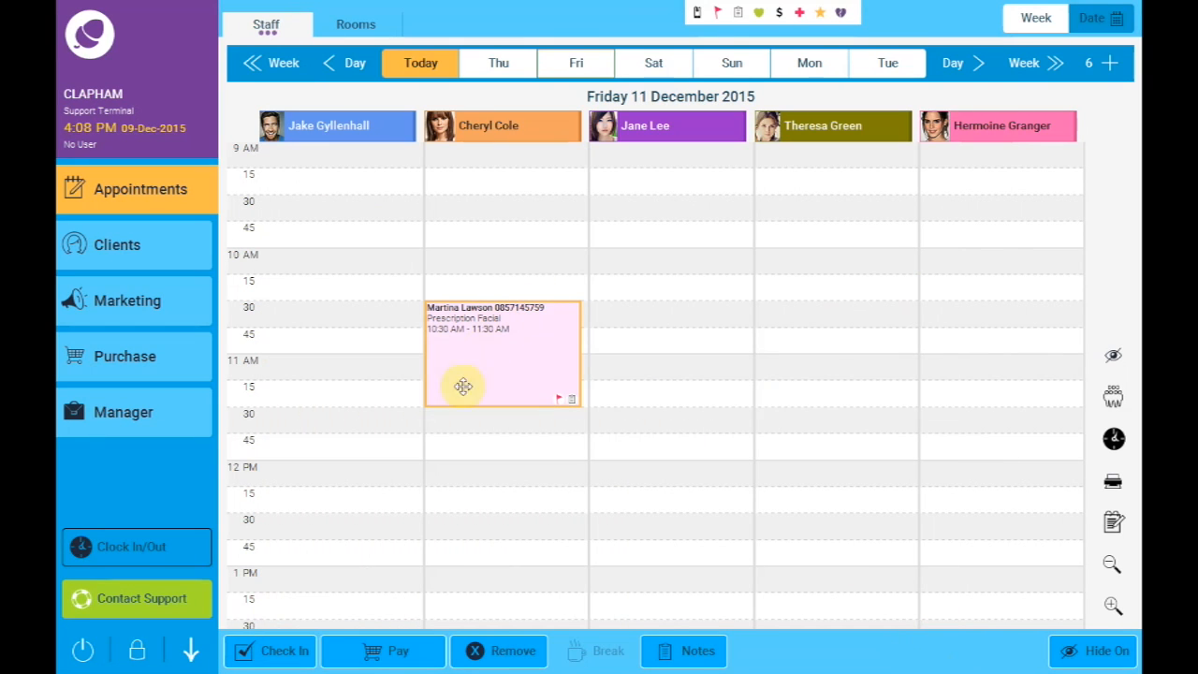
Check Martina in for her facial, raising the TreatCard offer.
click(285, 652)
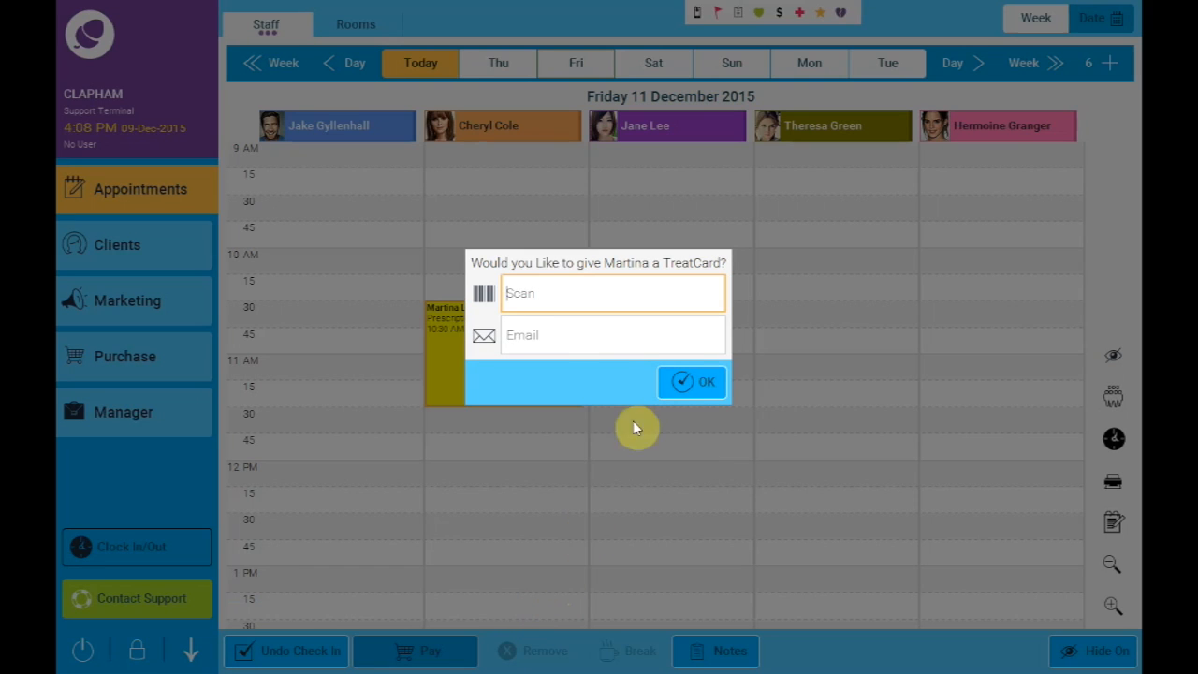
mouse_move(577, 378)
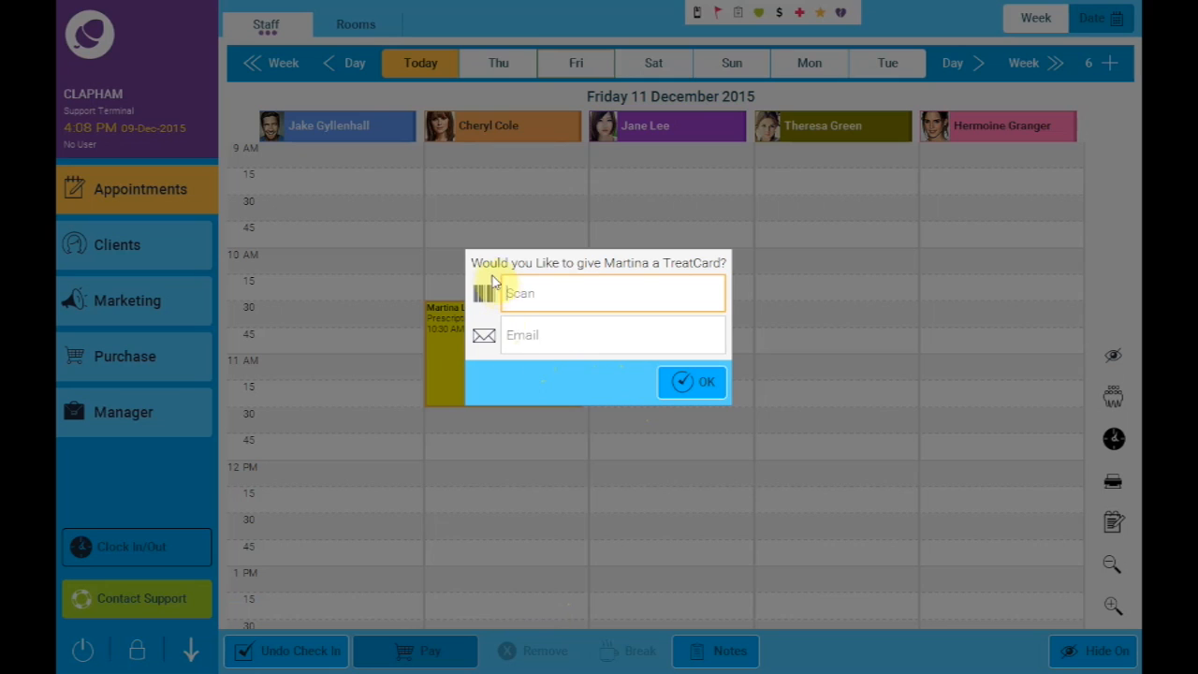
mouse_move(641, 309)
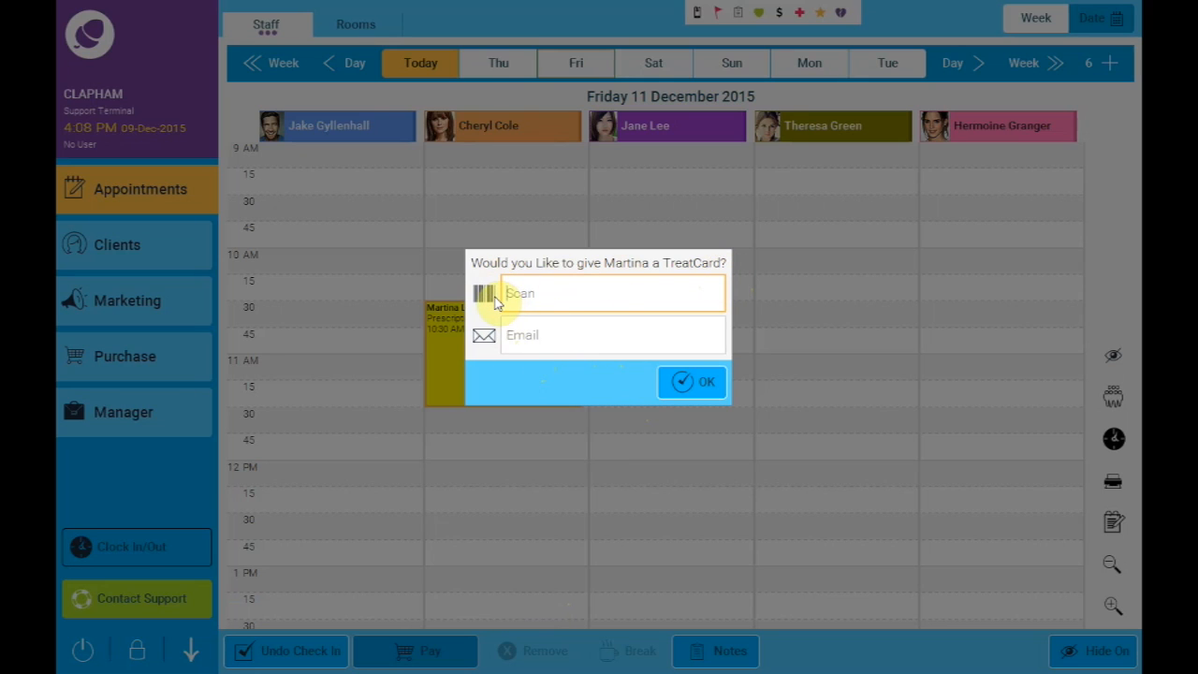
mouse_move(532, 334)
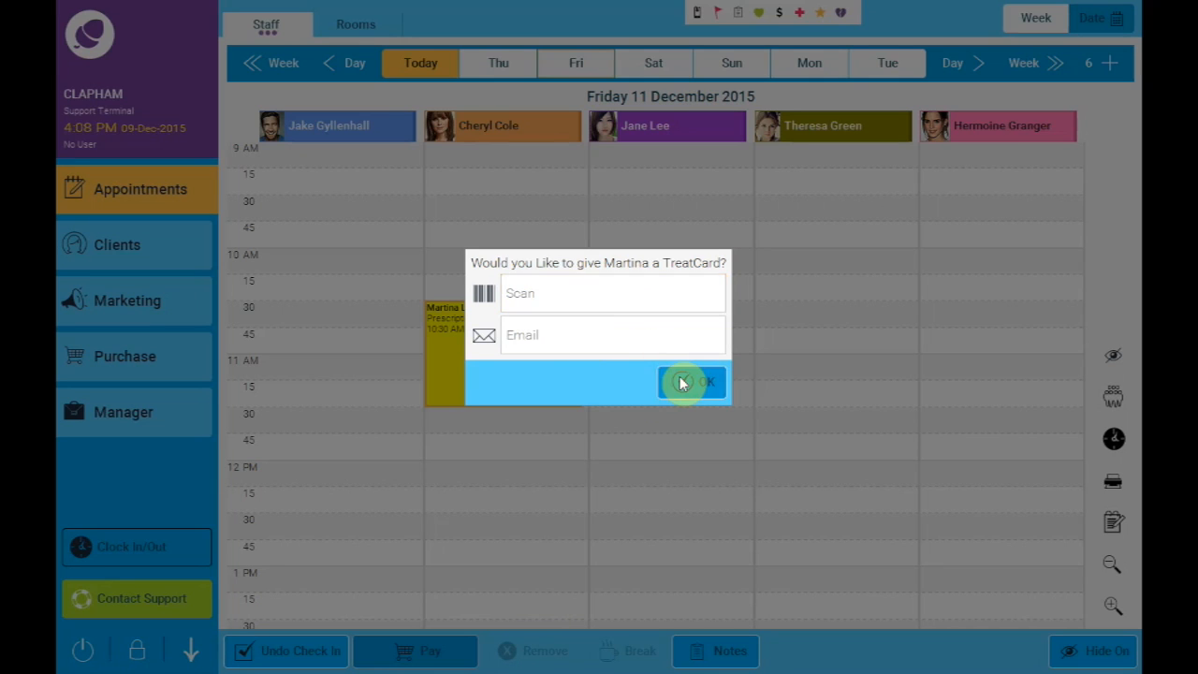
Skip the TreatCard offer and pay the full £45 facial by credit card.
click(692, 382)
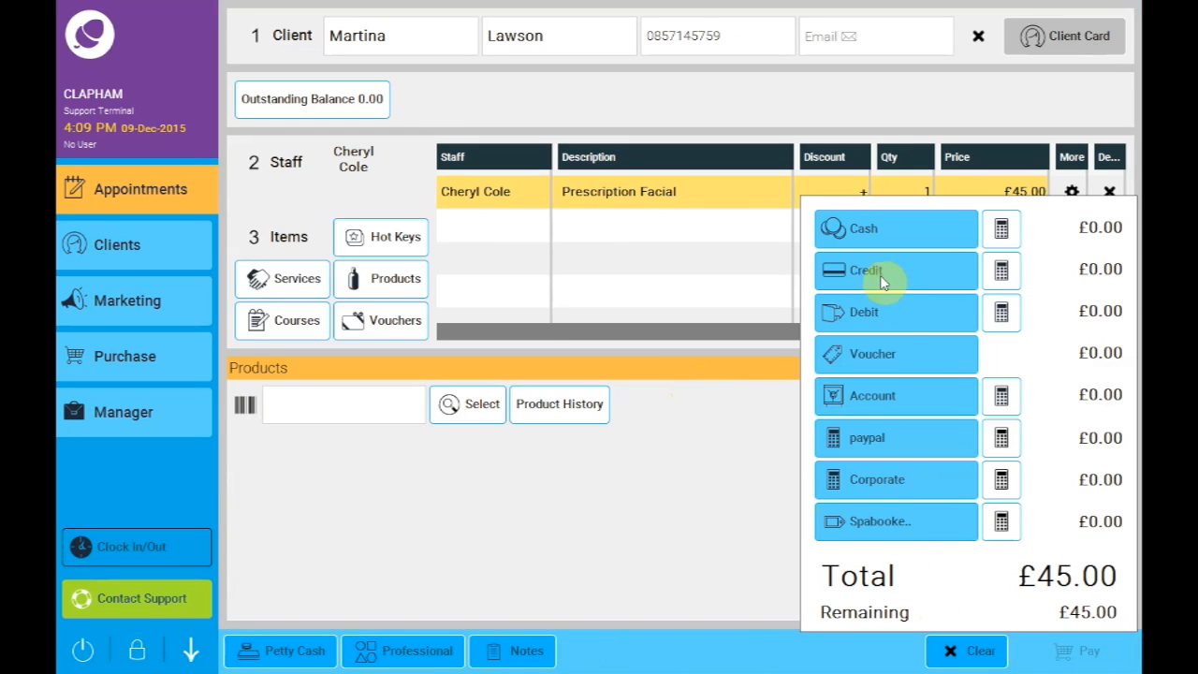
click(895, 269)
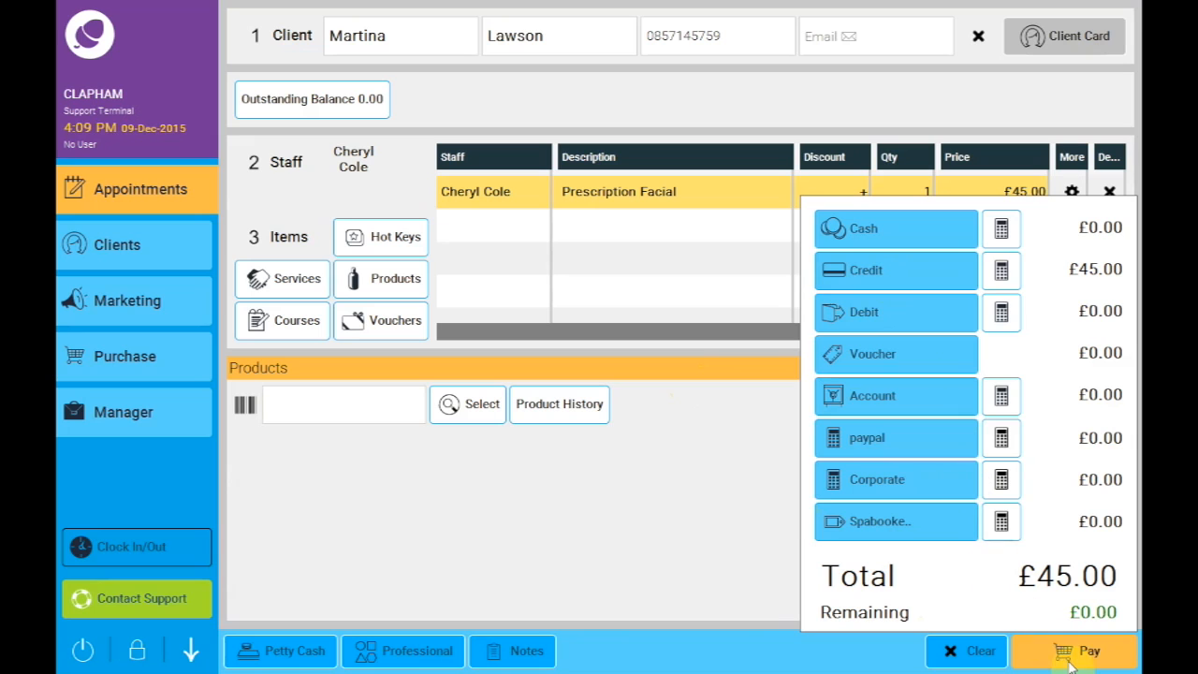
click(1073, 652)
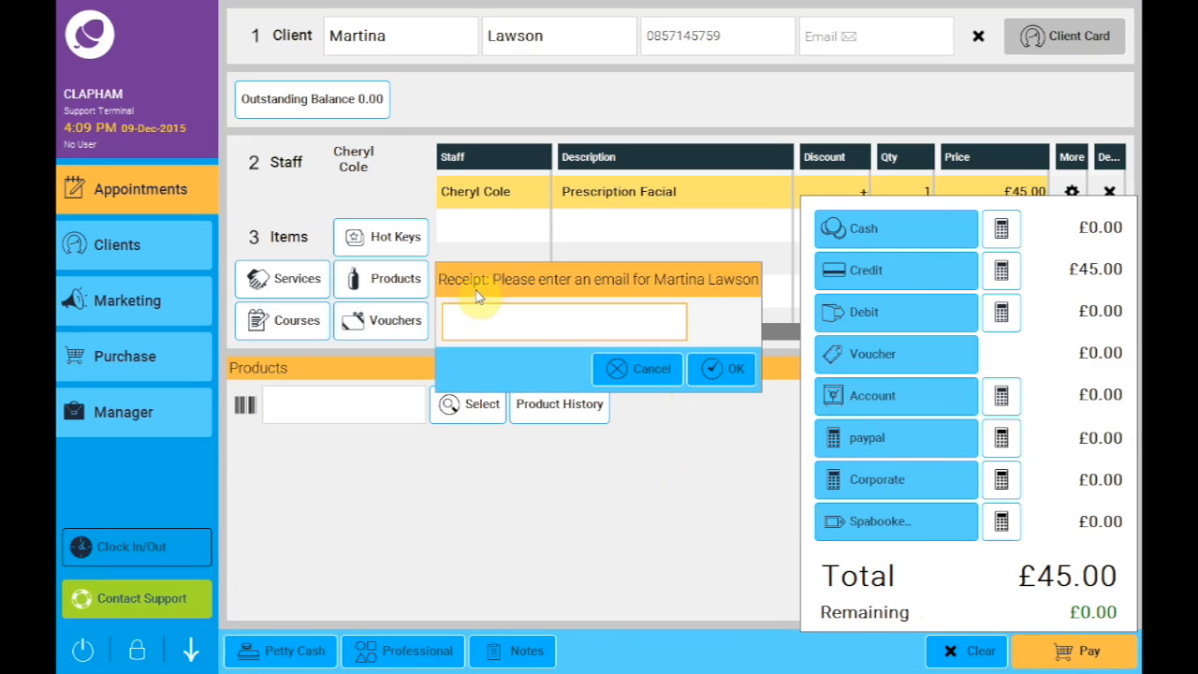
mouse_move(721, 296)
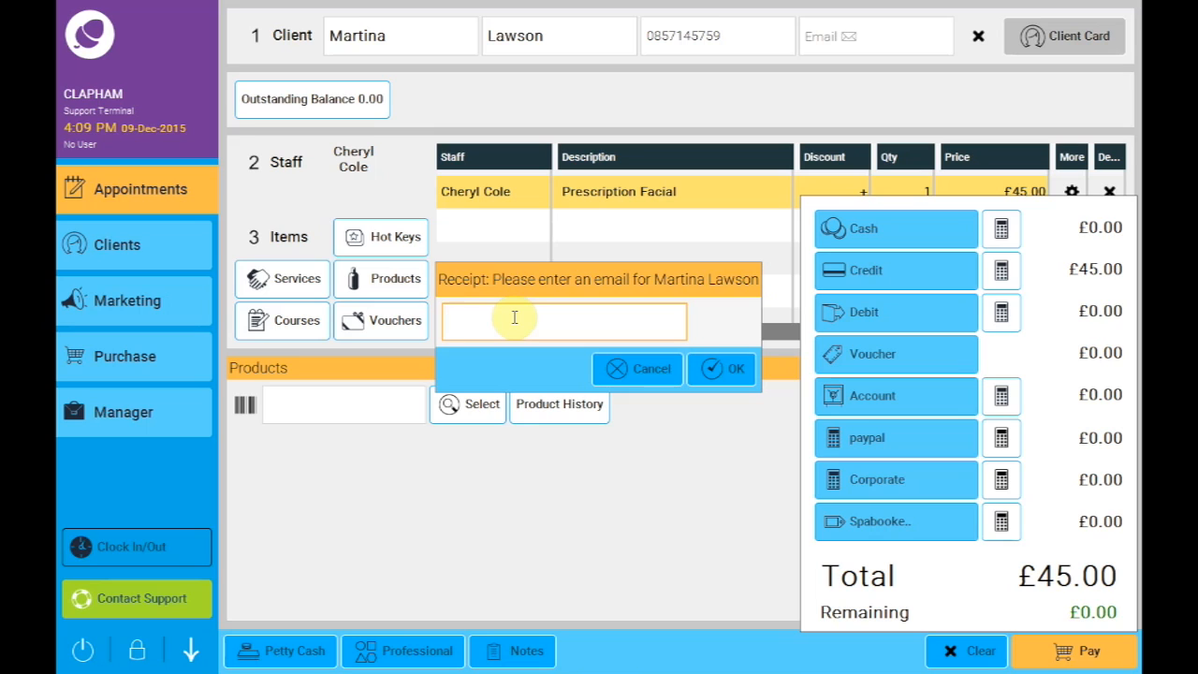
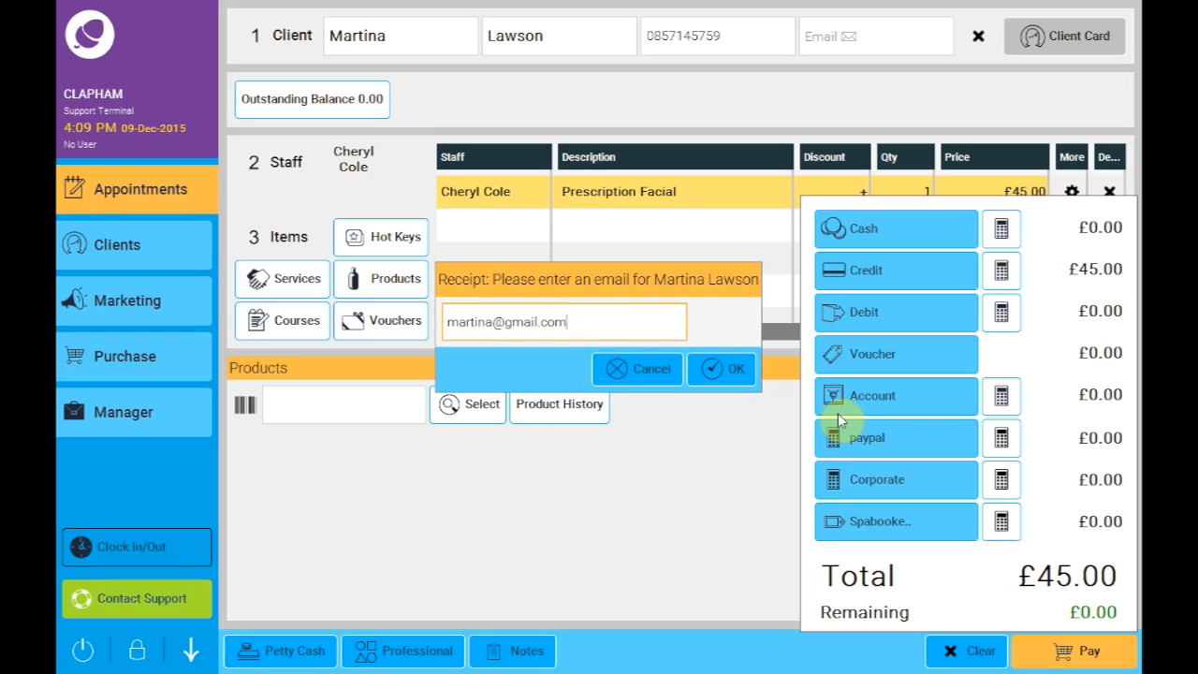
click(721, 368)
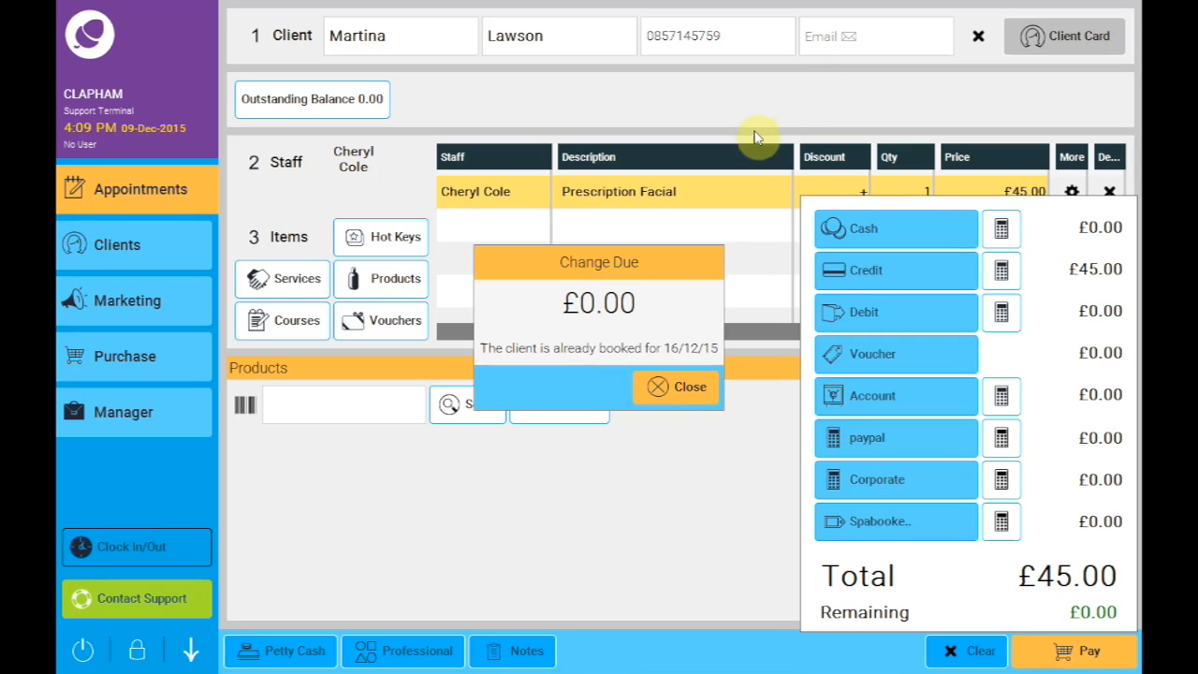
mouse_move(678, 386)
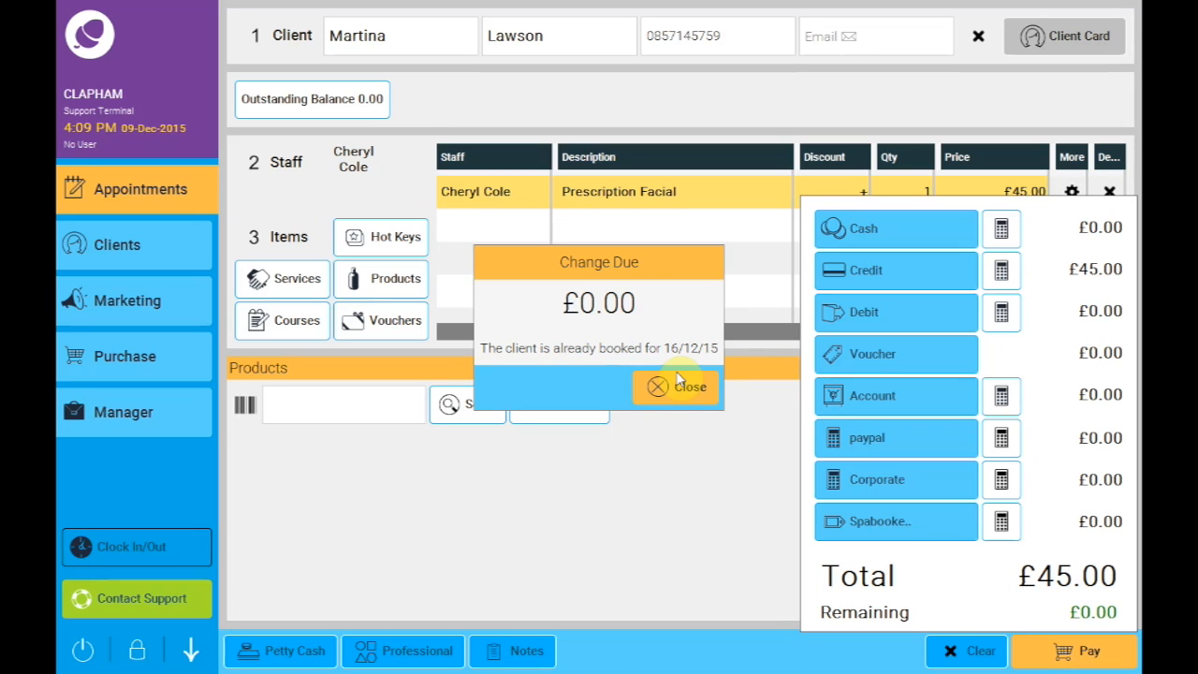
Close the change-due confirmation and show the appointment icons and borders legend.
click(676, 385)
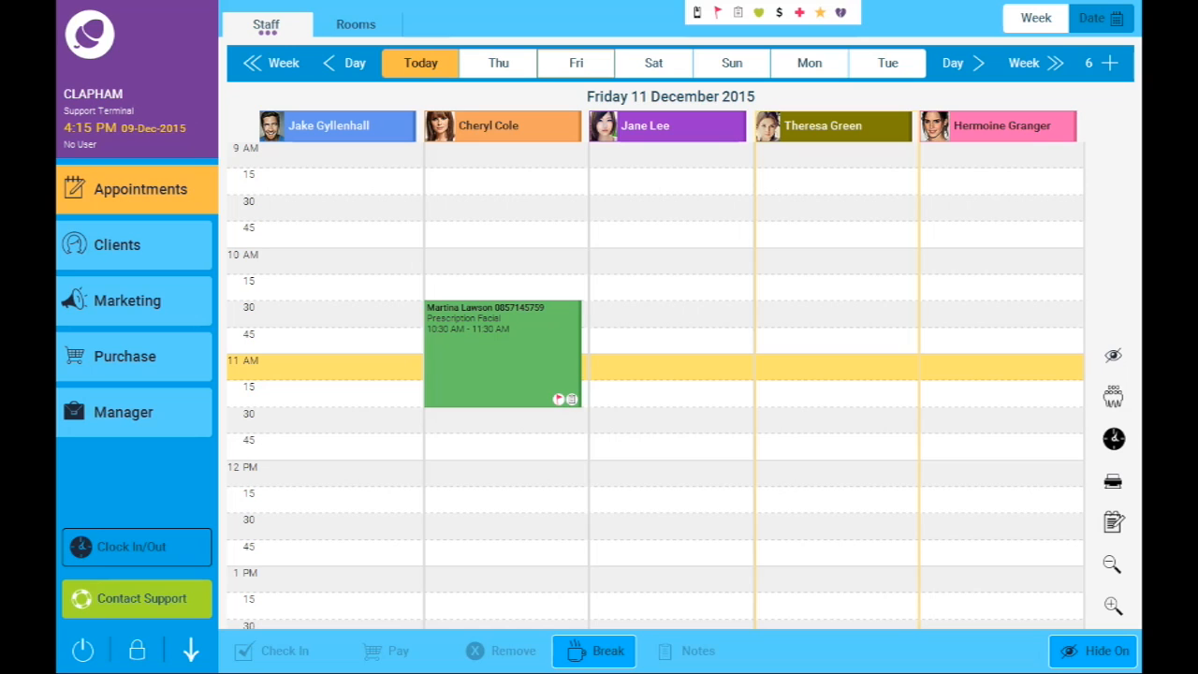
click(799, 11)
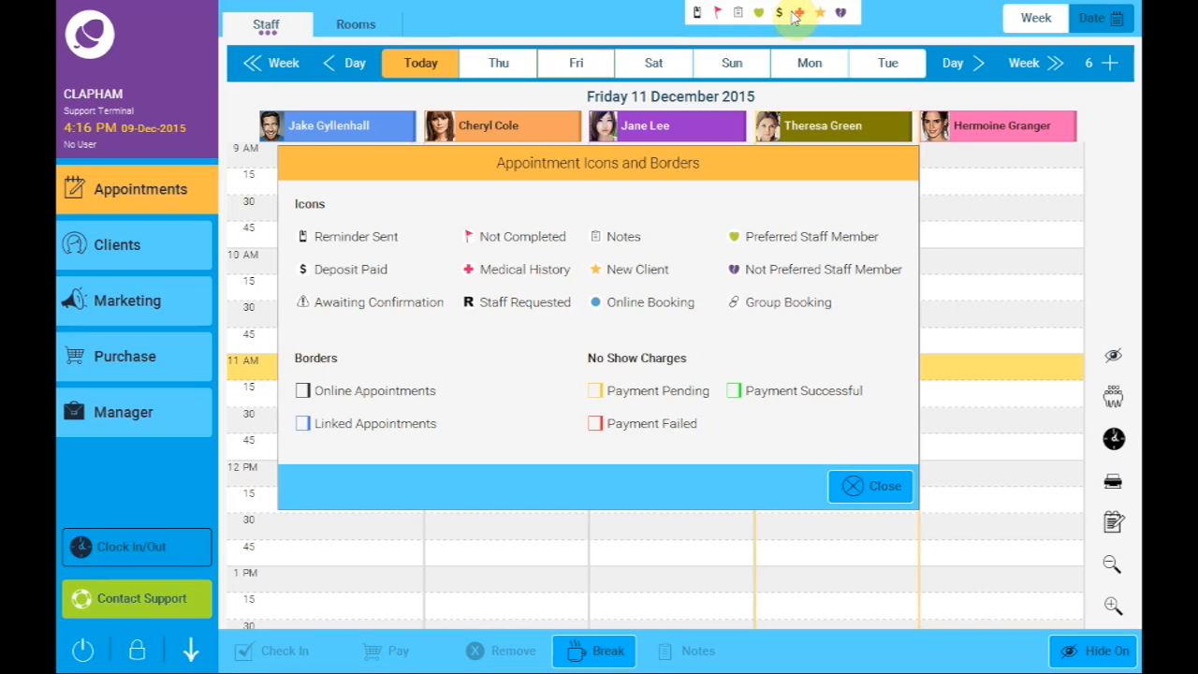
mouse_move(595, 273)
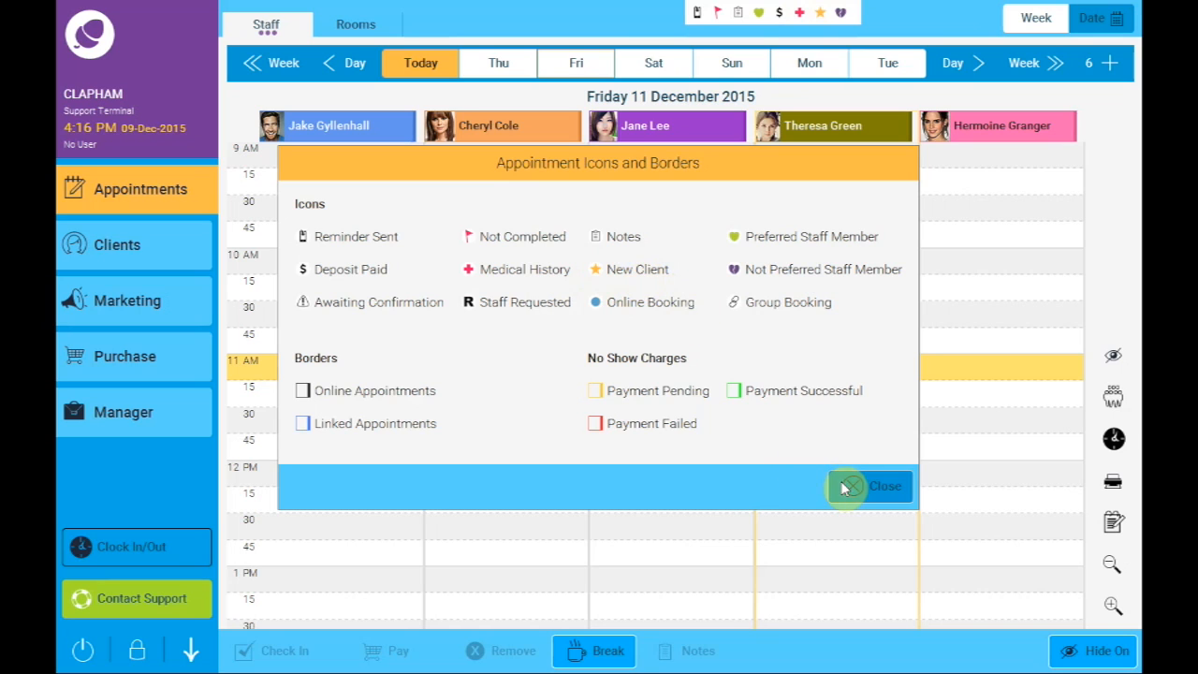
Close the icons and borders legend.
click(884, 487)
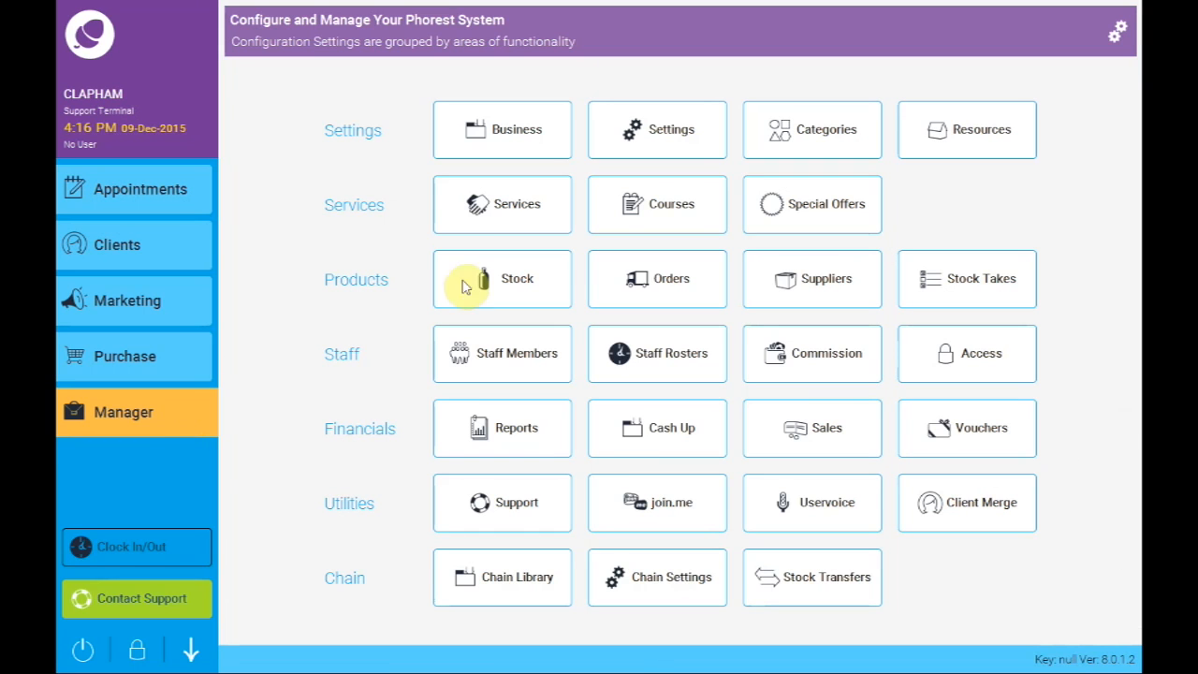
Review the Appointments tab of General Settings, save, and return to Friday's schedule.
click(656, 129)
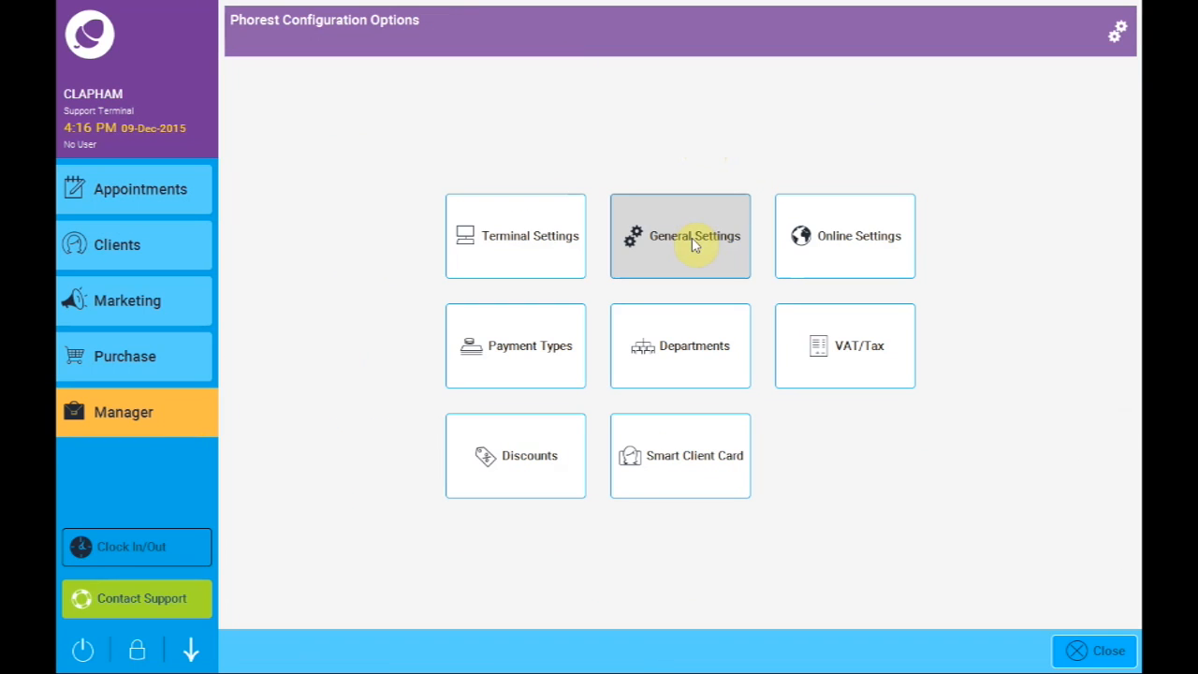
click(680, 236)
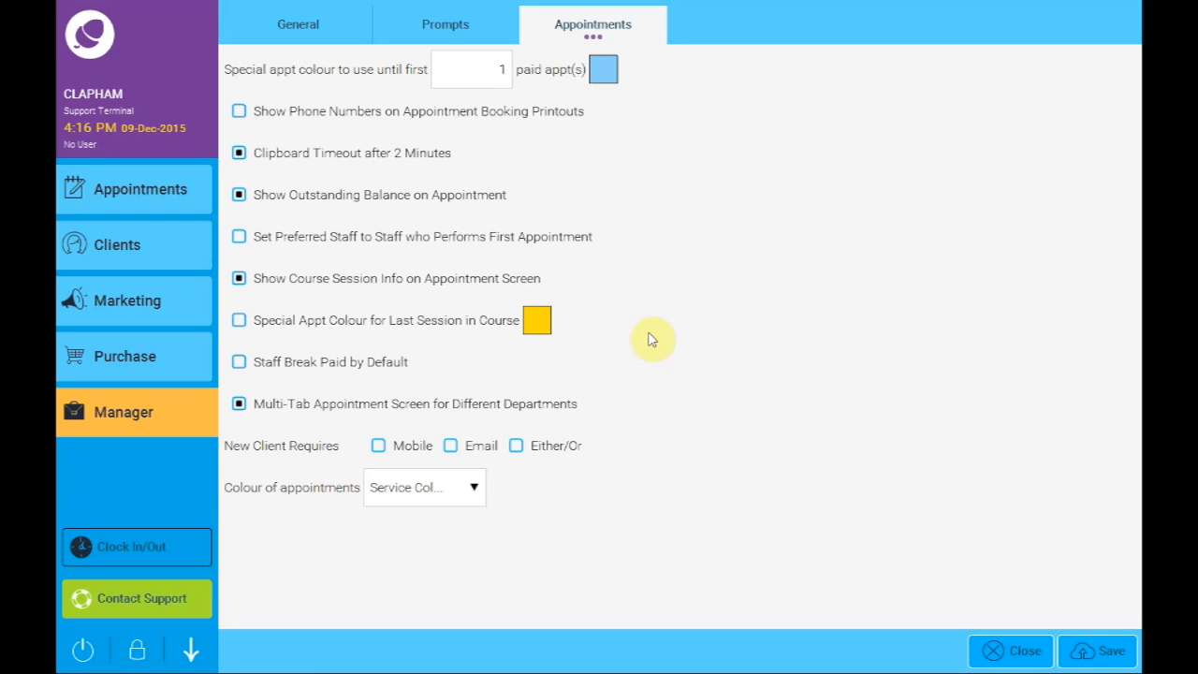
click(1113, 651)
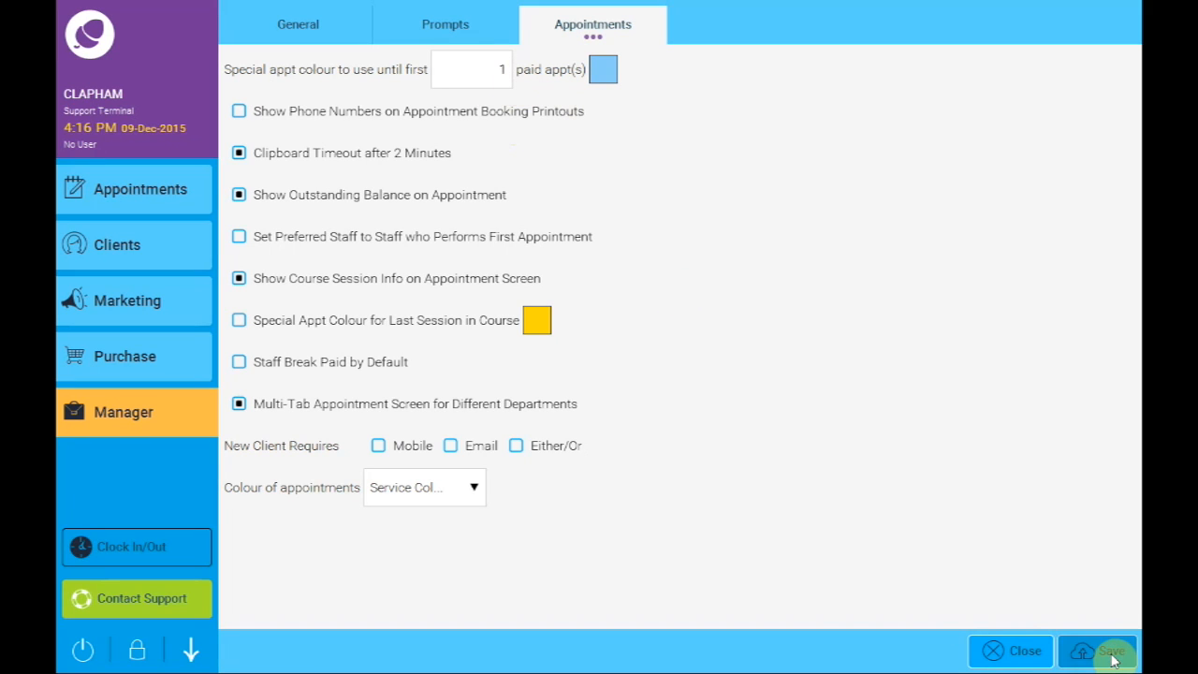
click(139, 187)
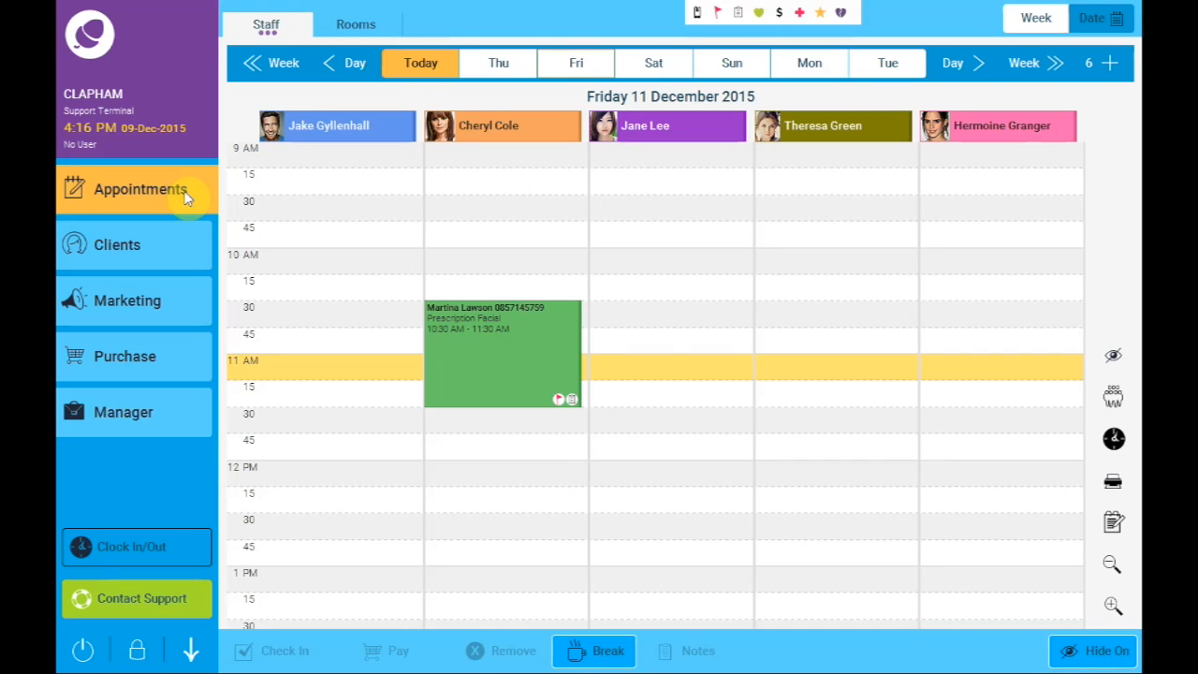
mouse_move(771, 341)
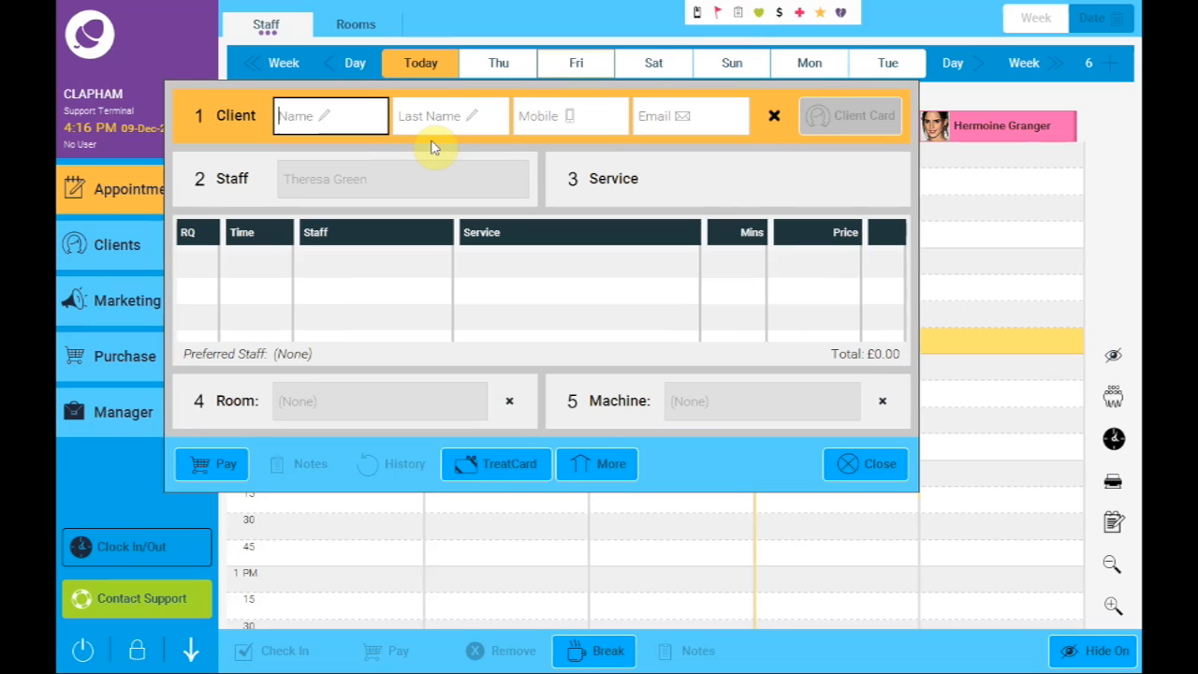
text(Lucy)
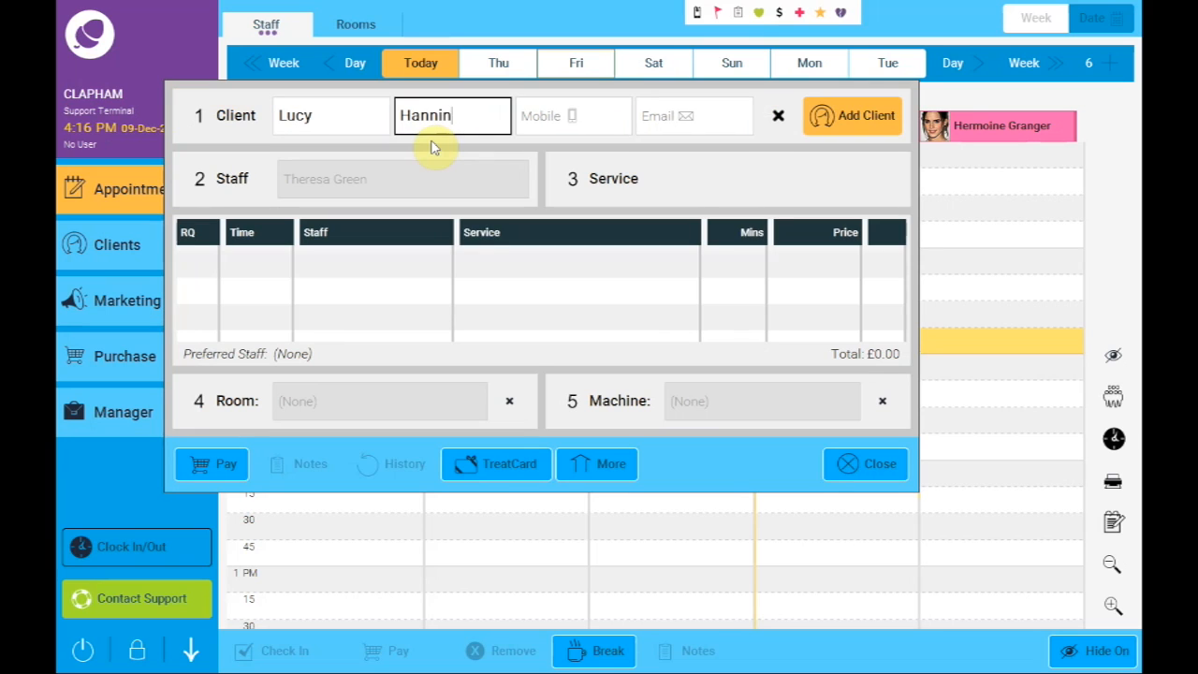
text(gton)
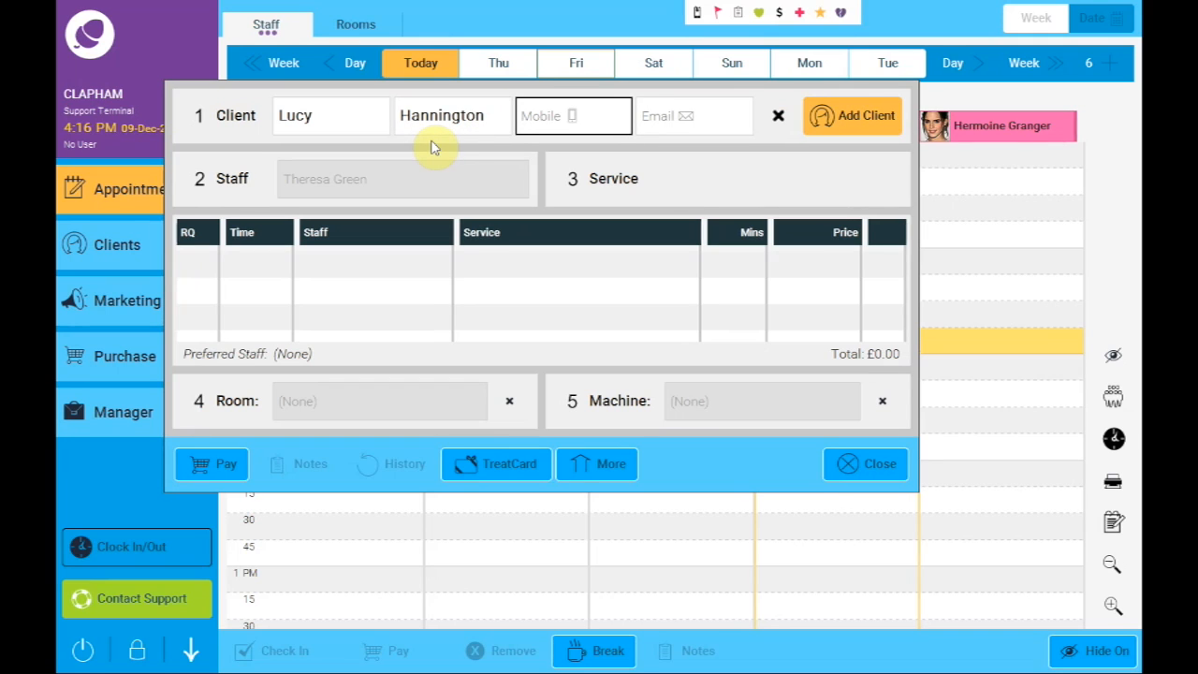
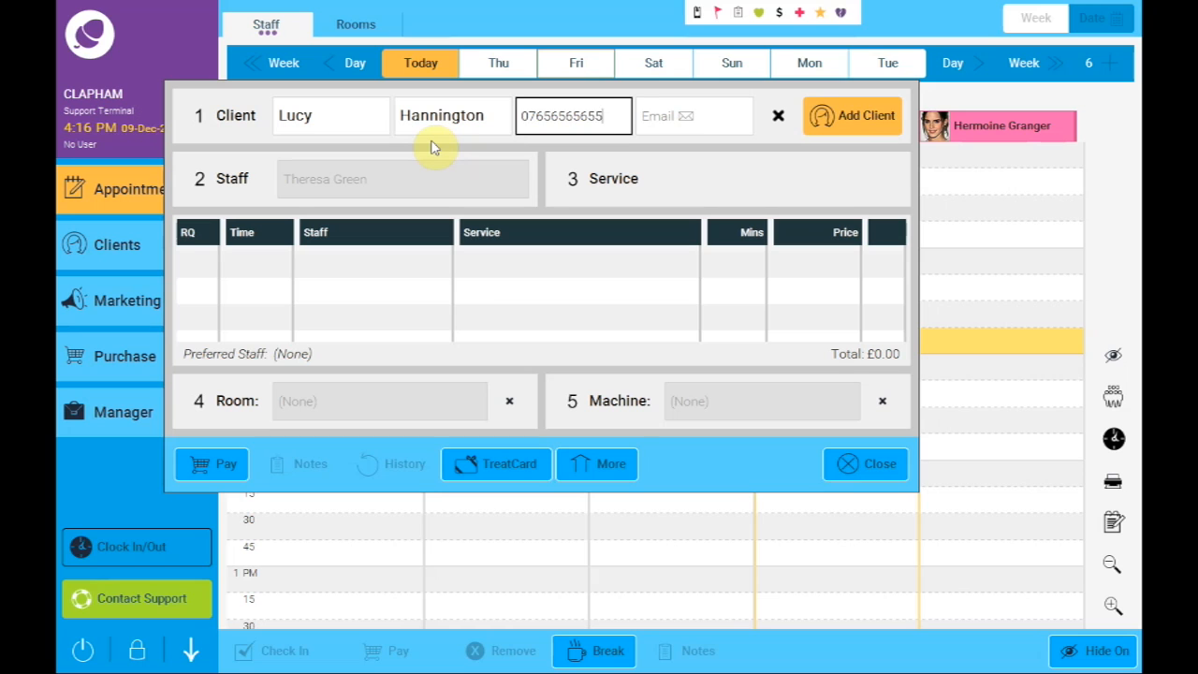
mouse_move(626, 187)
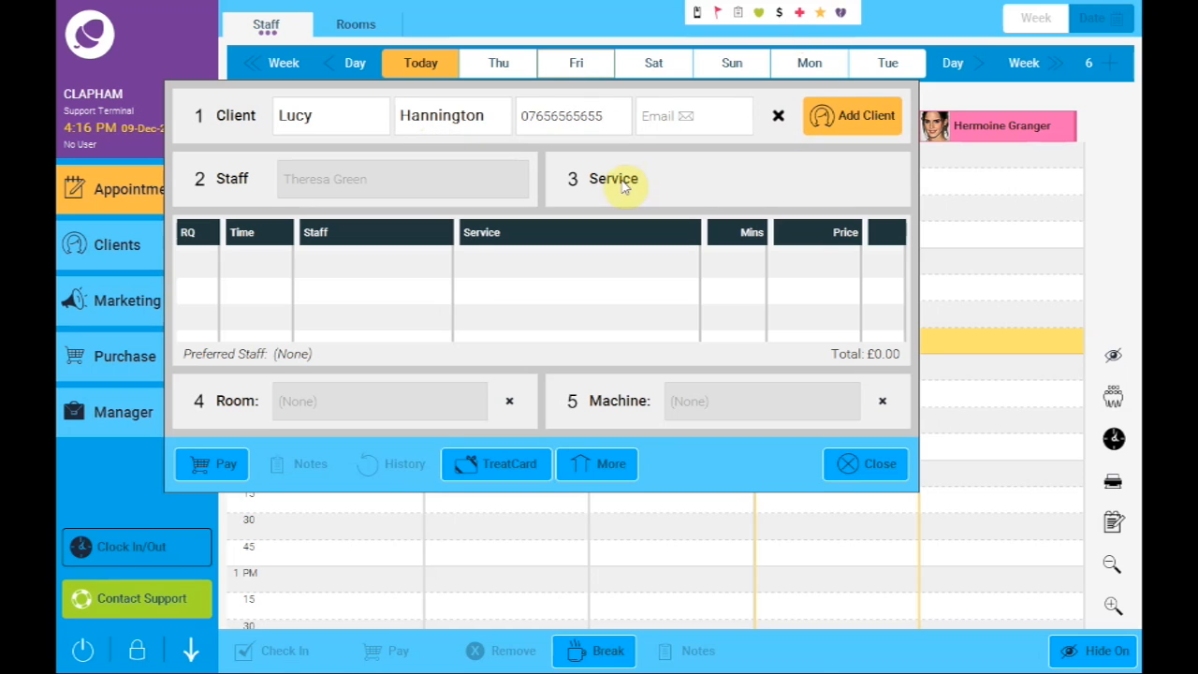
click(615, 180)
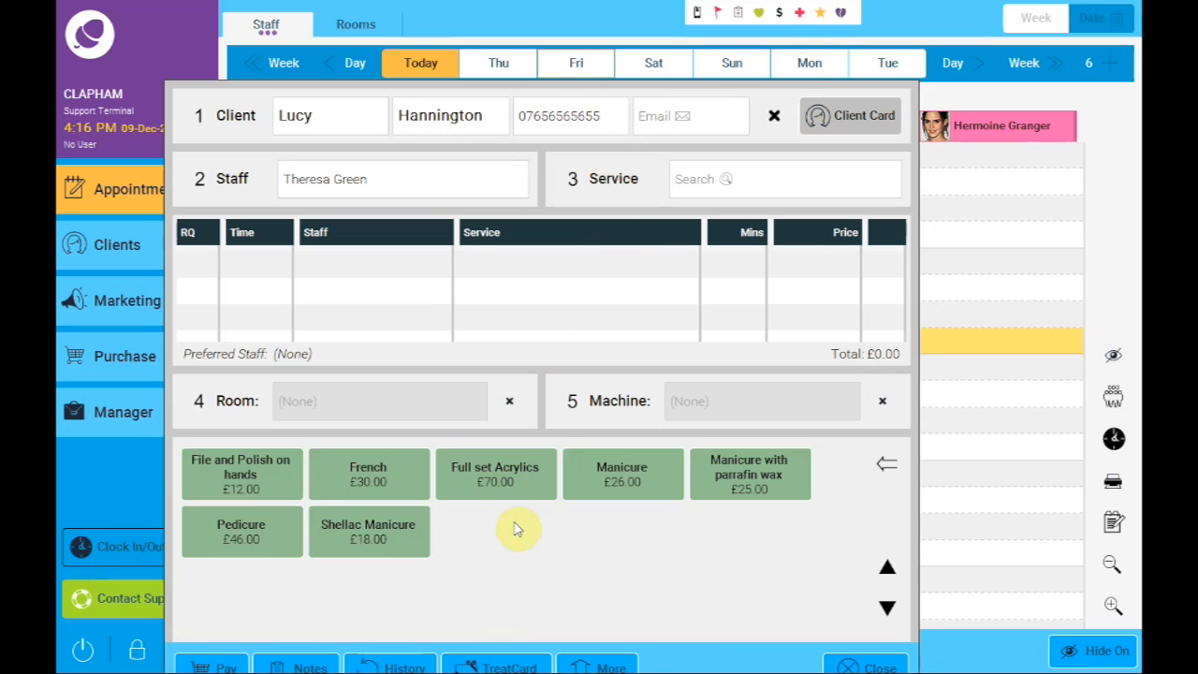
mouse_move(603, 490)
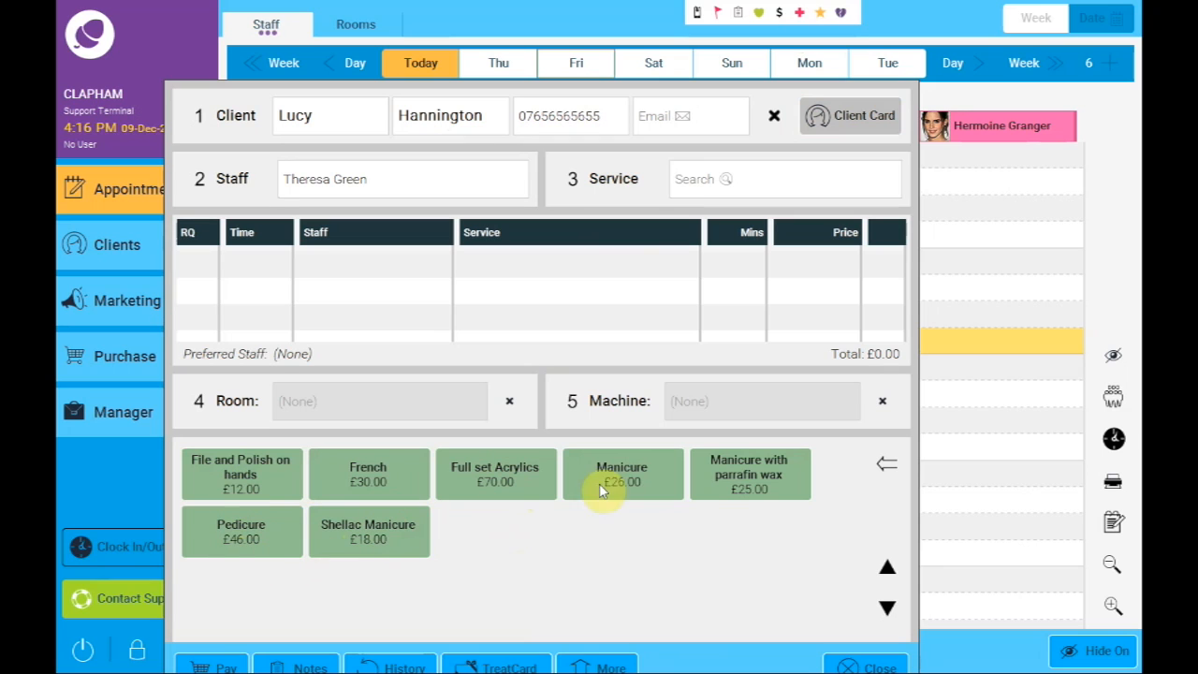
mouse_move(633, 483)
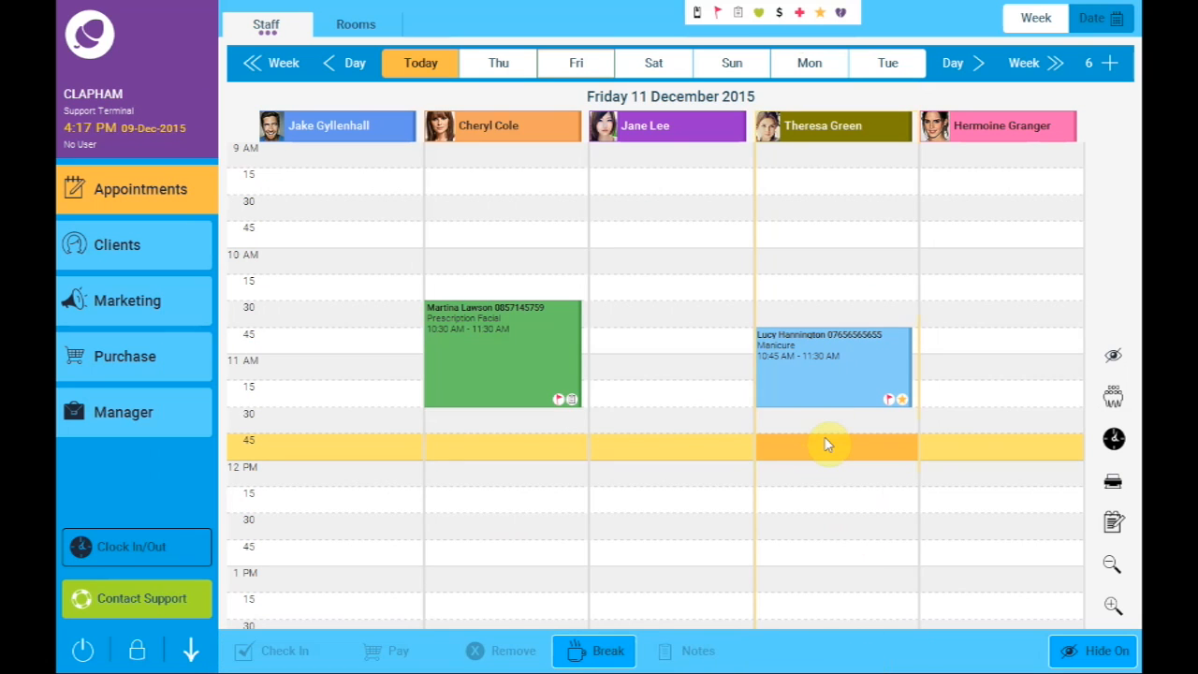
mouse_move(898, 429)
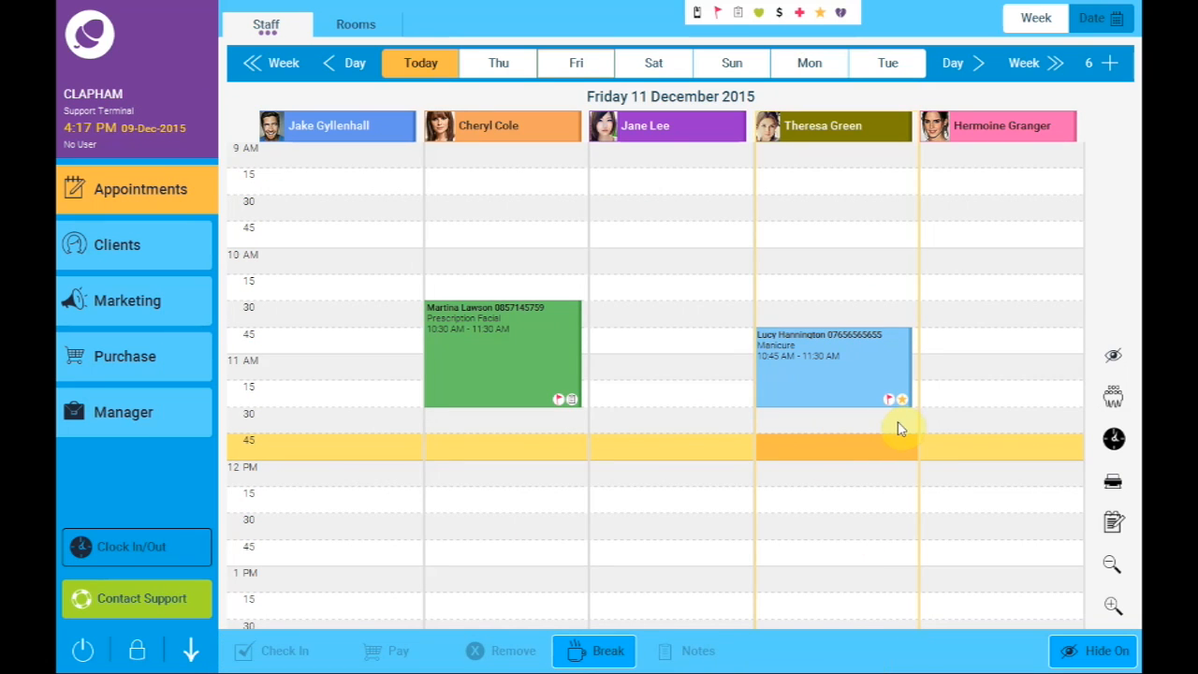
mouse_move(802, 442)
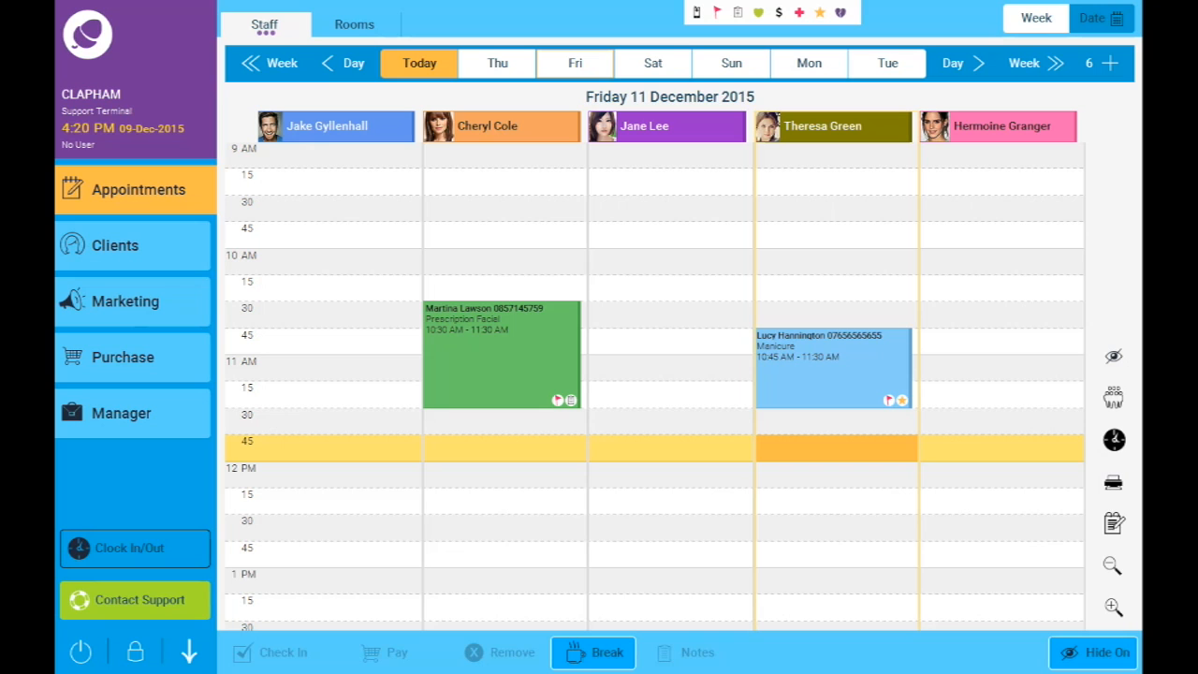
Select the first-visit manicure, skip the TreatCard, and take the full £26.00 in cash.
click(833, 367)
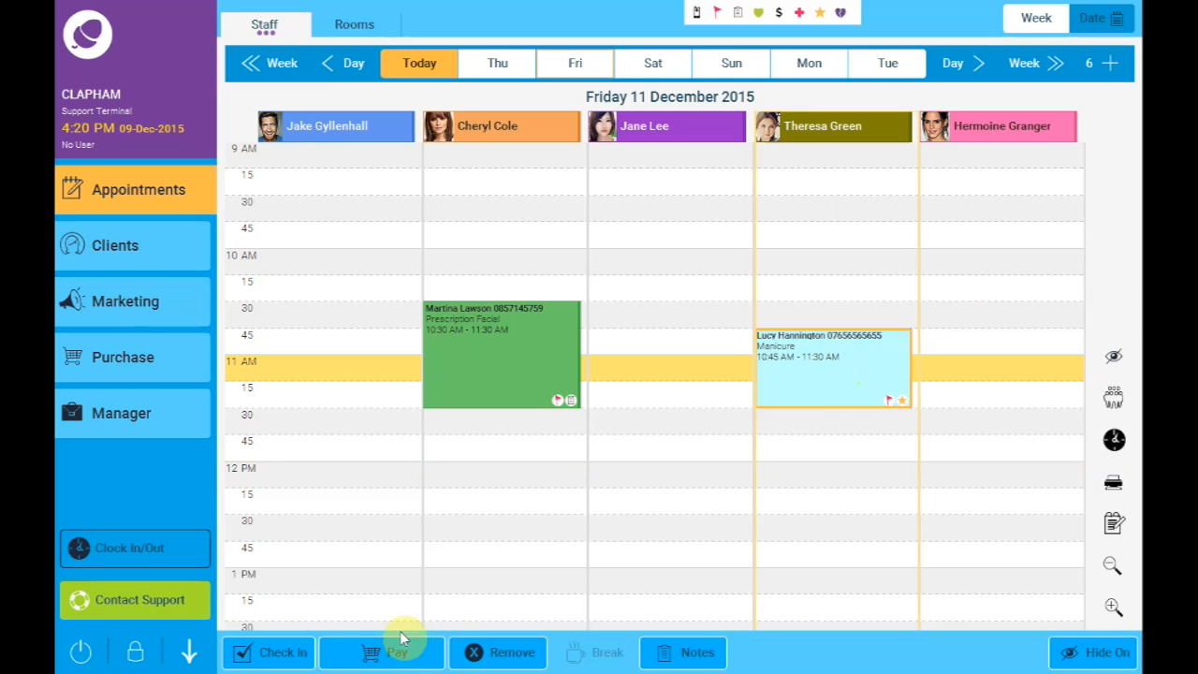
click(382, 651)
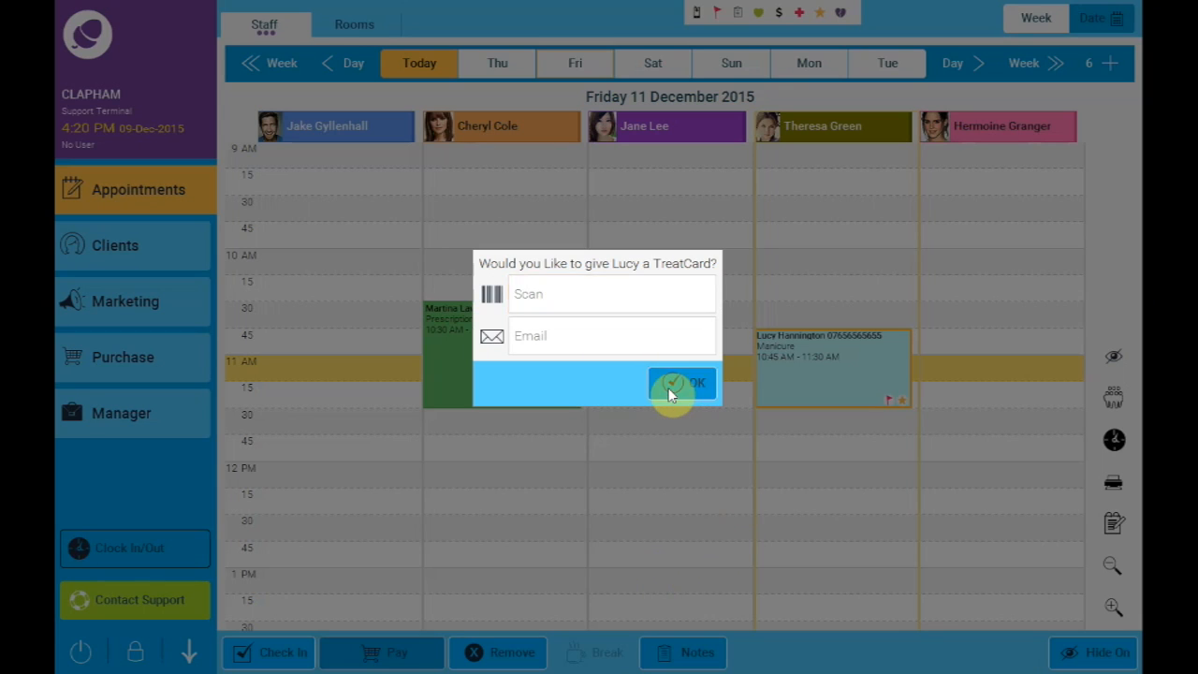
click(682, 384)
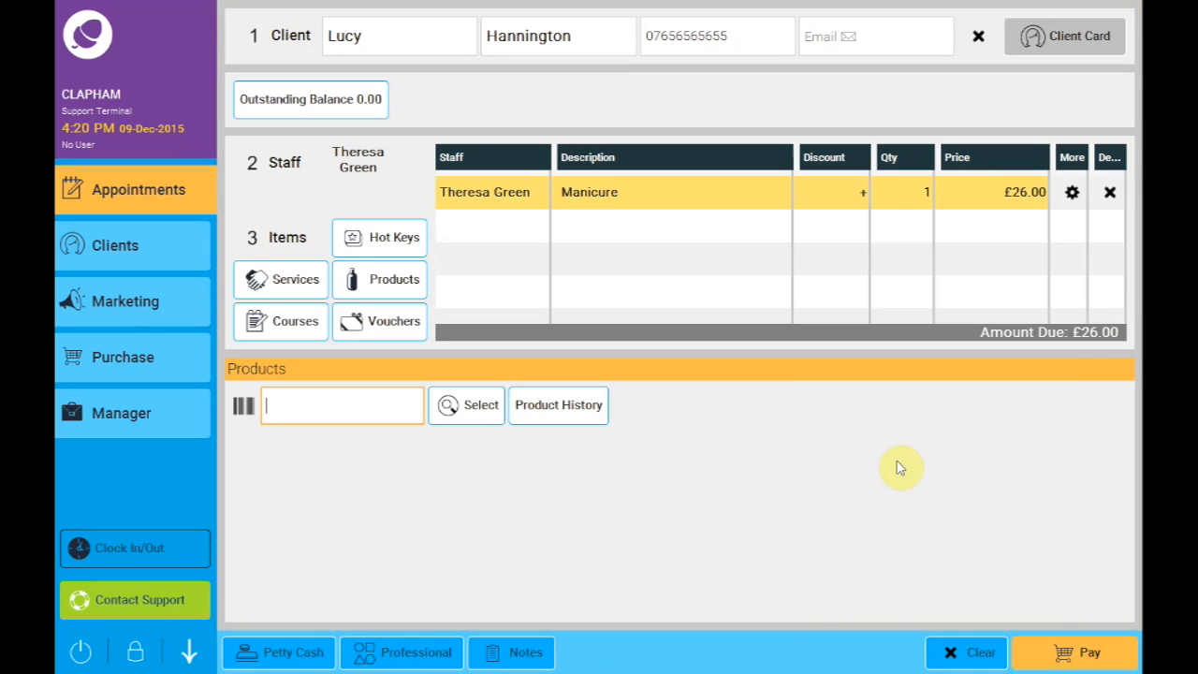
click(1088, 651)
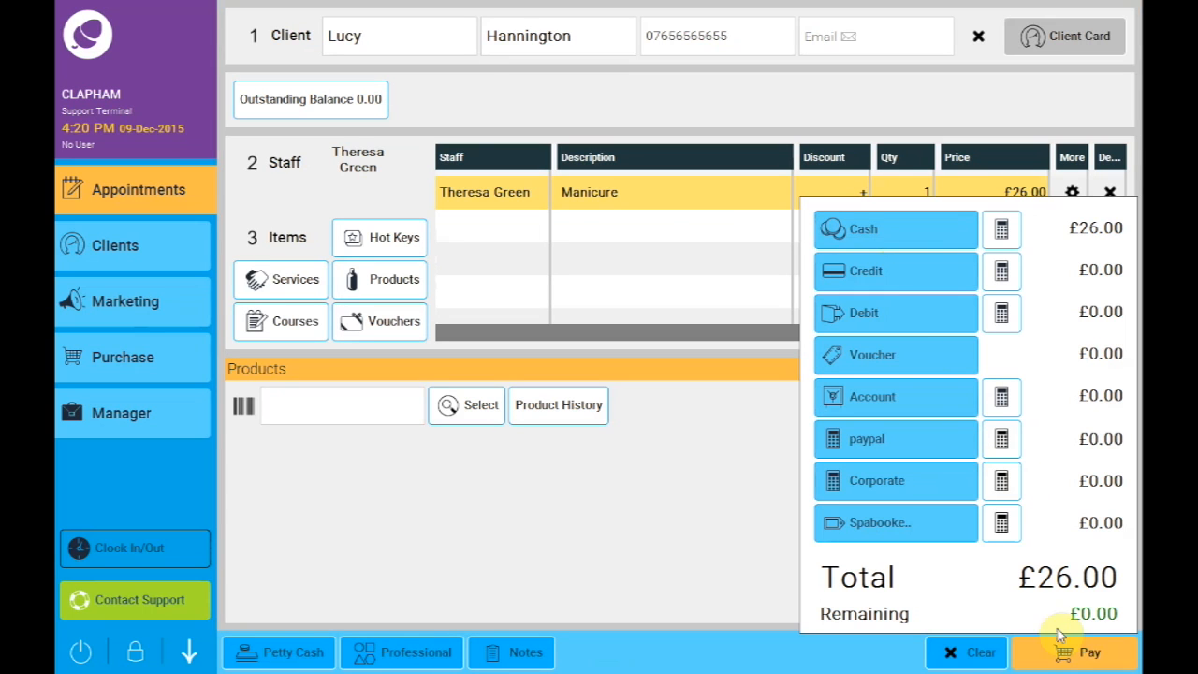
click(1089, 651)
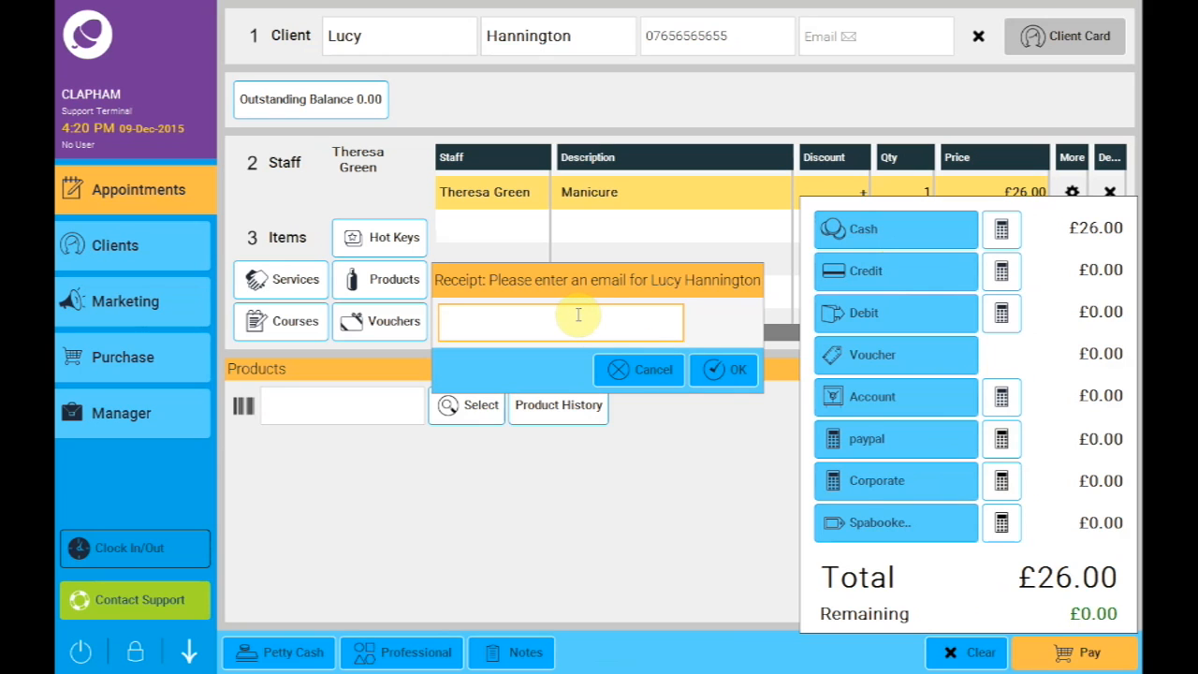
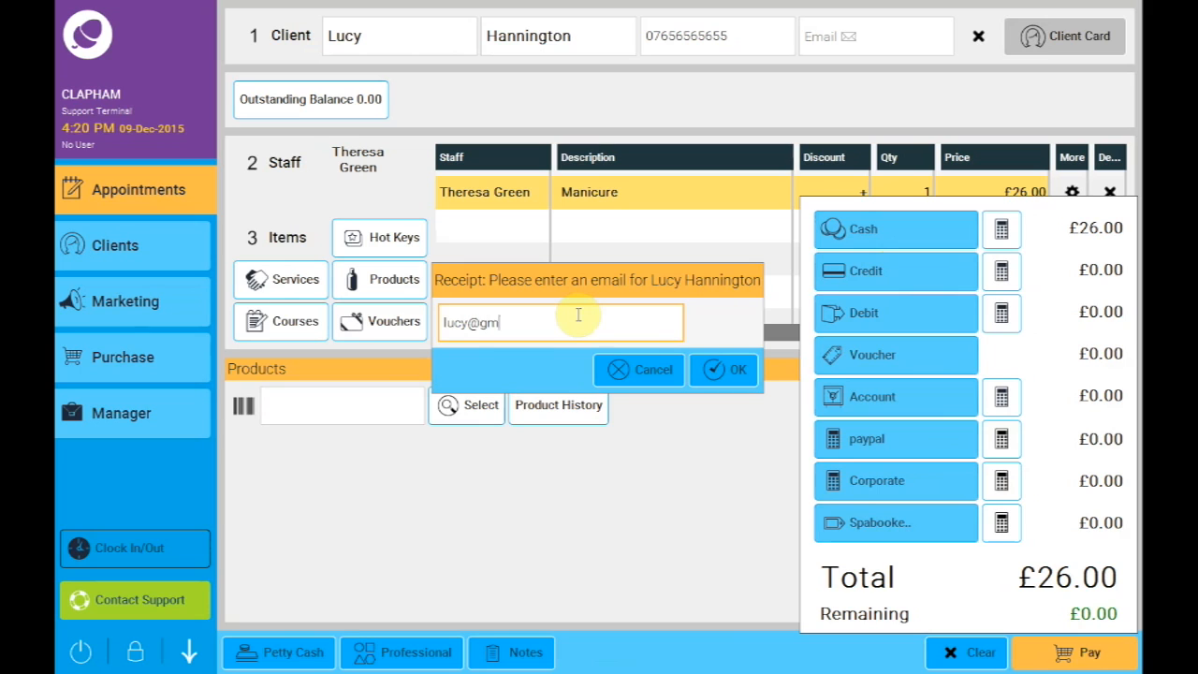
Enter 'lucy' as the receipt email and confirm, reaching the change-due rebook offer.
click(736, 369)
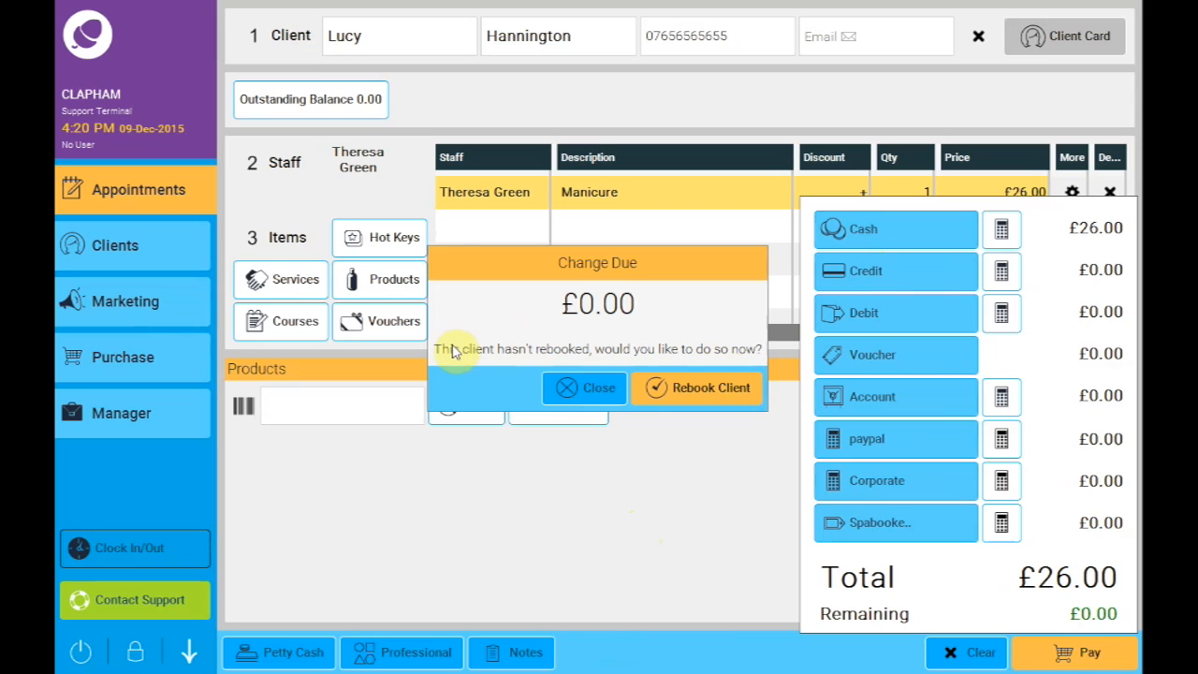
mouse_move(740, 367)
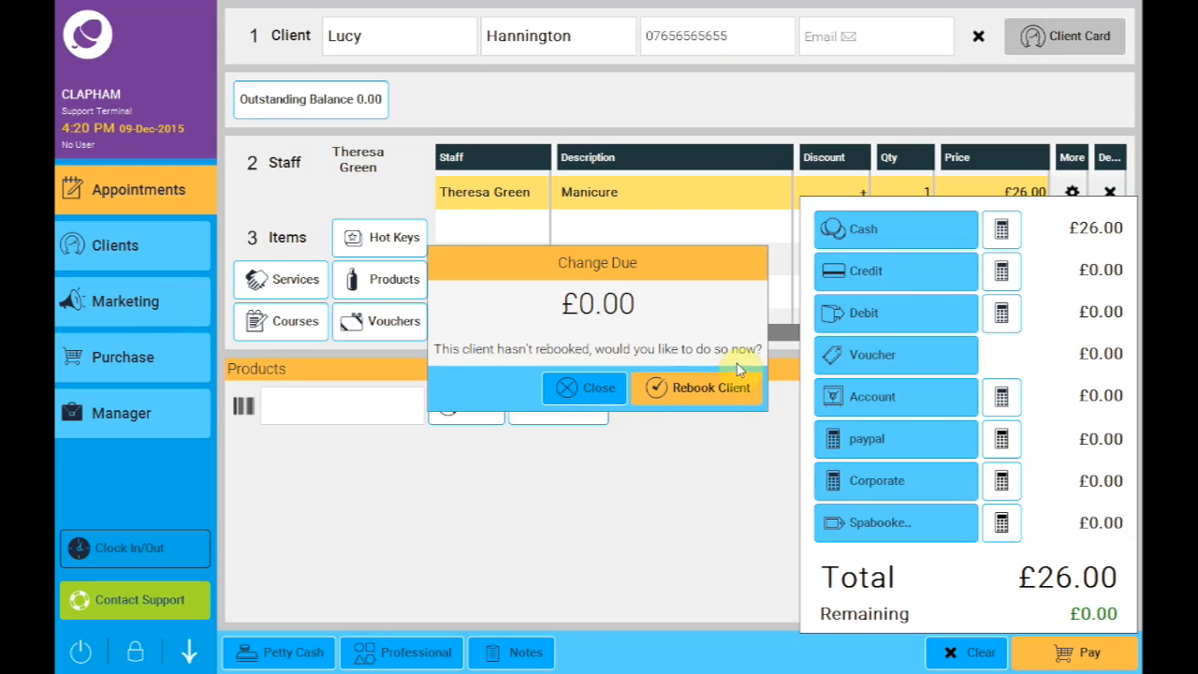
mouse_move(704, 397)
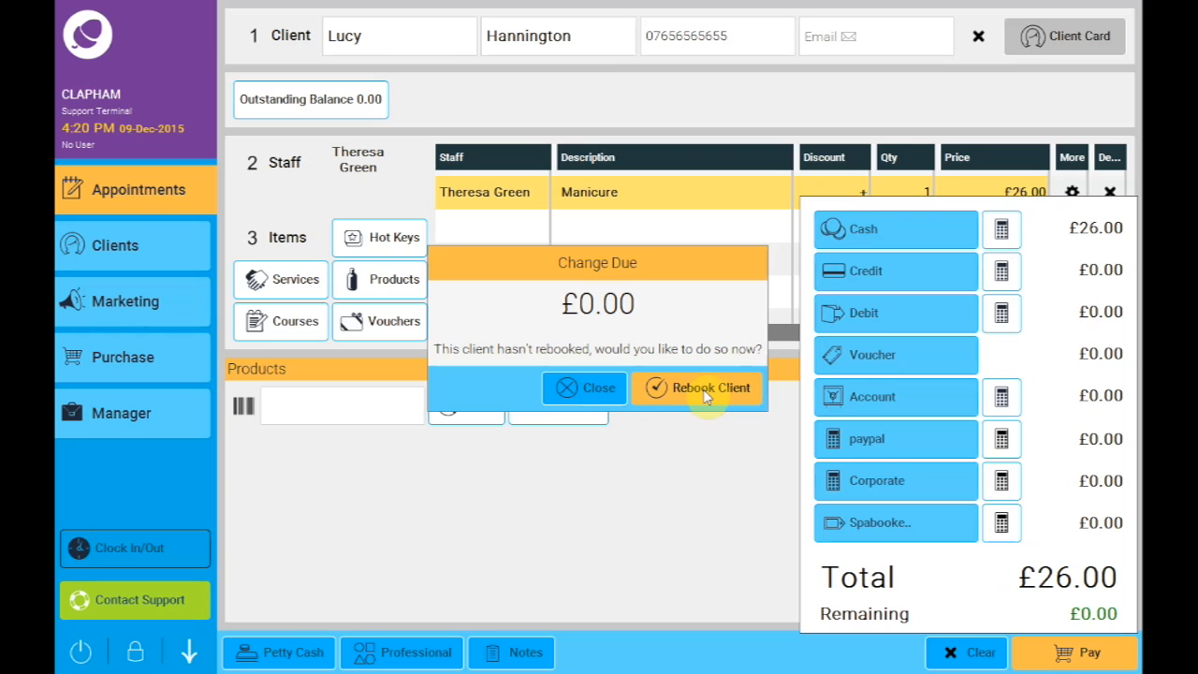
Accept the rebook offer and jump the schedule four weeks ahead via the date chooser.
click(584, 387)
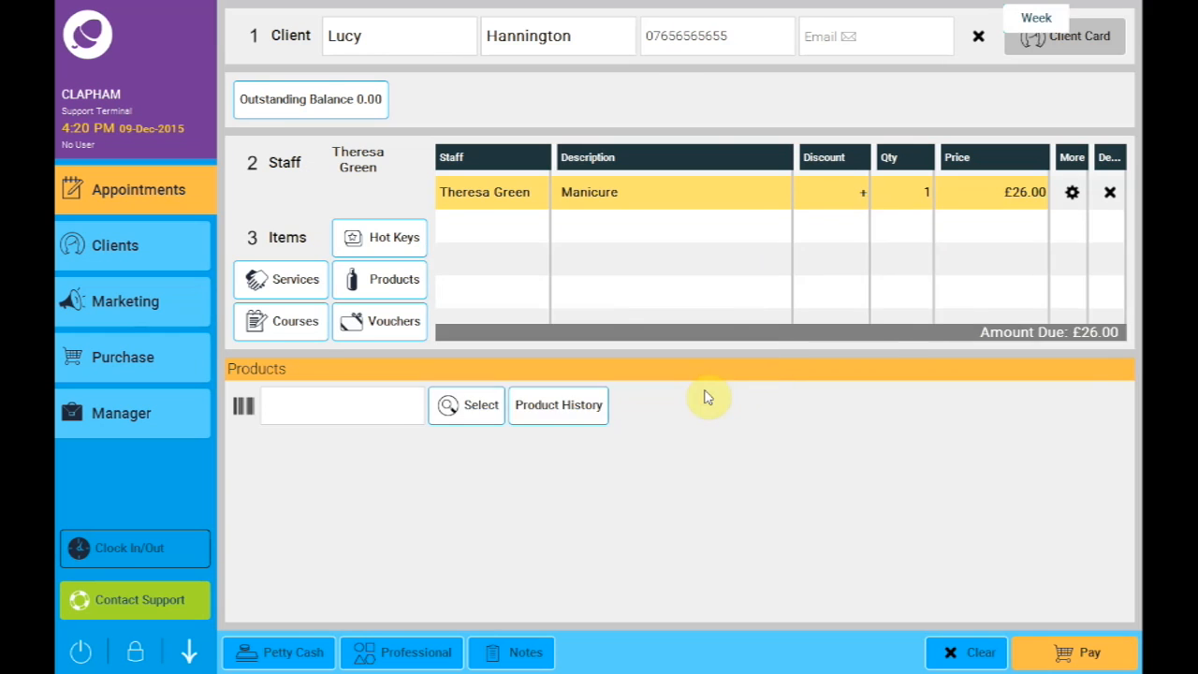
click(139, 189)
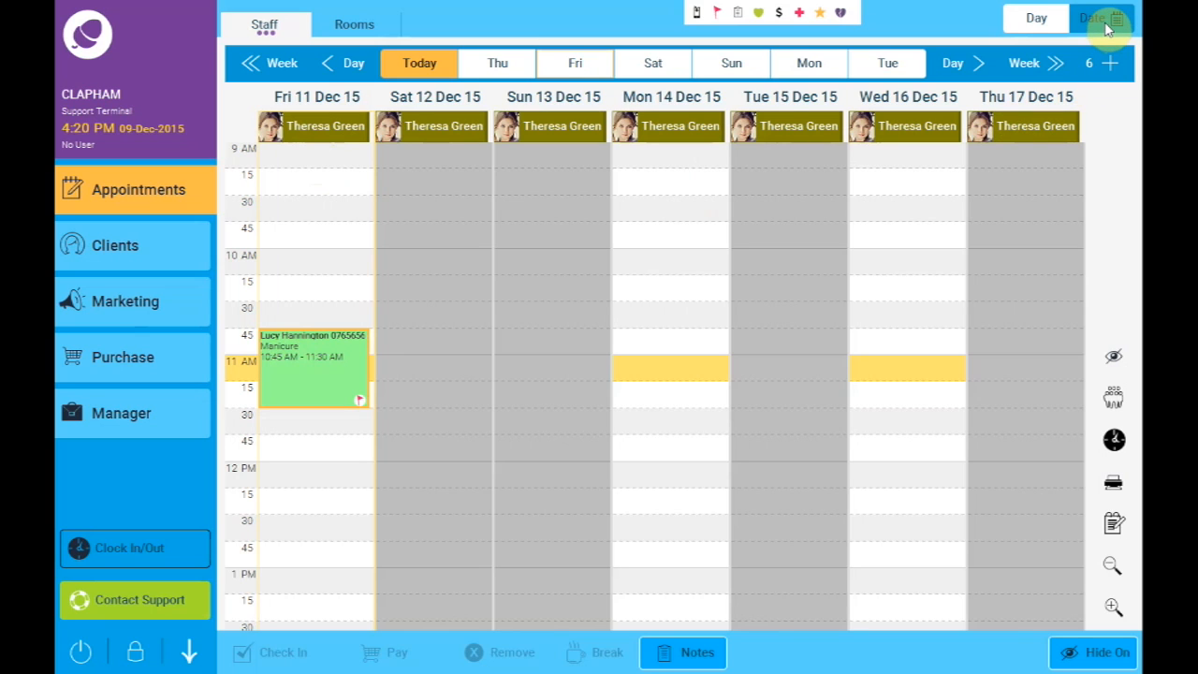
click(1093, 18)
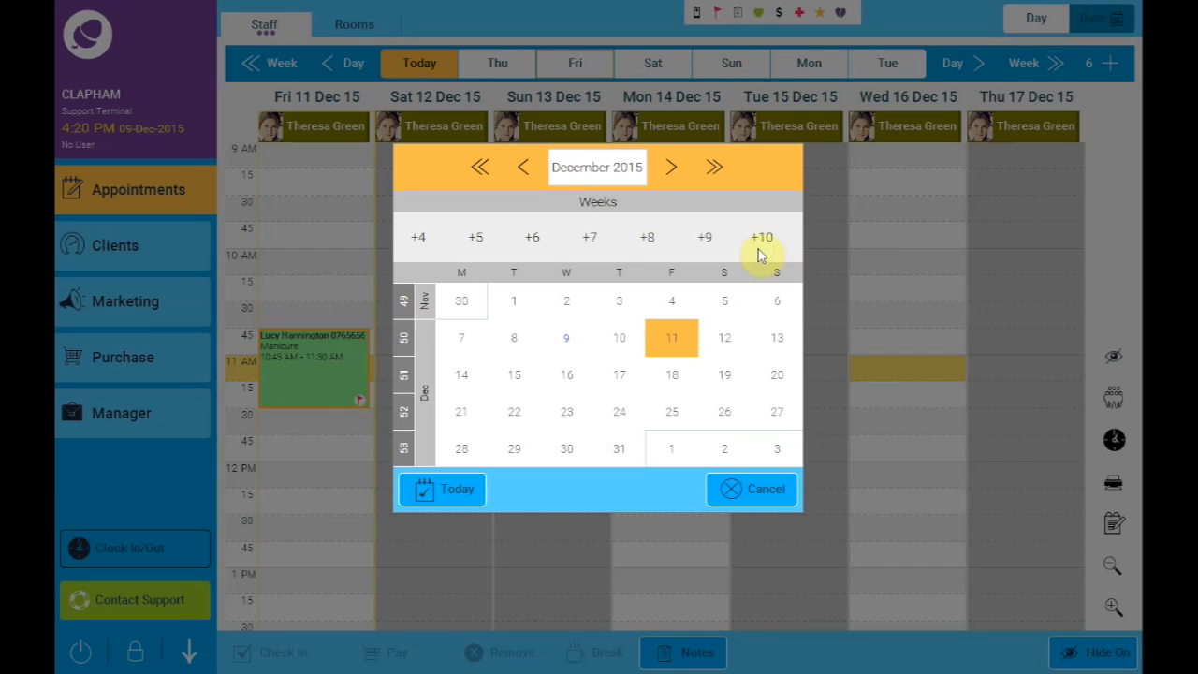
click(764, 489)
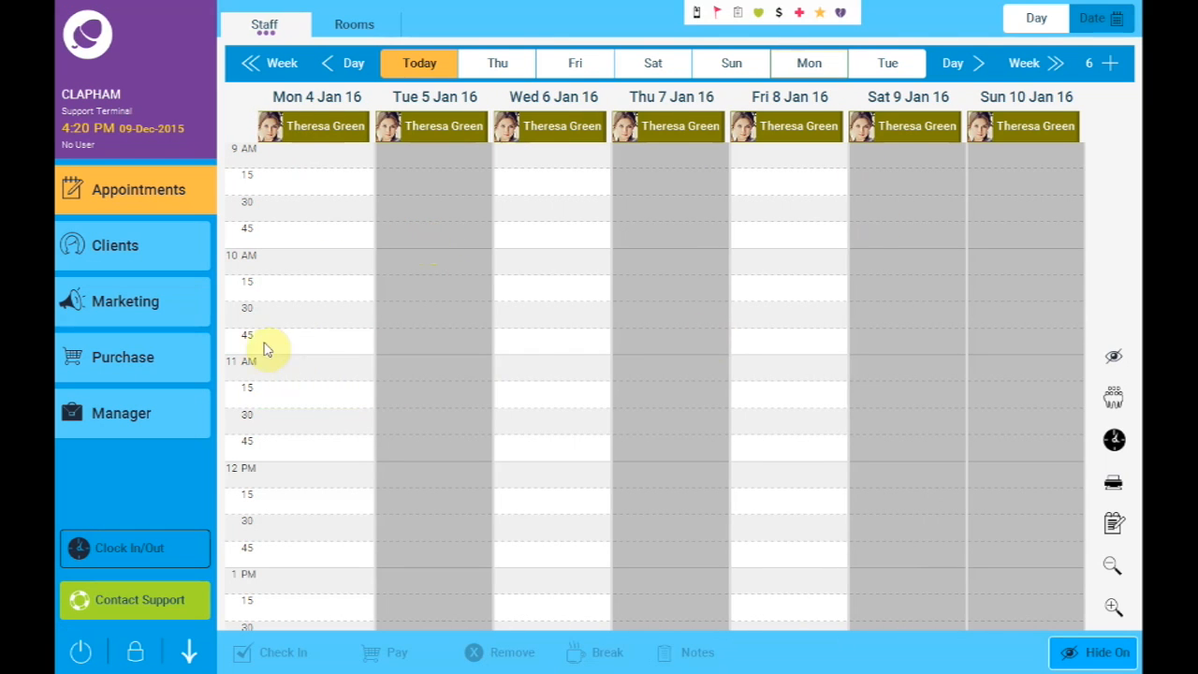
mouse_move(421, 330)
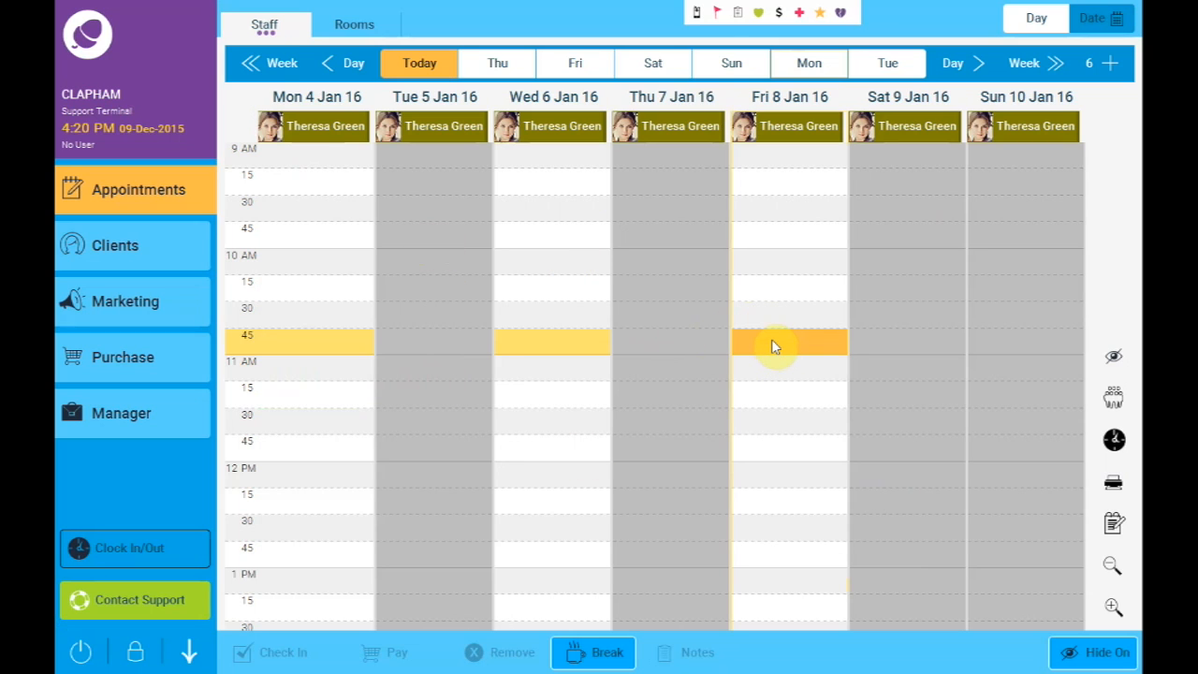
Book and confirm the manicure in the 10:45 slot on Friday 8 January.
click(790, 344)
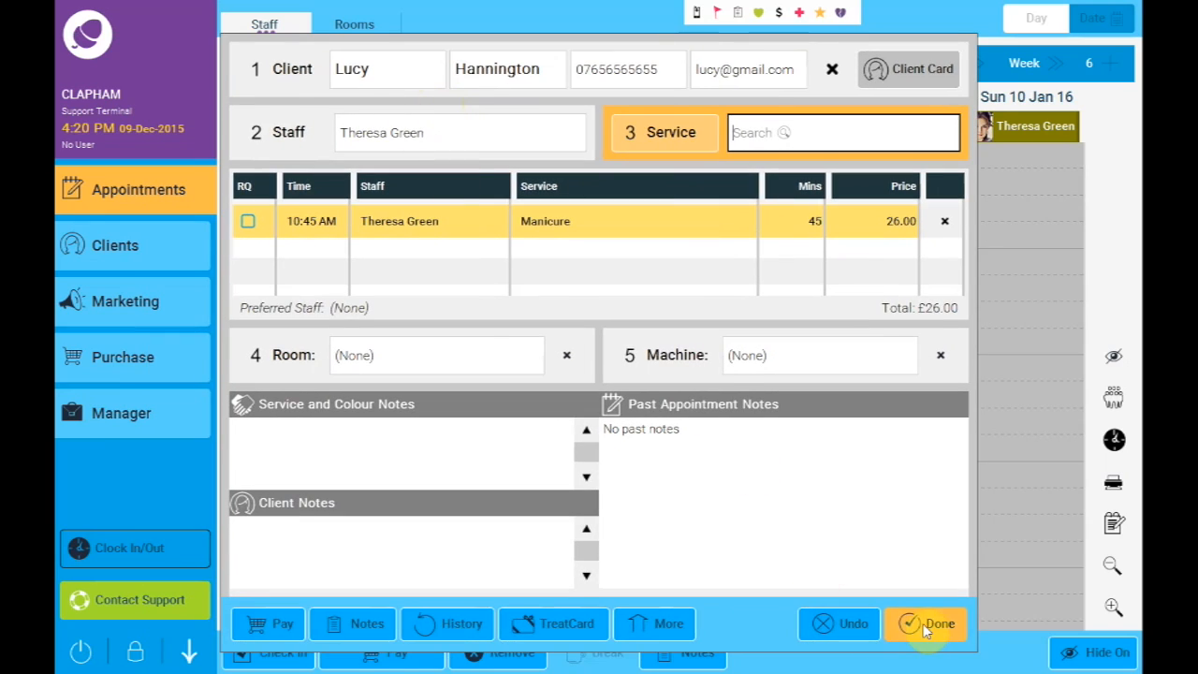
click(940, 624)
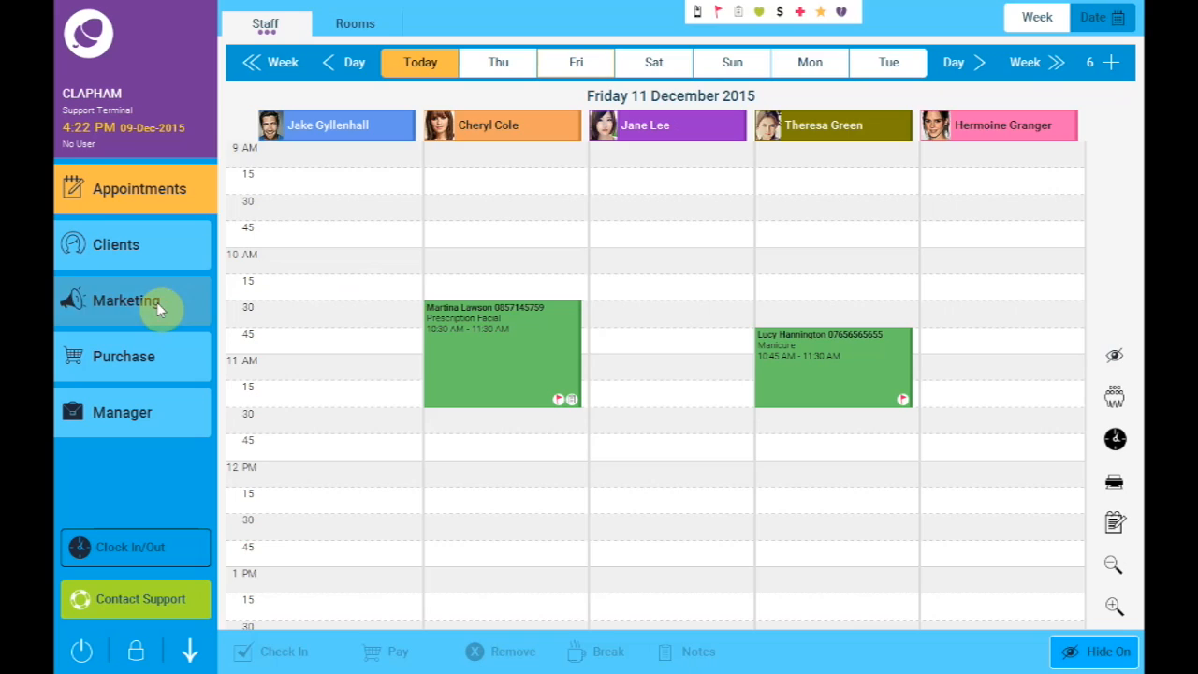
In Marketing client reviews, filter by staff name 'theres', then clear it to show all six reviews.
click(128, 300)
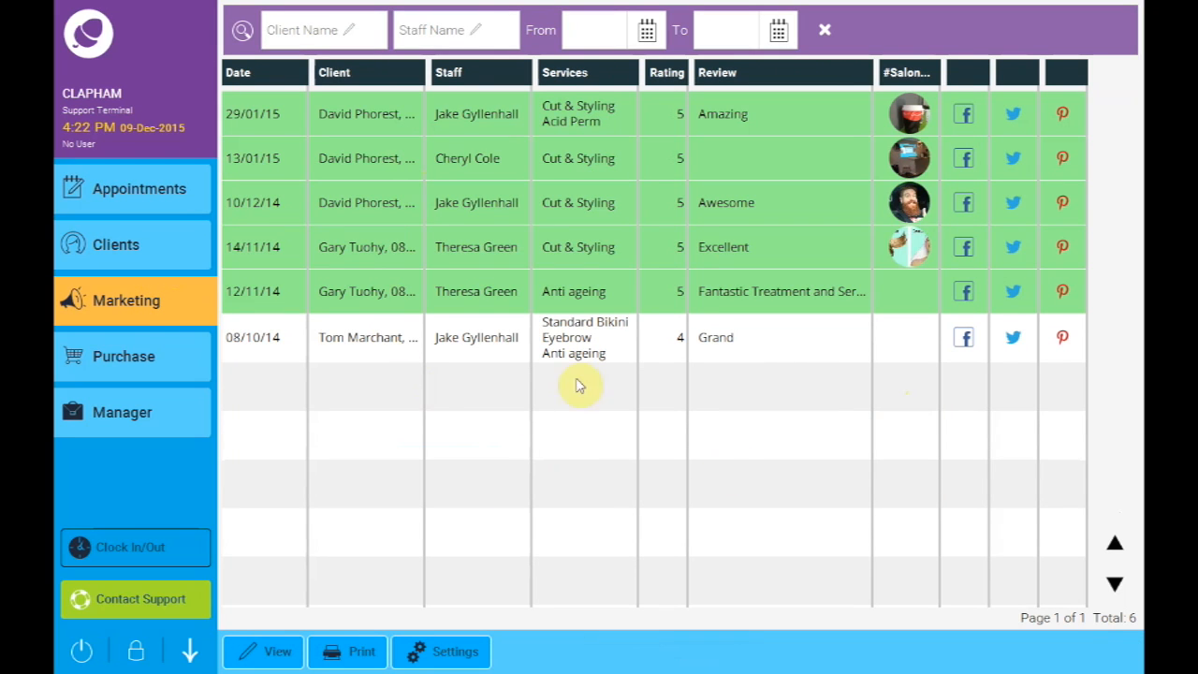
mouse_move(315, 169)
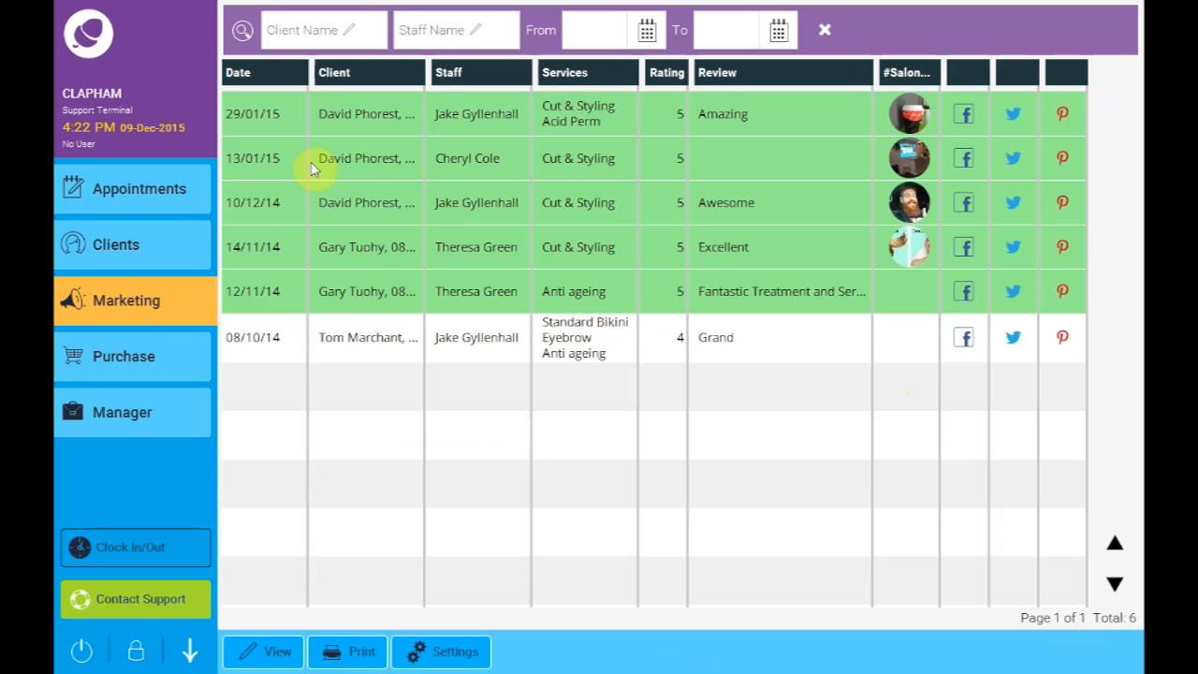
mouse_move(438, 146)
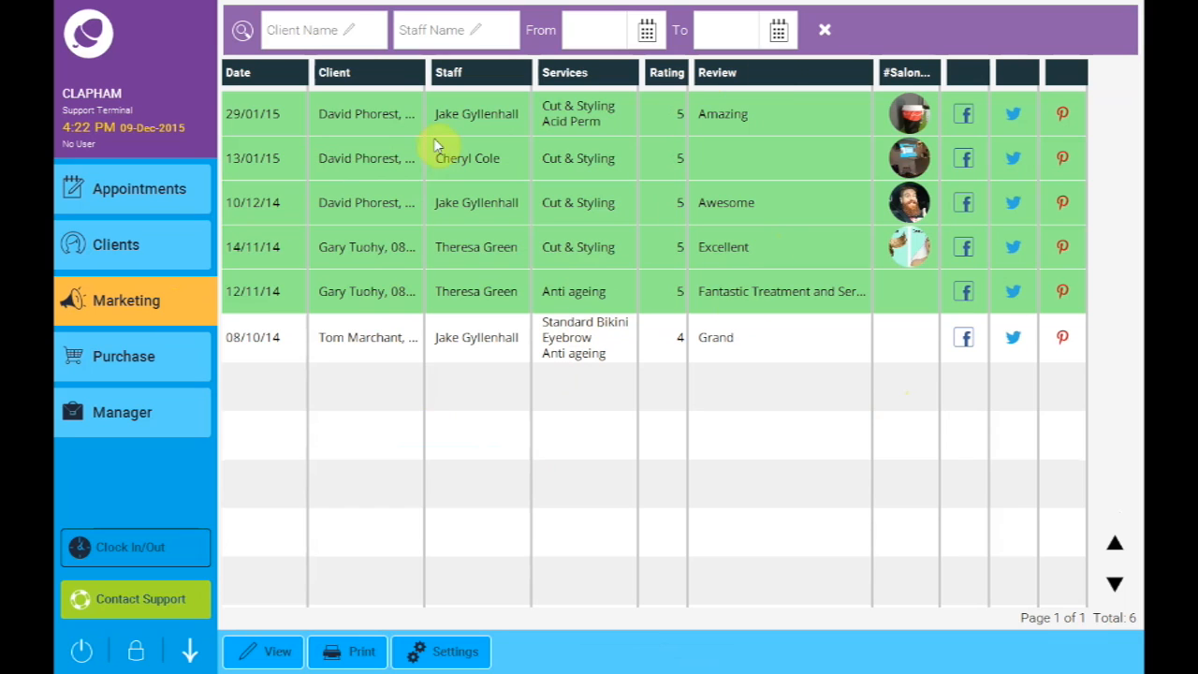
click(455, 30)
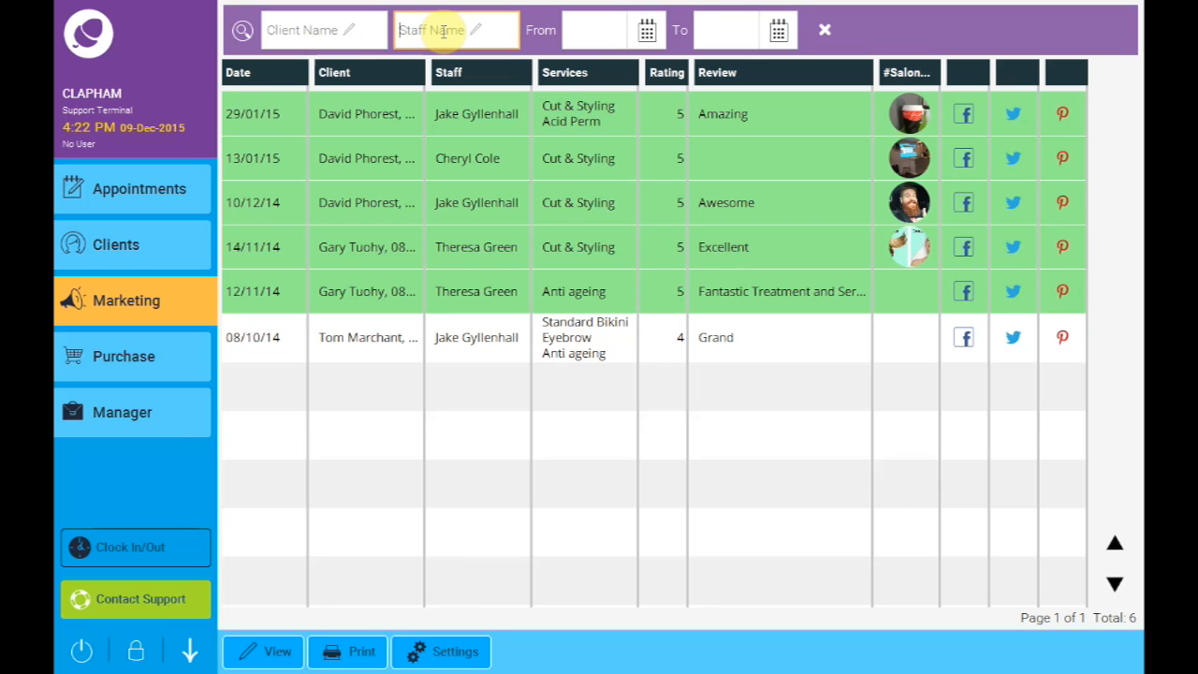
text(theres)
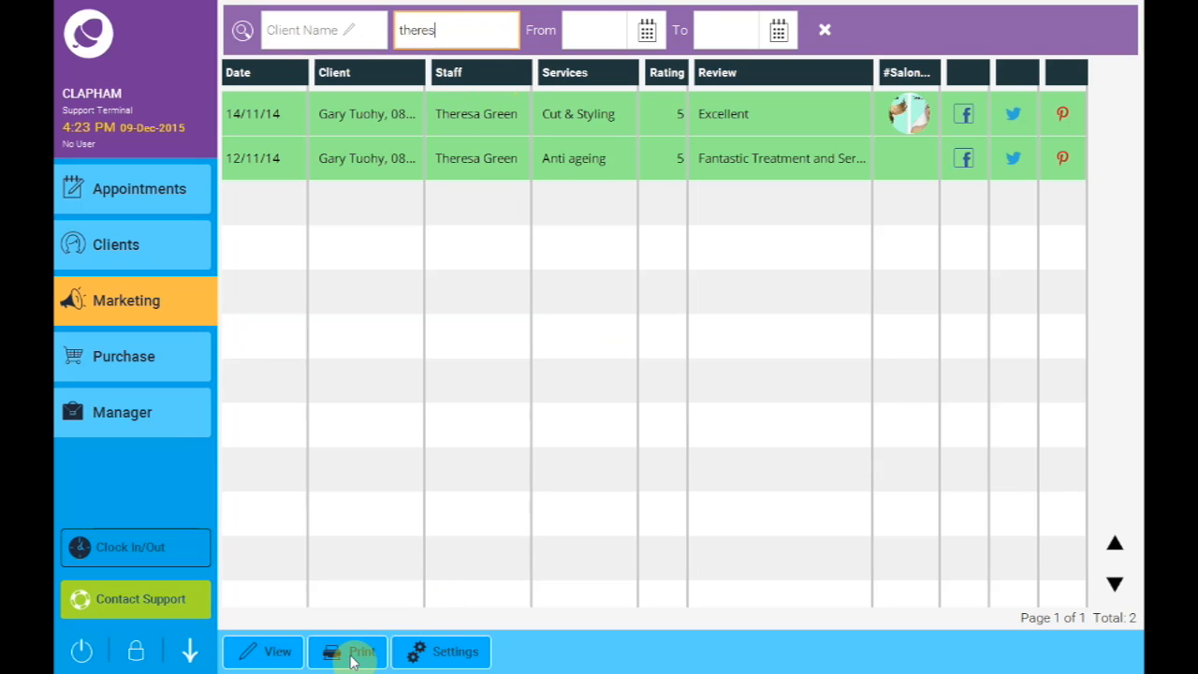
key(Backspace)
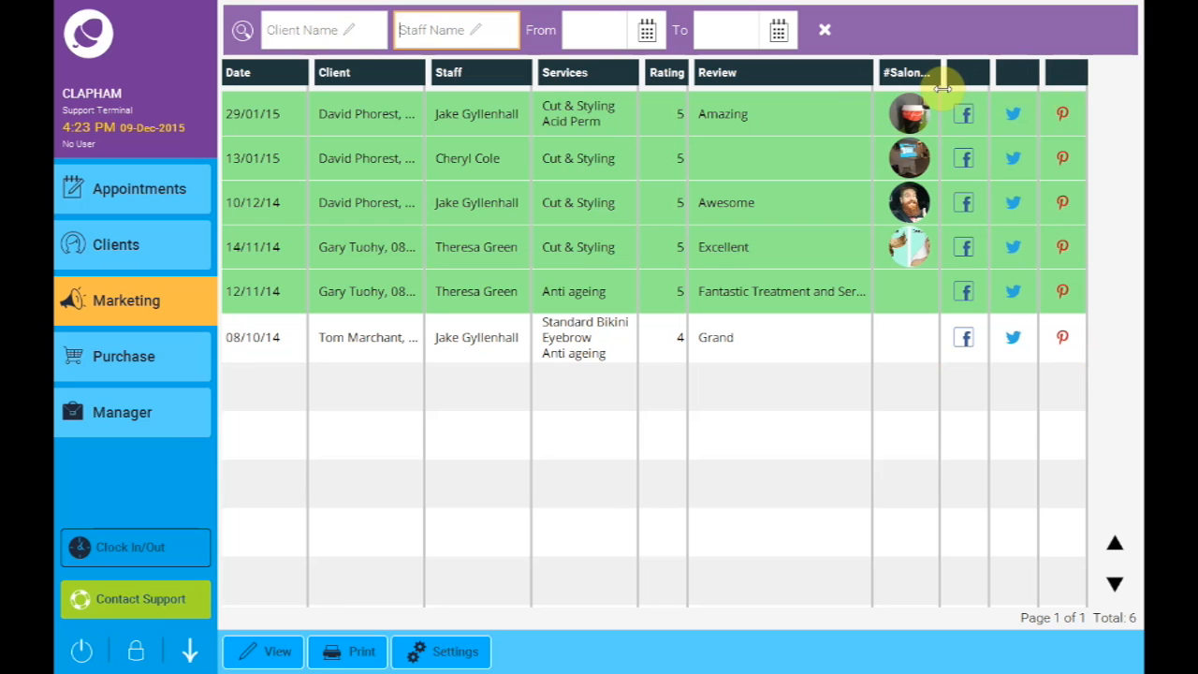
mouse_move(914, 326)
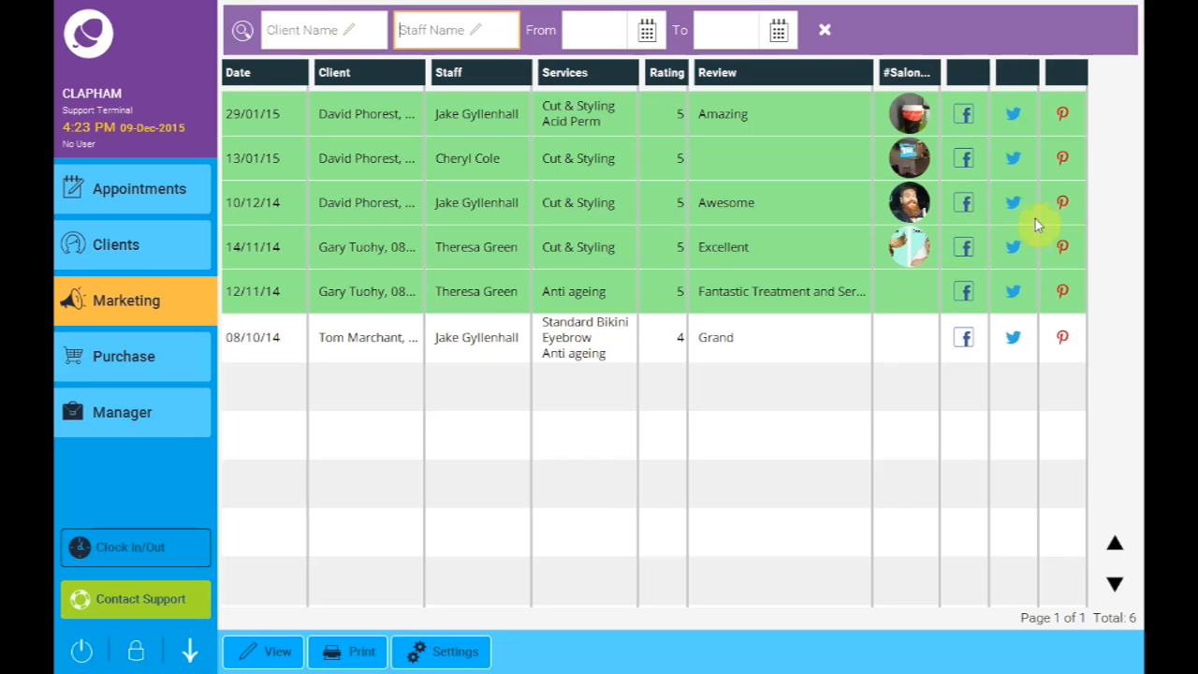
mouse_move(1063, 248)
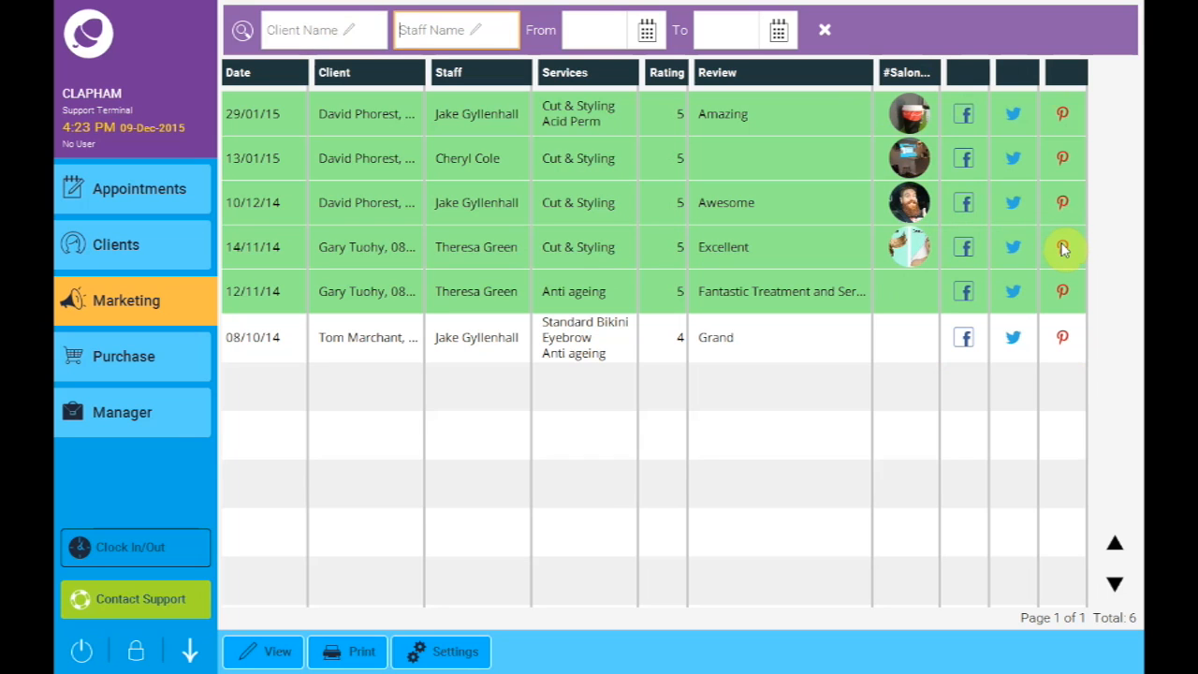
mouse_move(614, 245)
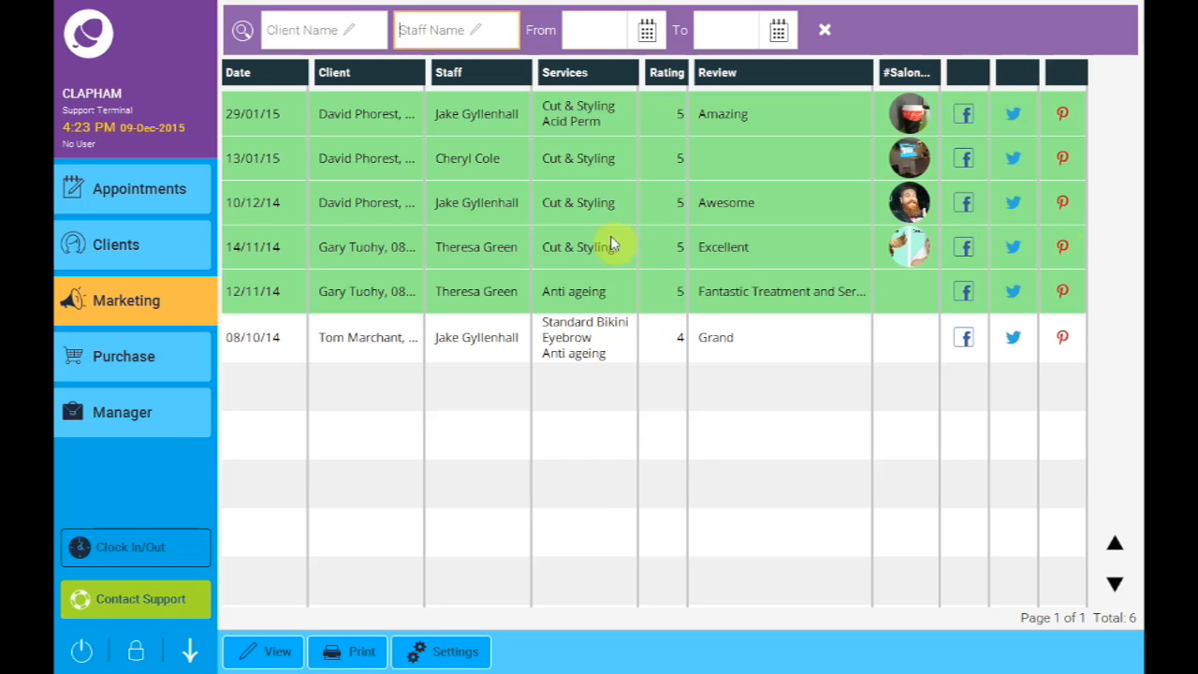
mouse_move(663, 341)
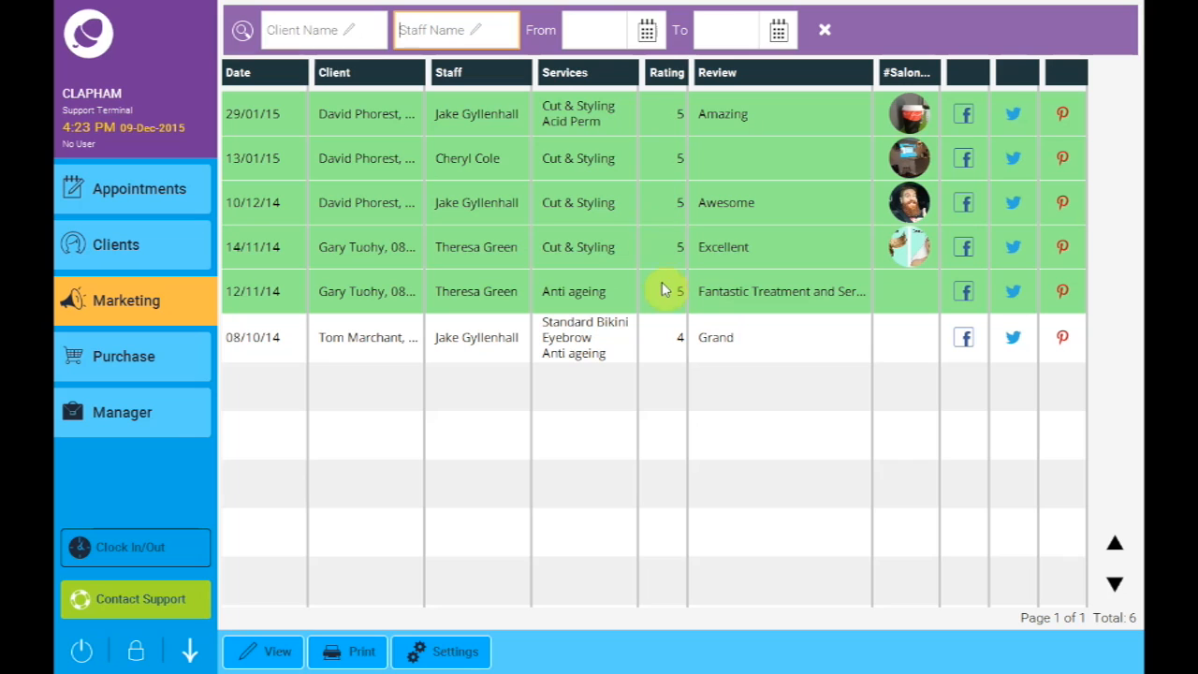
mouse_move(664, 294)
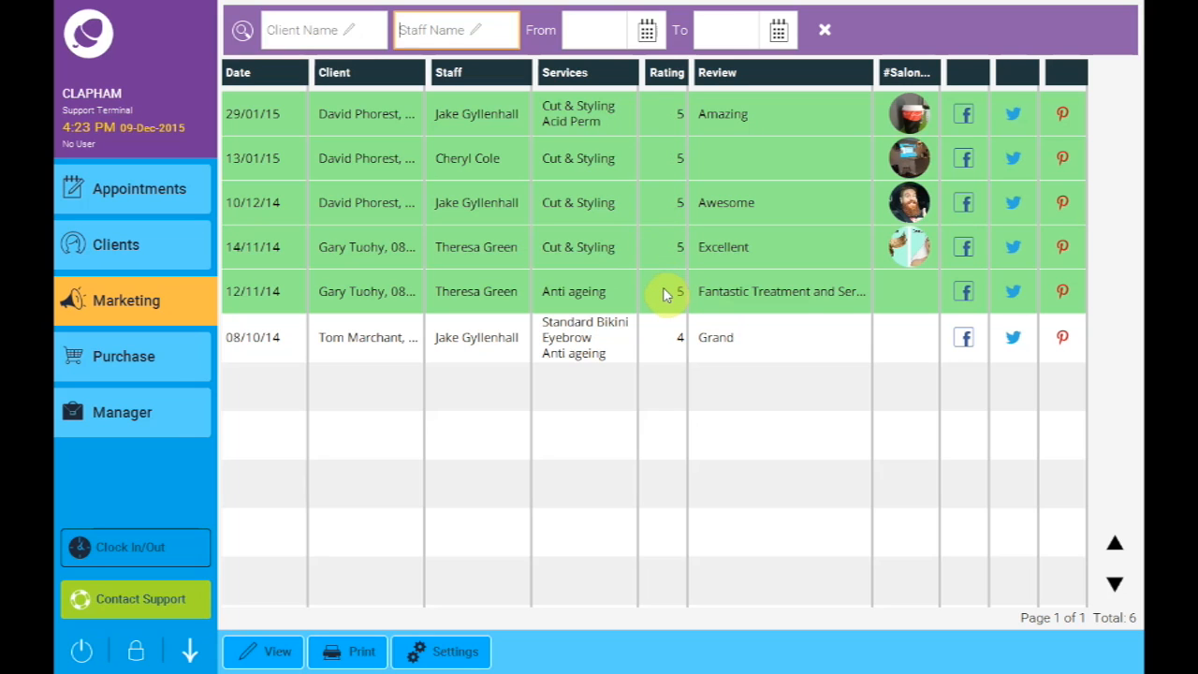